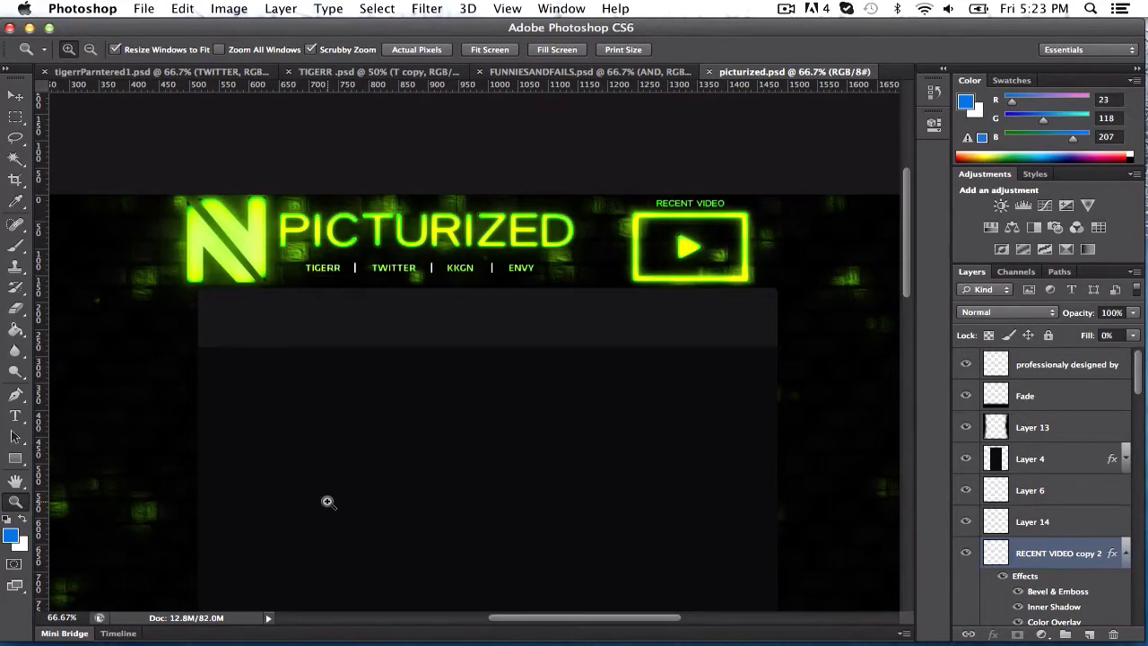
mouse_move(304, 502)
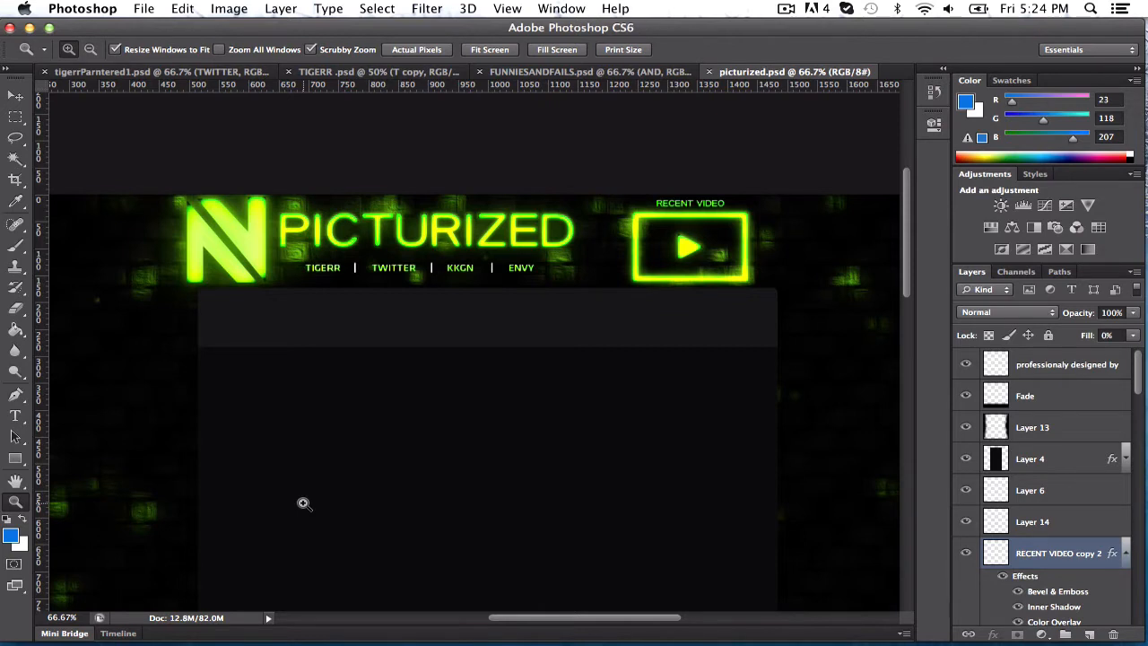
mouse_move(322, 358)
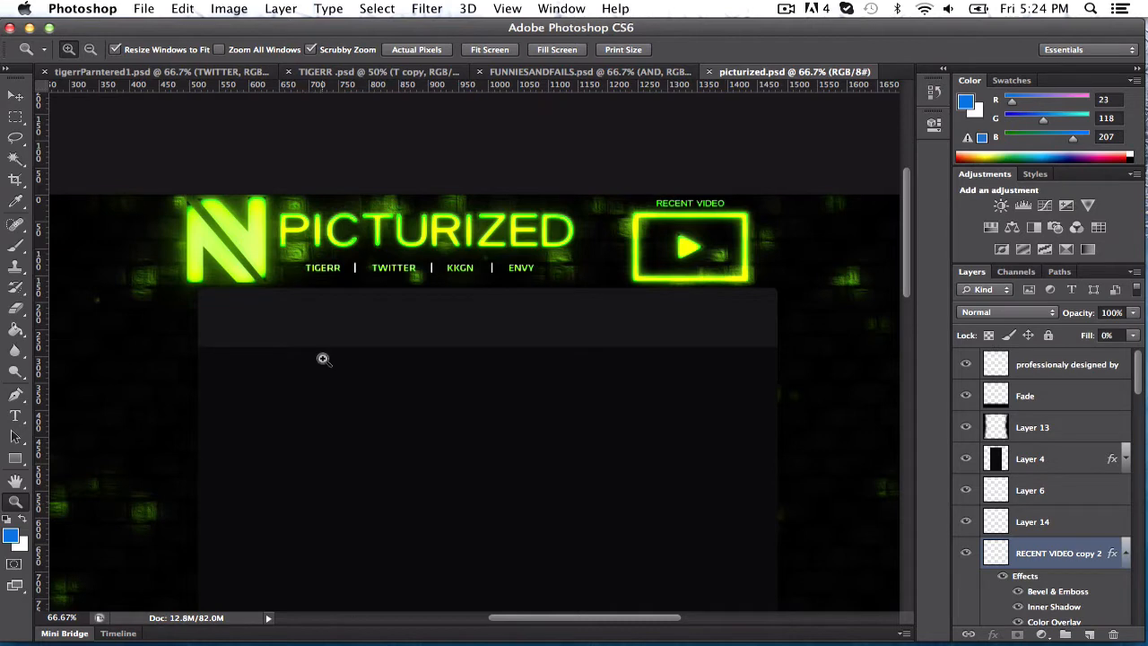
mouse_move(133, 153)
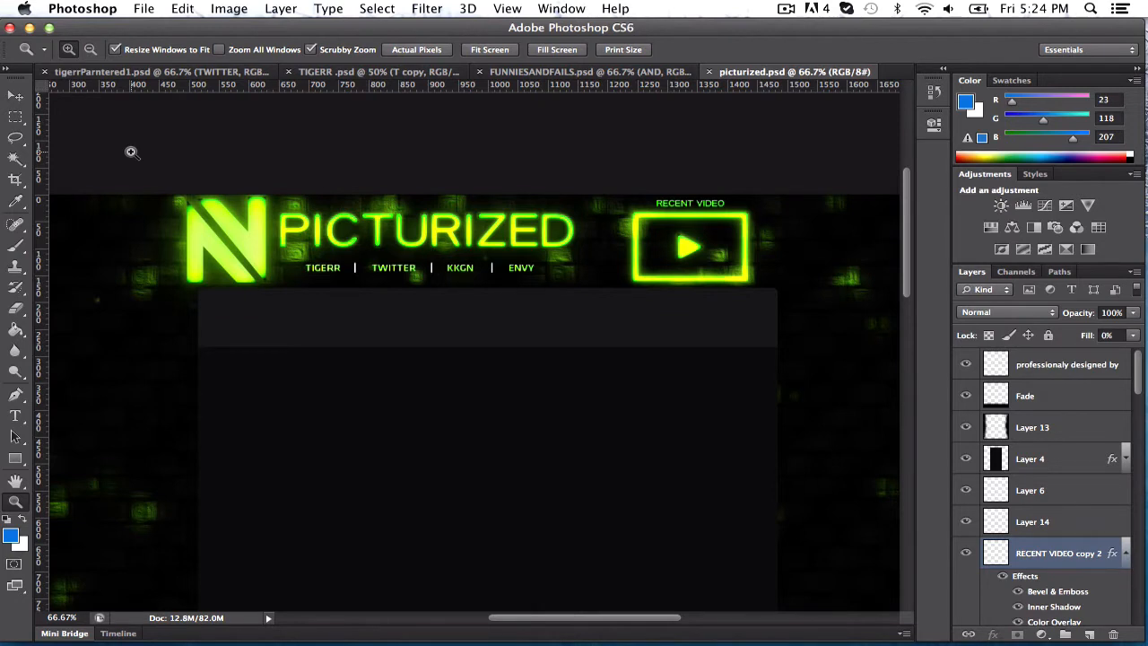
mouse_move(552, 254)
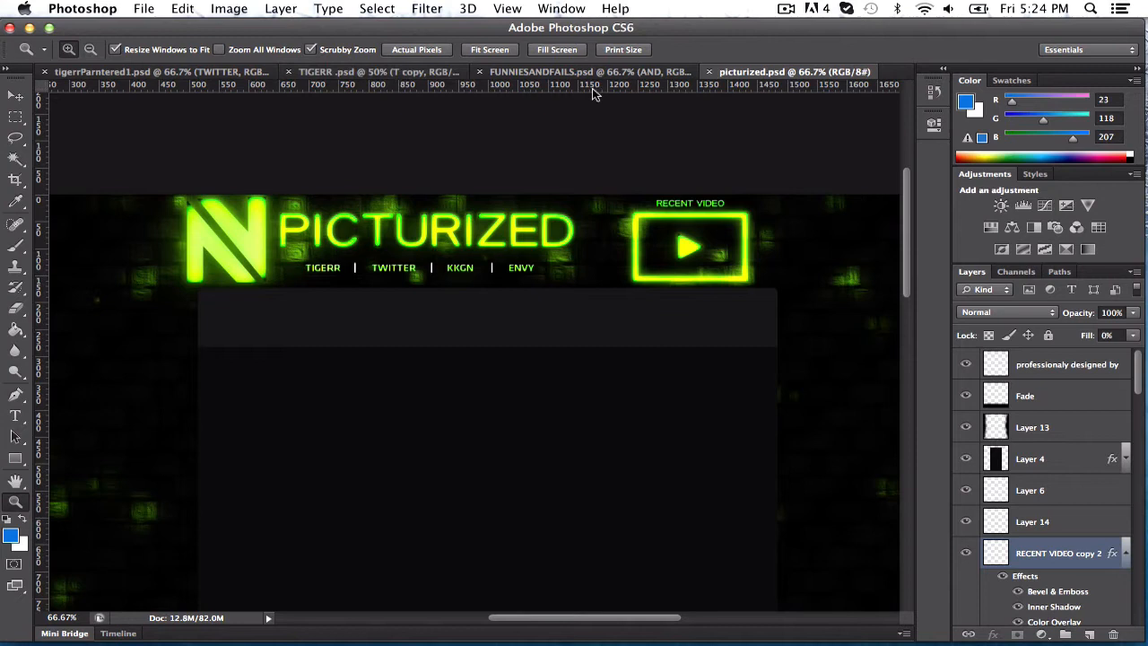
mouse_move(416, 102)
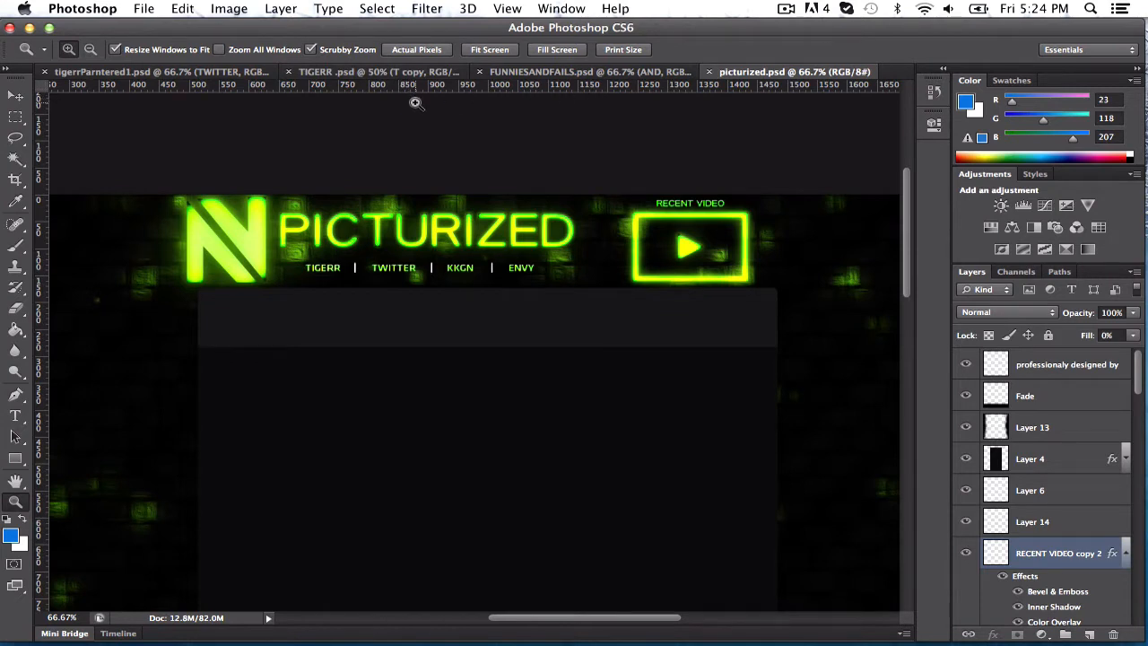
Switch to the TIGERR document to view its TIGER lettering versions
left_click(377, 72)
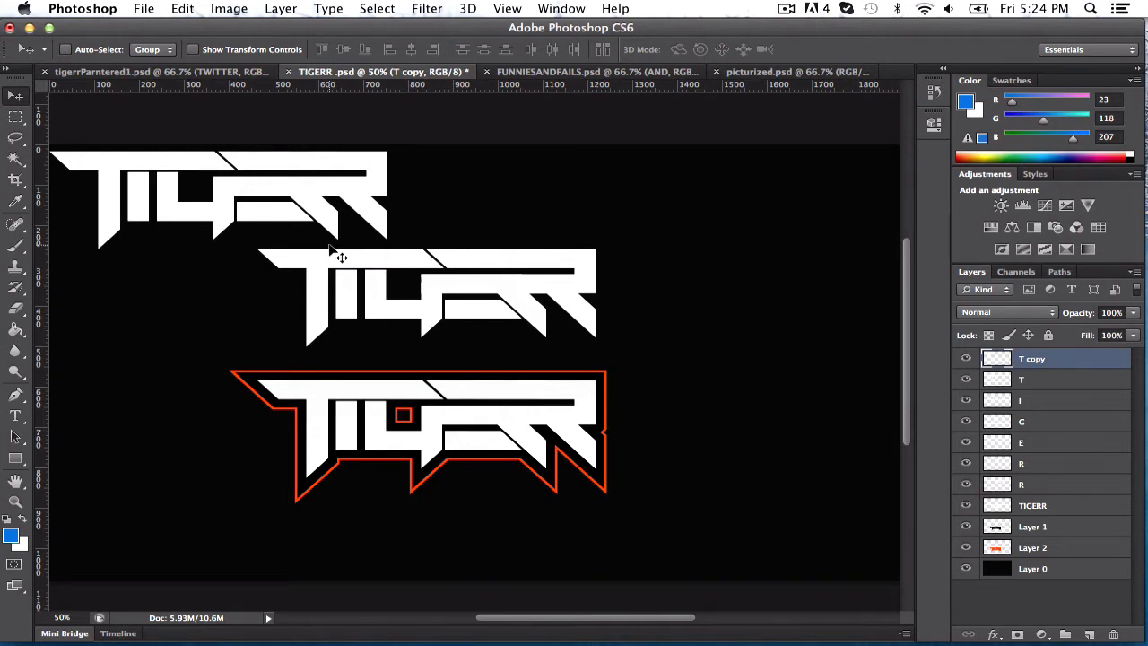
mouse_move(595, 173)
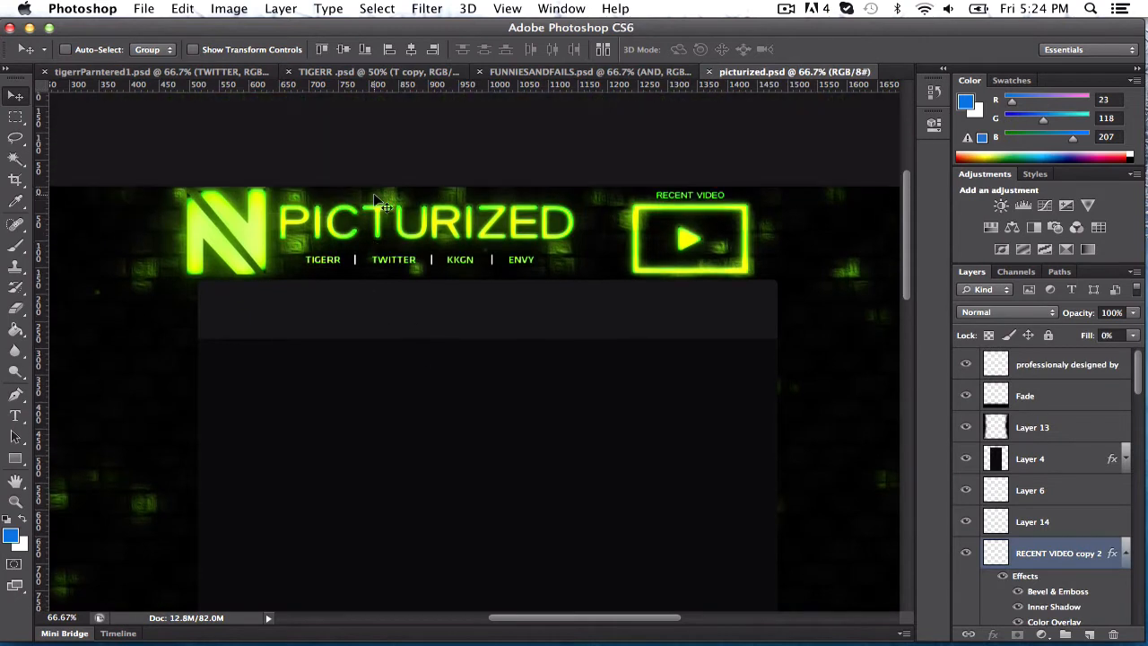
mouse_move(183, 308)
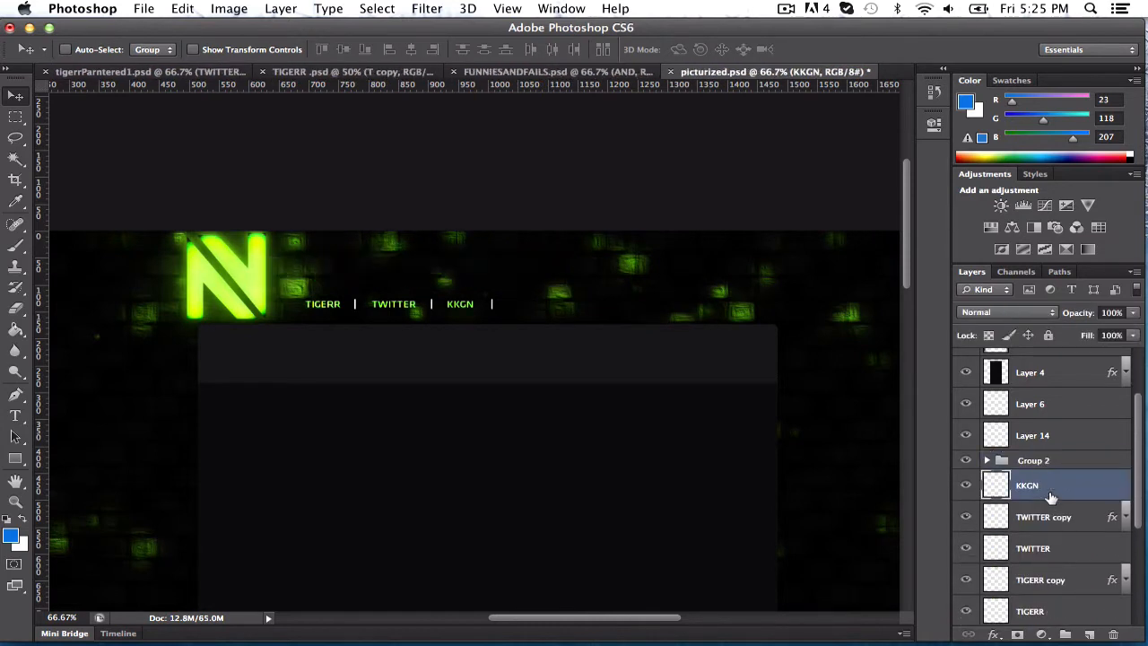
Hide the KKGN link label and bring up the N layer's effects options
left_click(1033, 459)
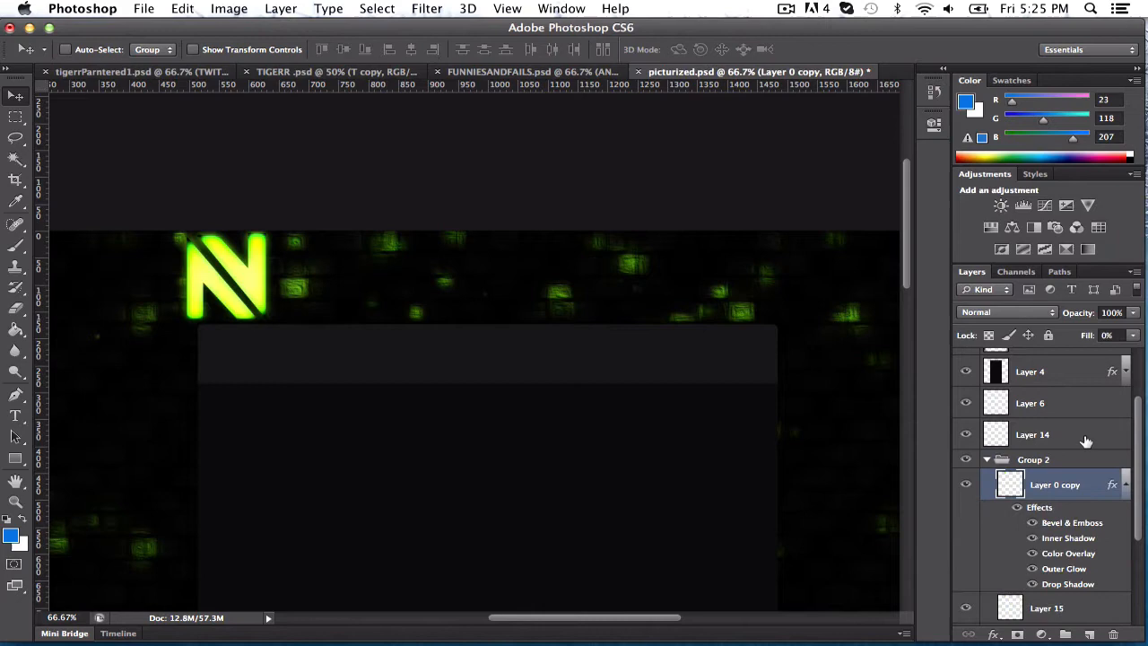
right_click(1055, 484)
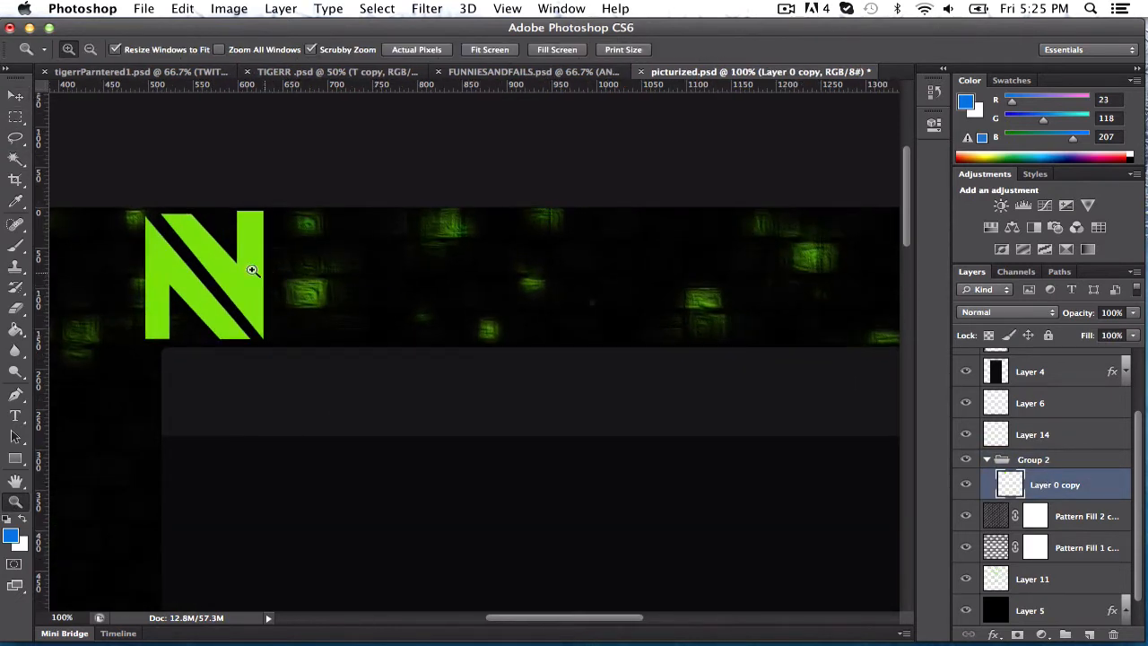
mouse_move(185, 236)
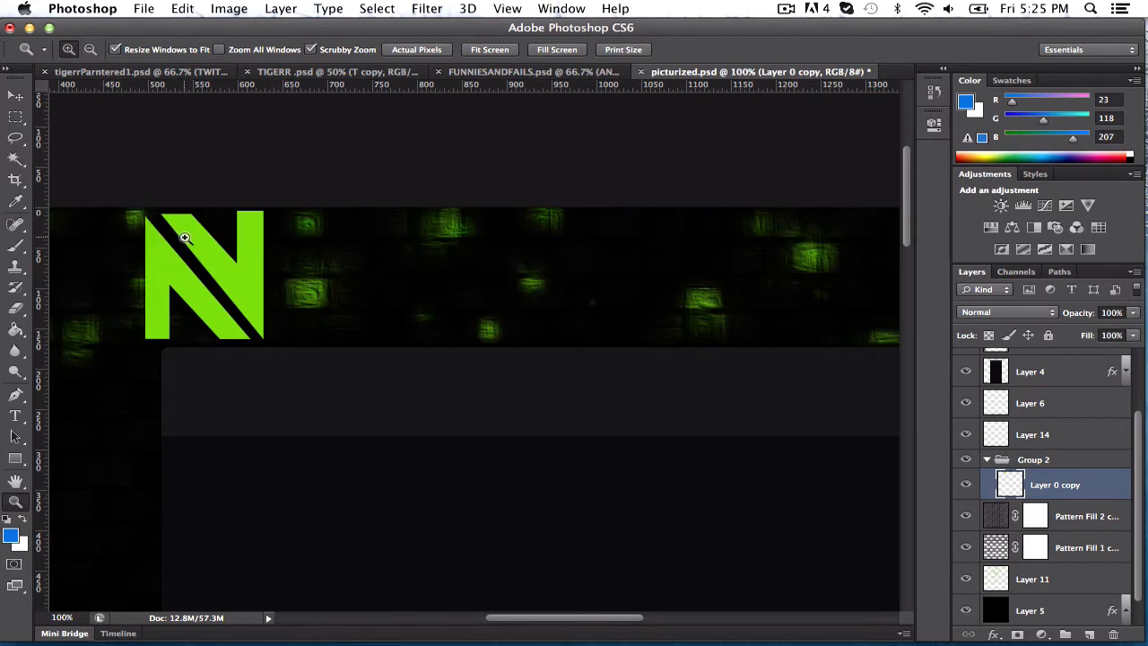
mouse_move(183, 193)
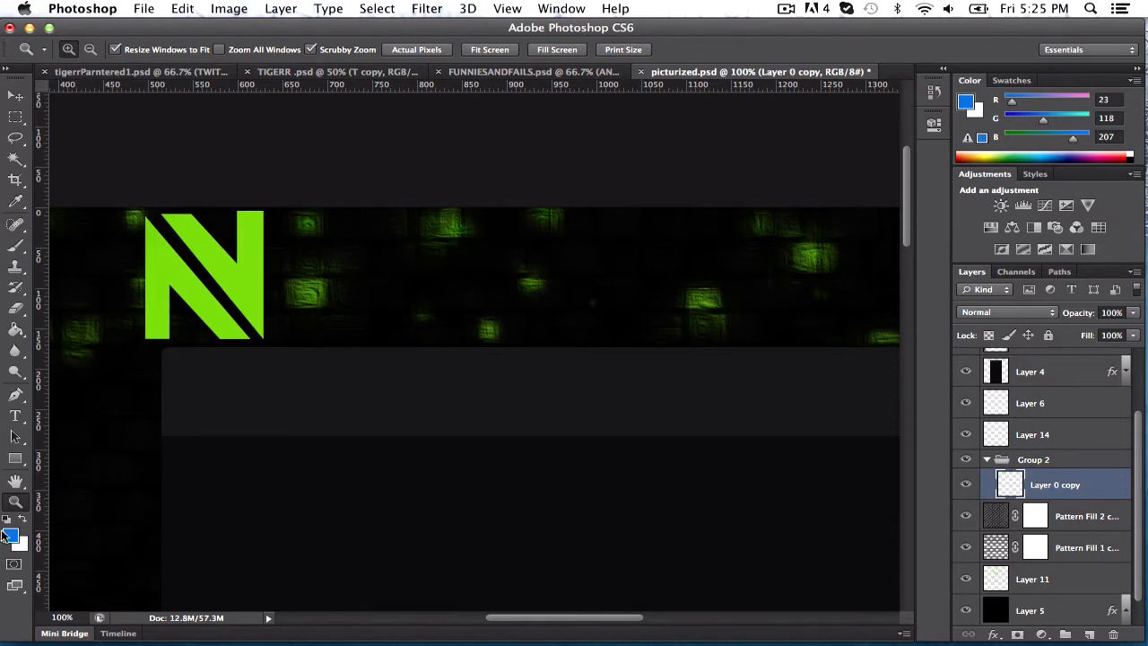
Sample the N's green as foreground, try greener shades in the Color Picker and cancel
left_click(15, 201)
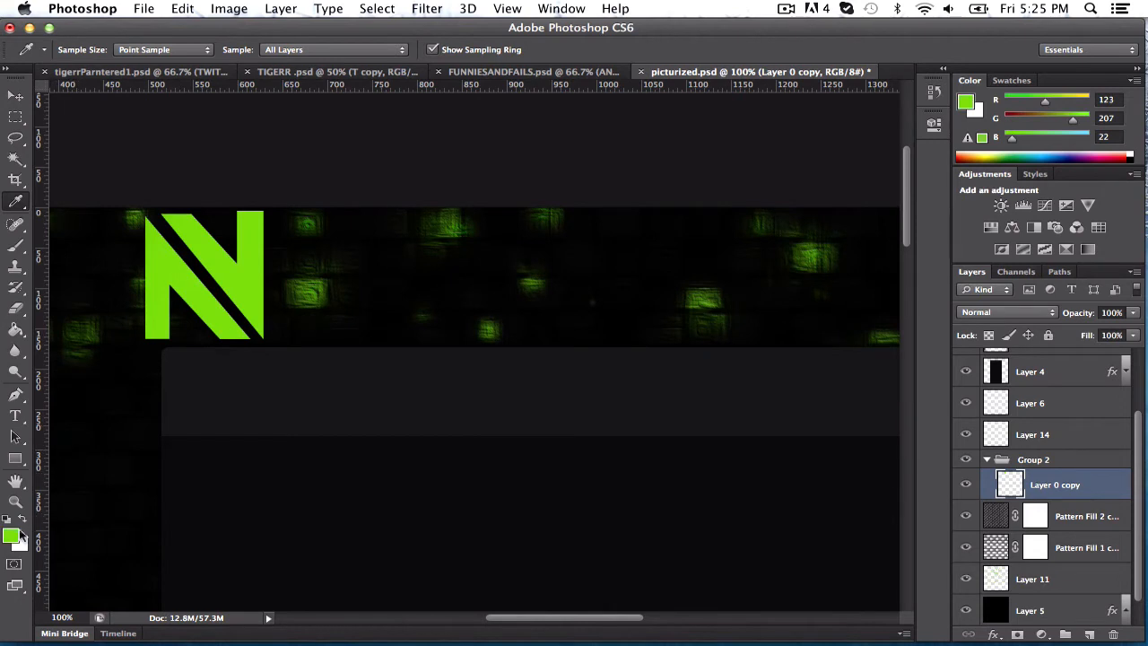
left_click(14, 534)
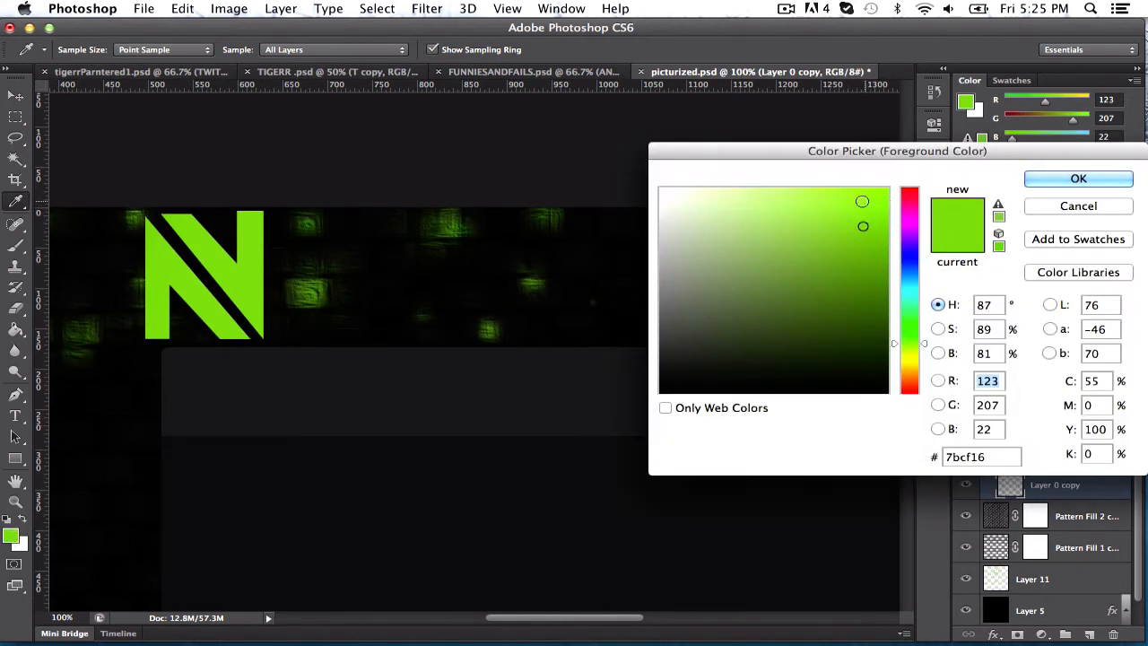
left_click(871, 244)
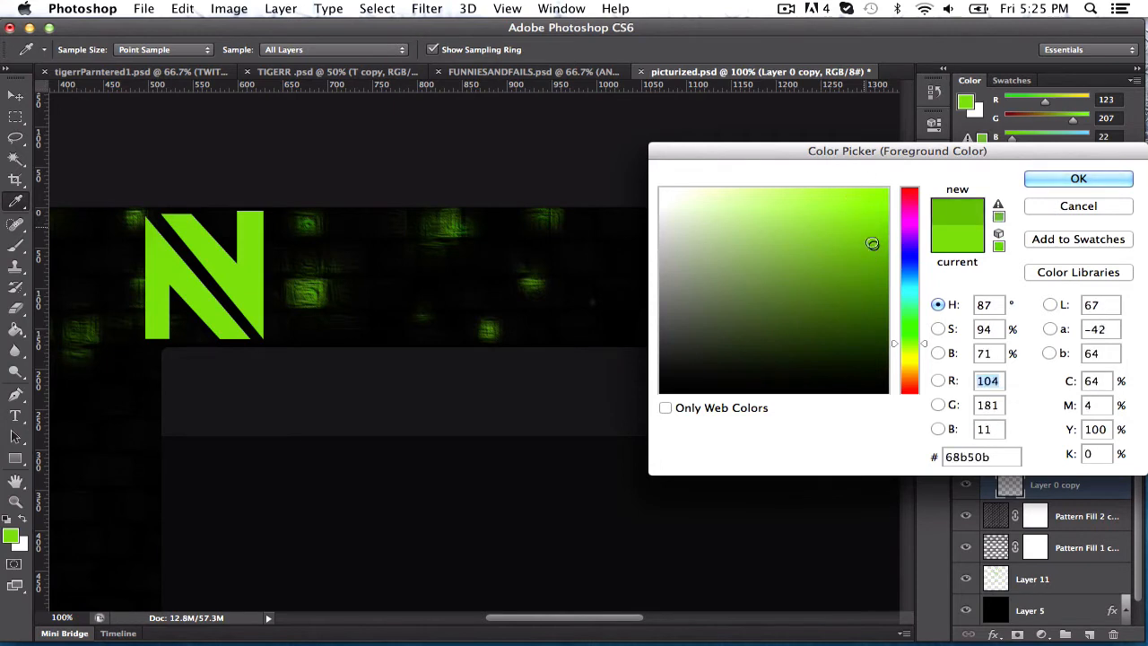
left_click(853, 272)
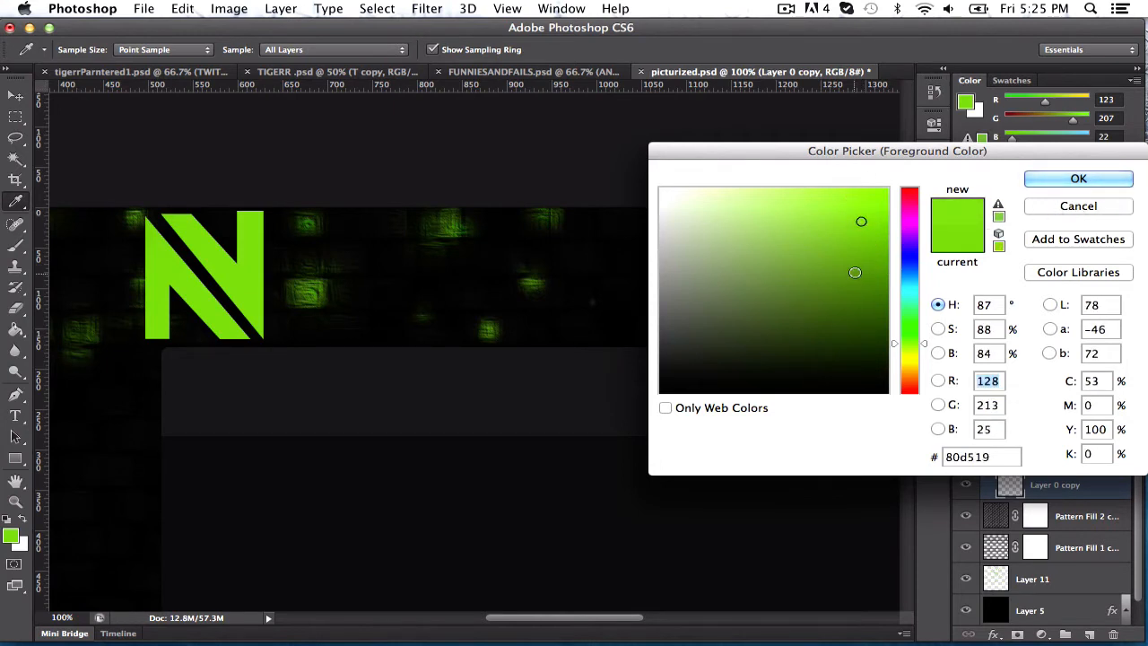
left_click(886, 316)
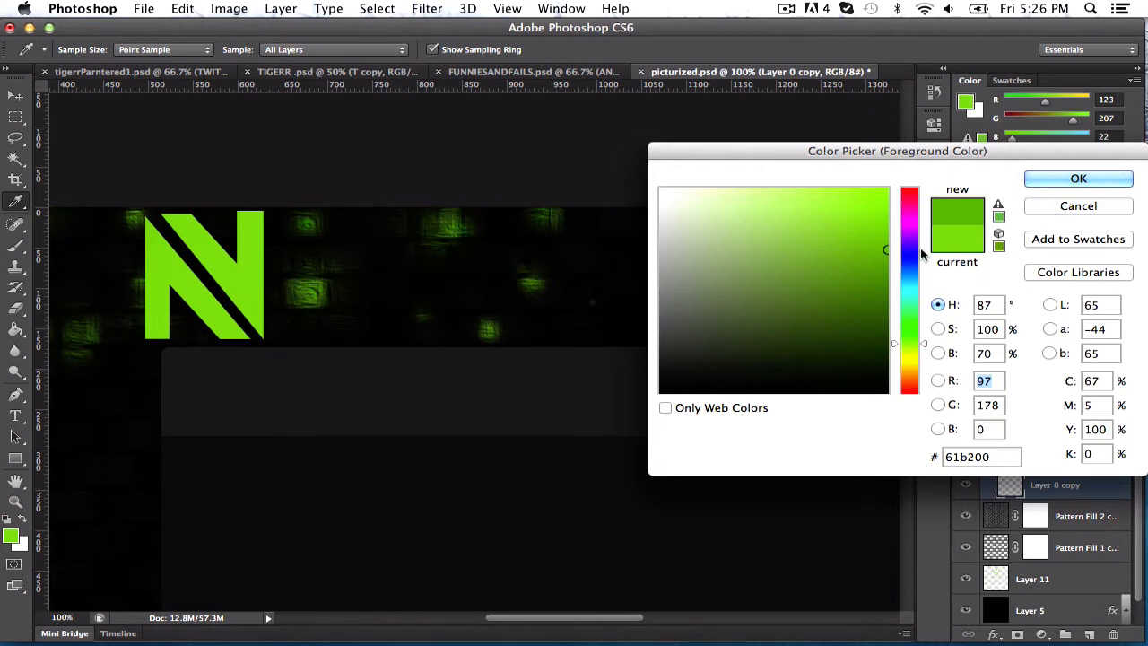
mouse_move(1078, 238)
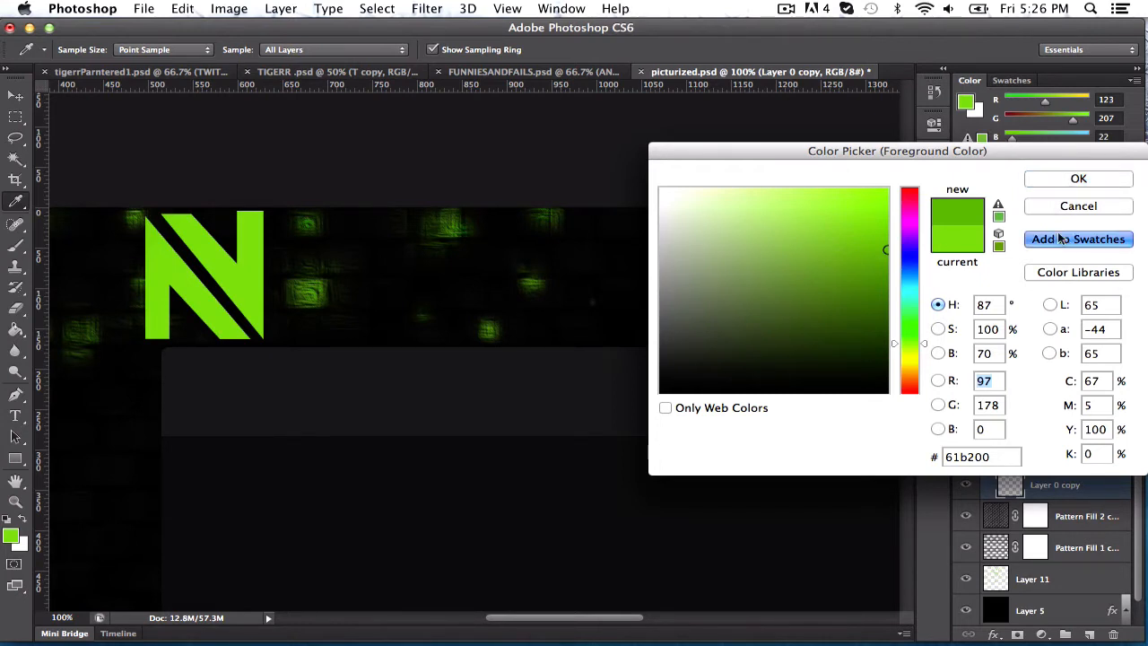
left_click(1077, 179)
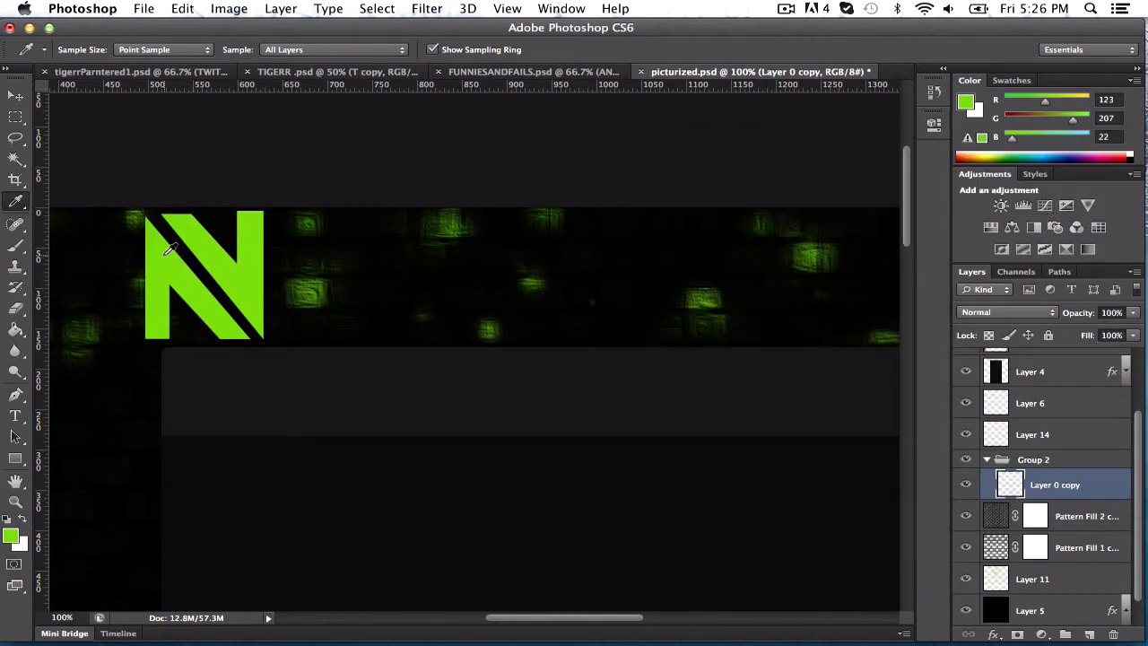
Set the foreground colour to blue #167acf in the Color Picker
left_click(11, 534)
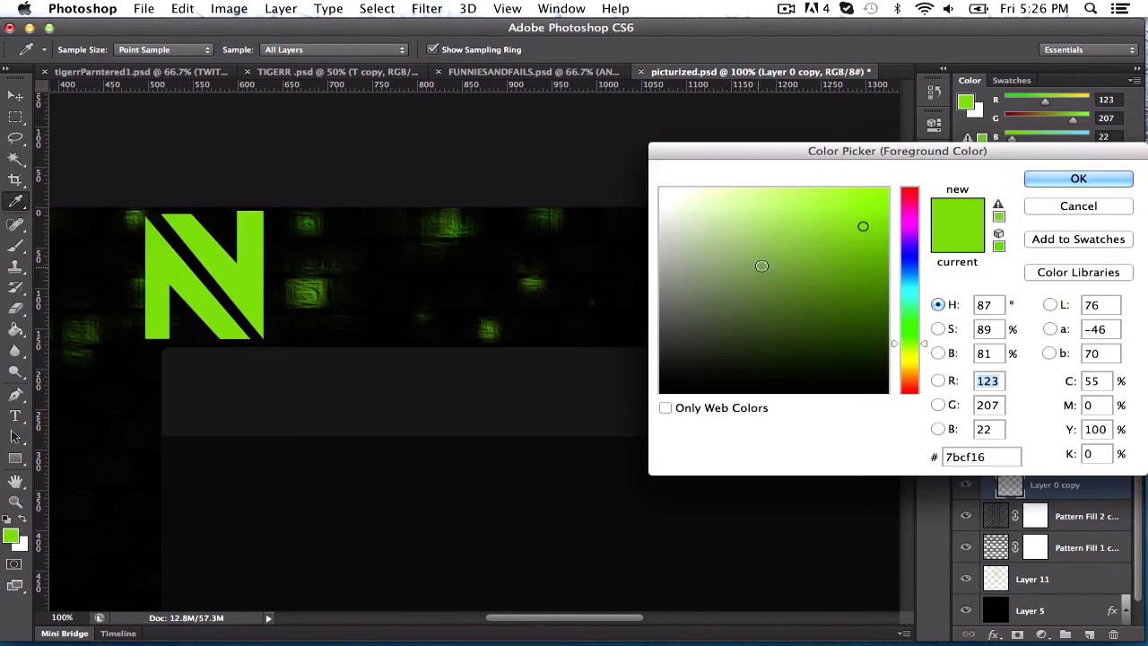
left_click(908, 277)
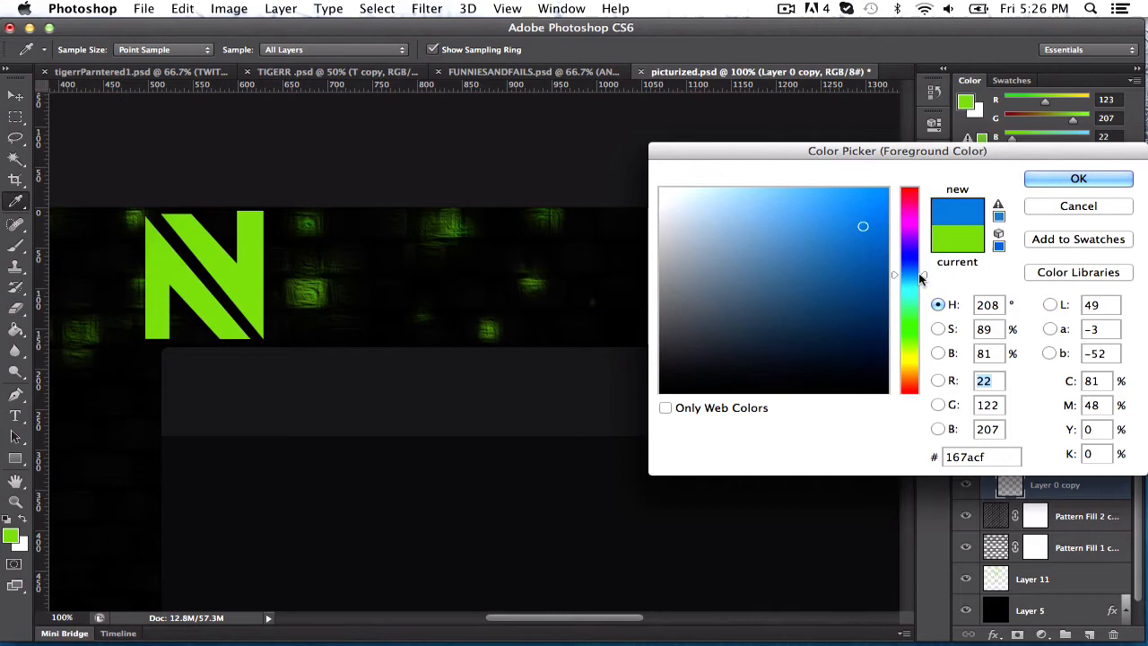
left_click(1078, 179)
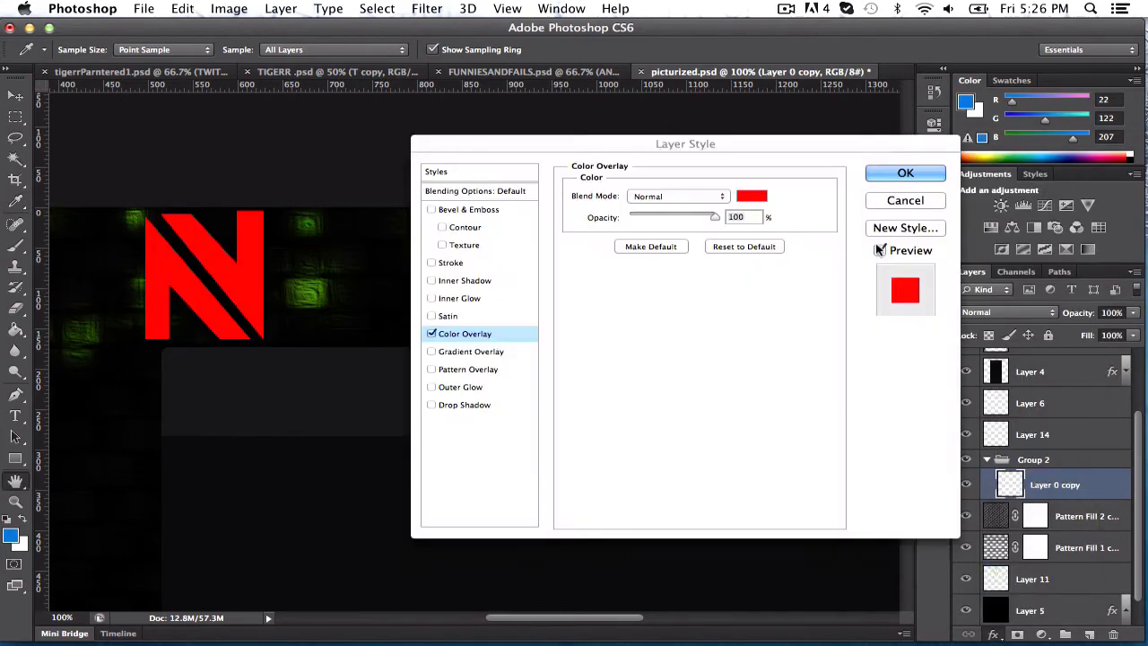
Set the N's Color Overlay to the blue foreground colour, making the logo solid blue
left_click(752, 196)
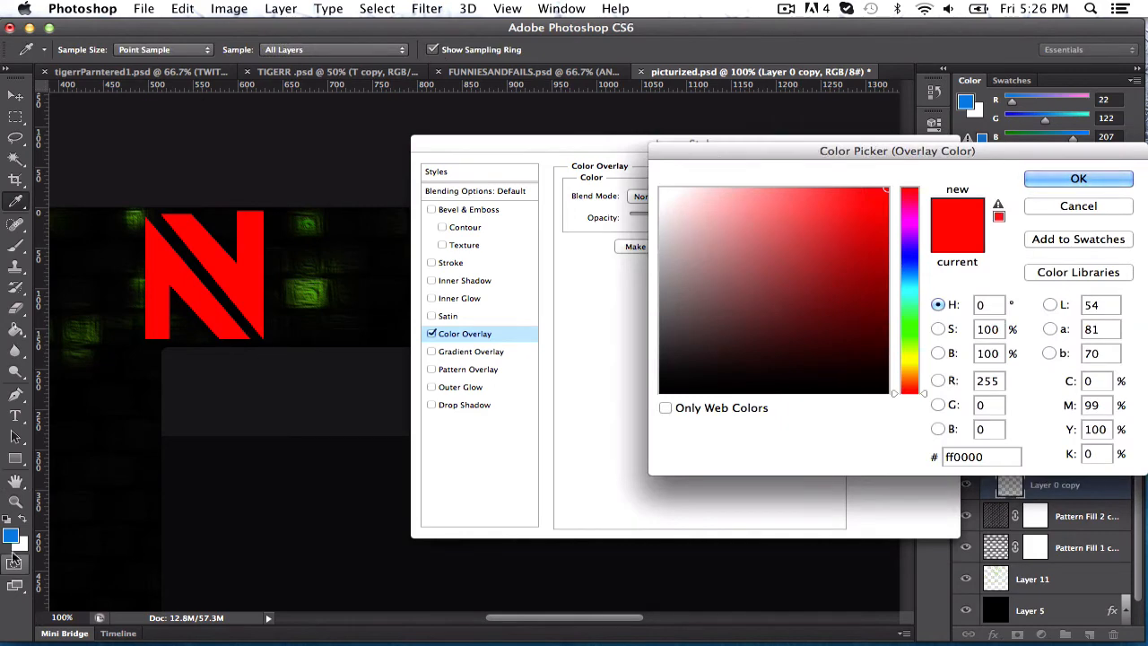
left_click(1078, 178)
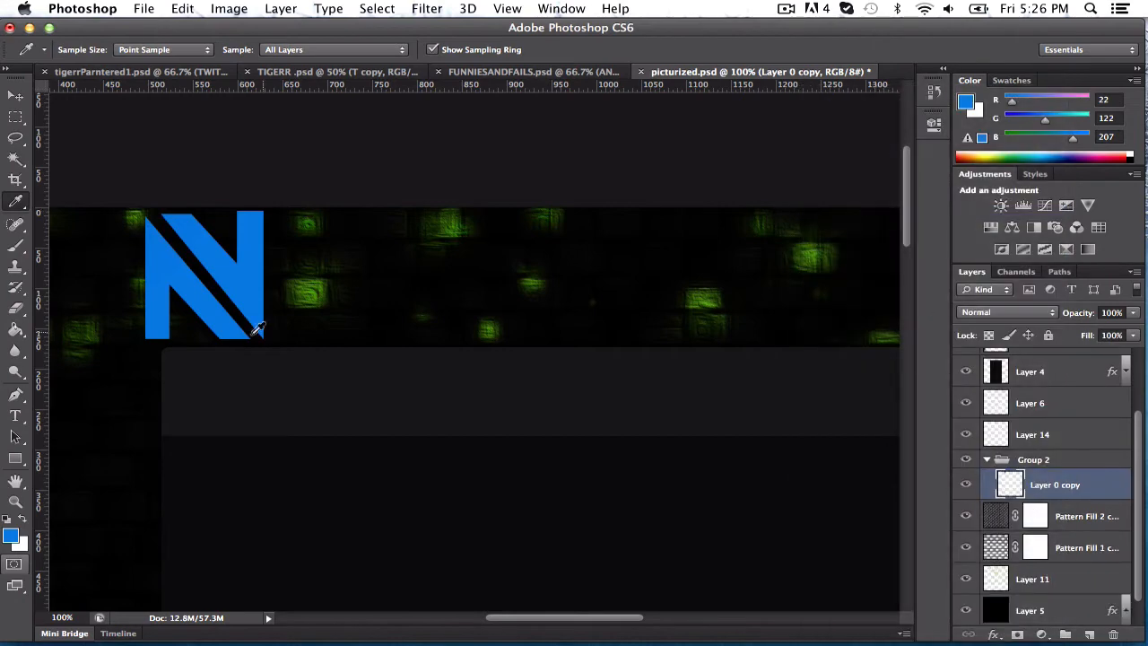
left_click(14, 97)
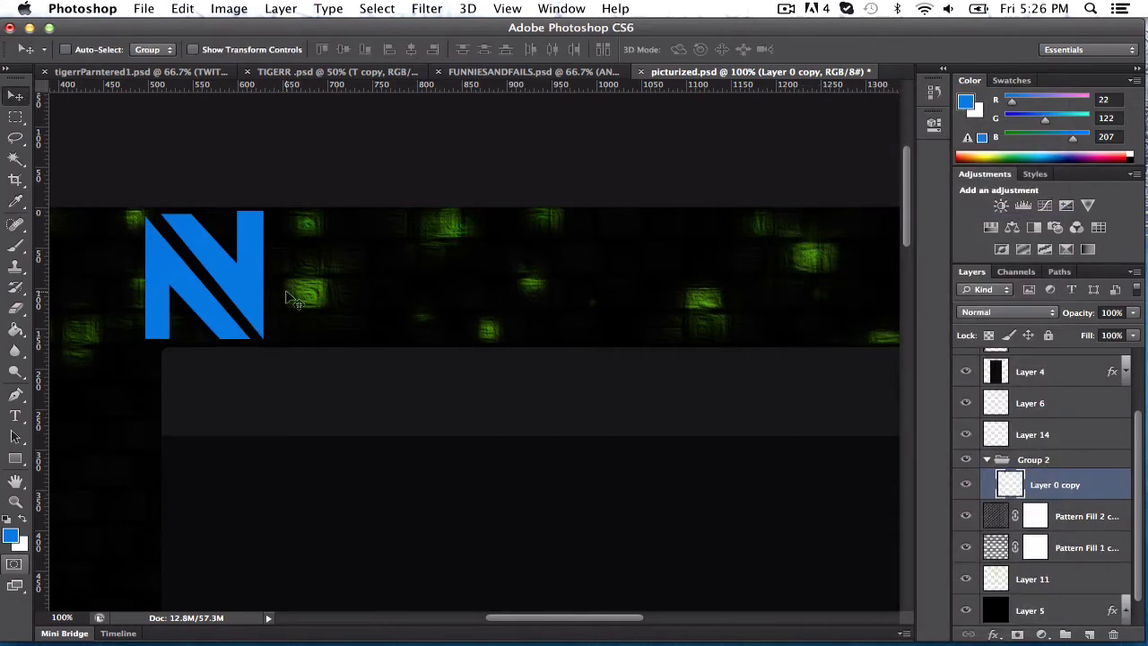
mouse_move(301, 332)
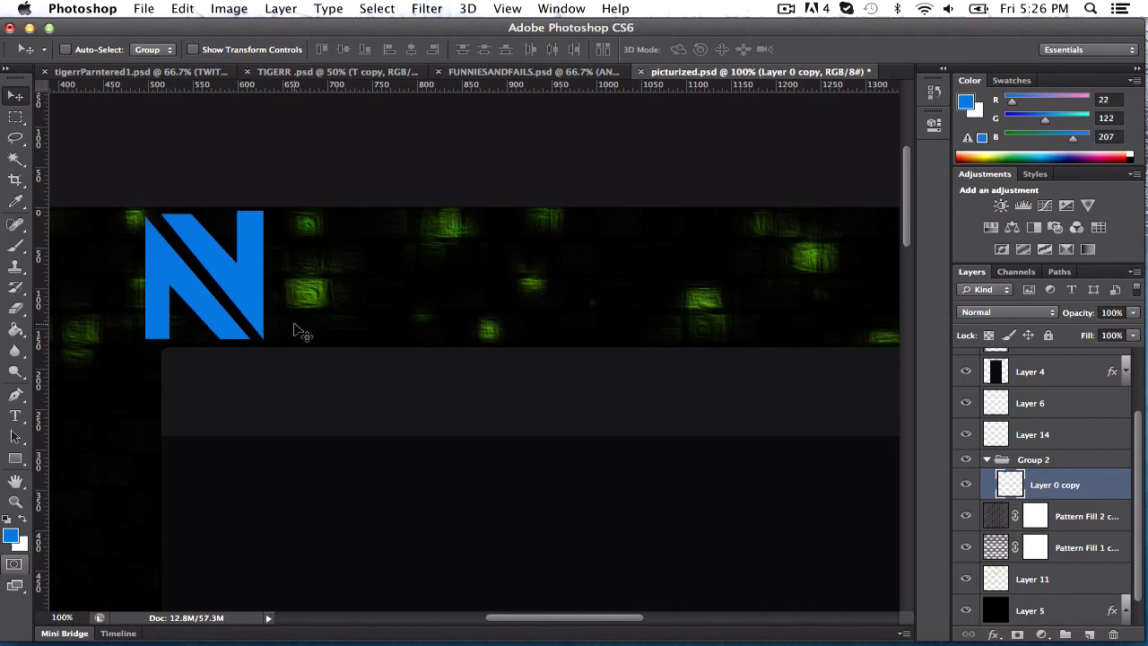
mouse_move(1067, 470)
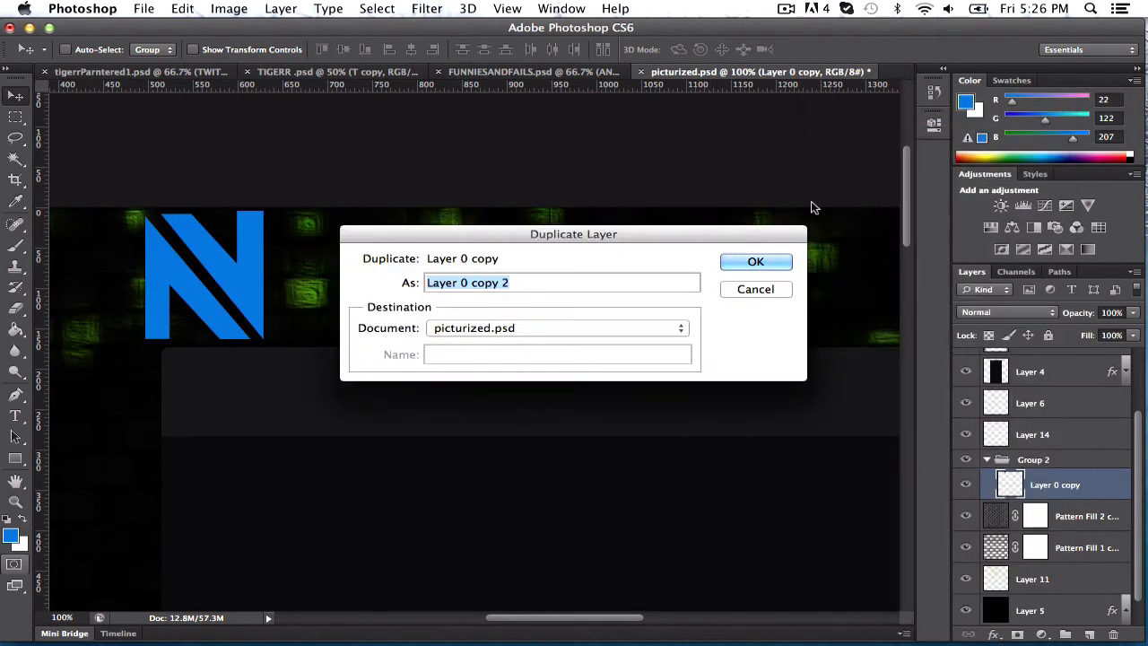
Duplicate the N layer as Layer 0 copy 2, set its fill to 0% and select it
left_click(755, 262)
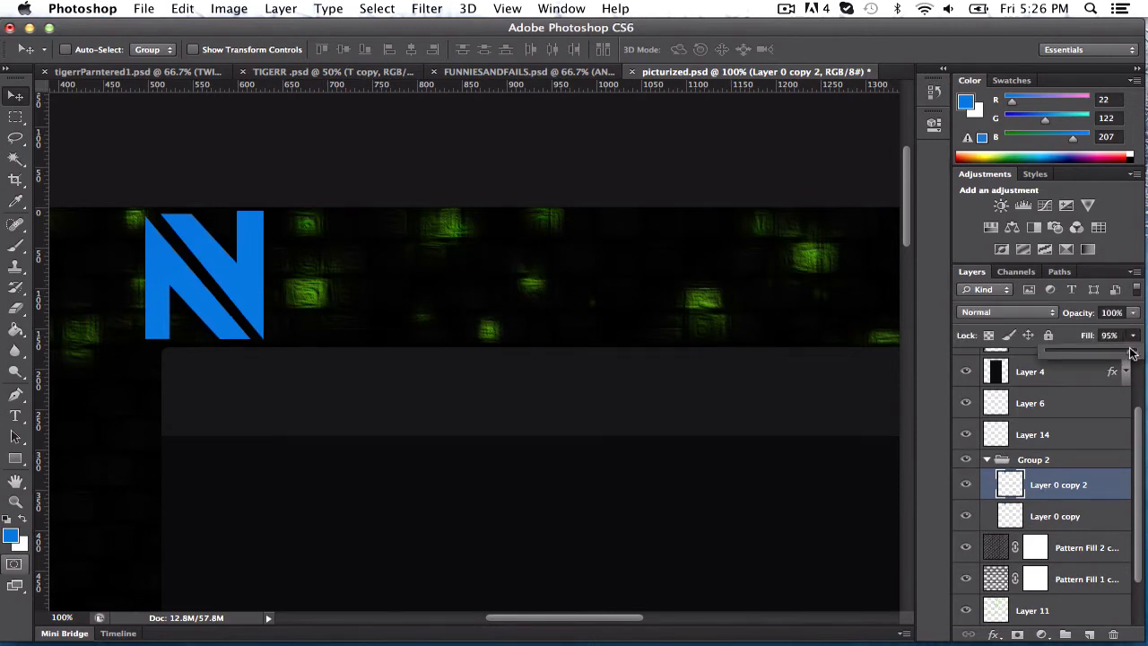
left_click_drag(1127, 350, 1046, 349)
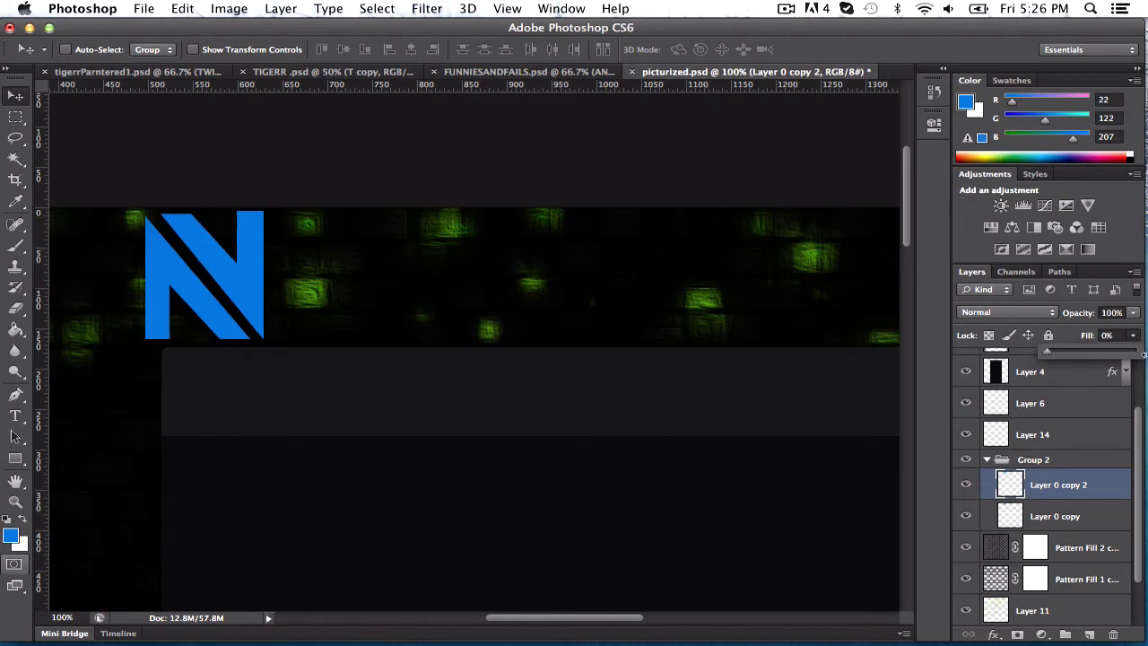
left_click(1054, 516)
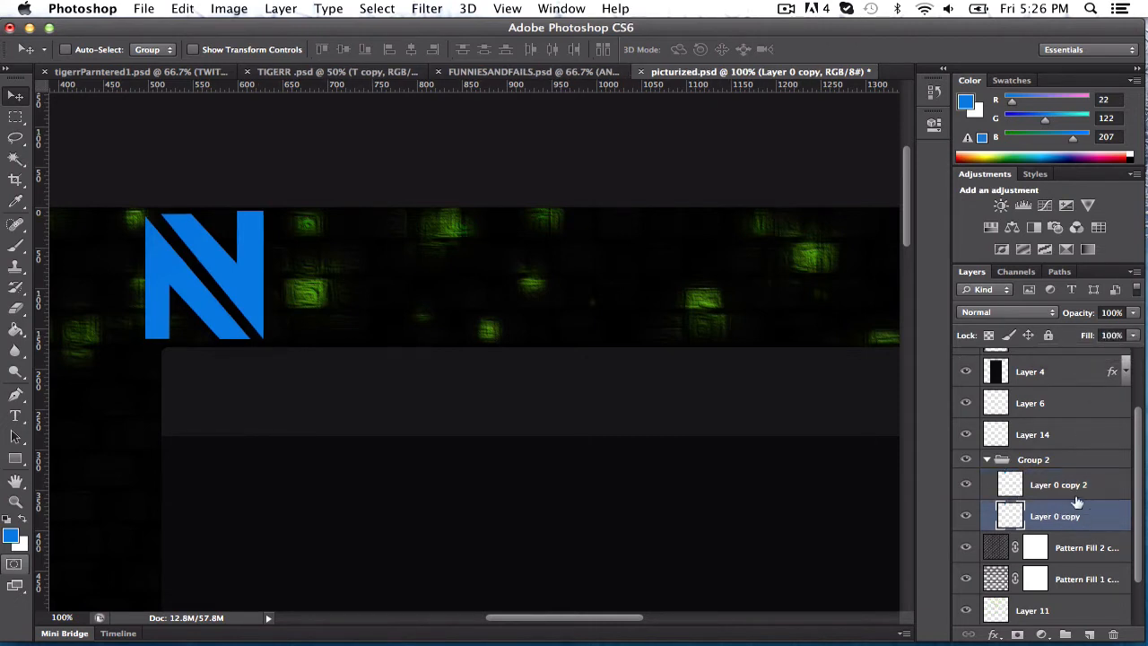
mouse_move(940, 486)
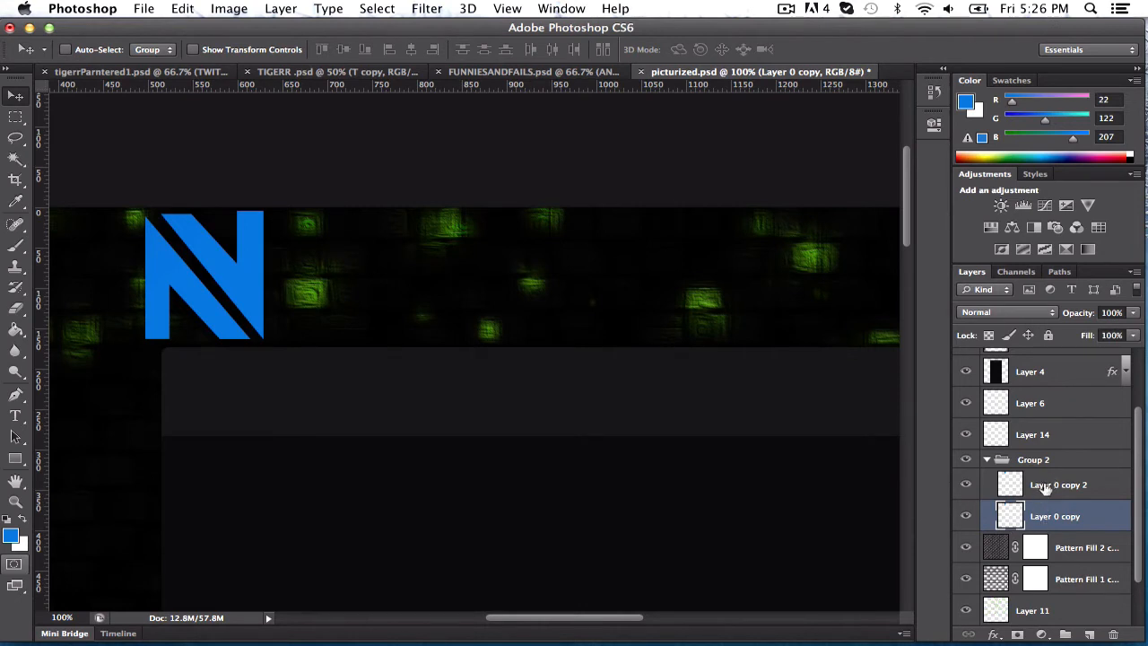
mouse_move(1057, 484)
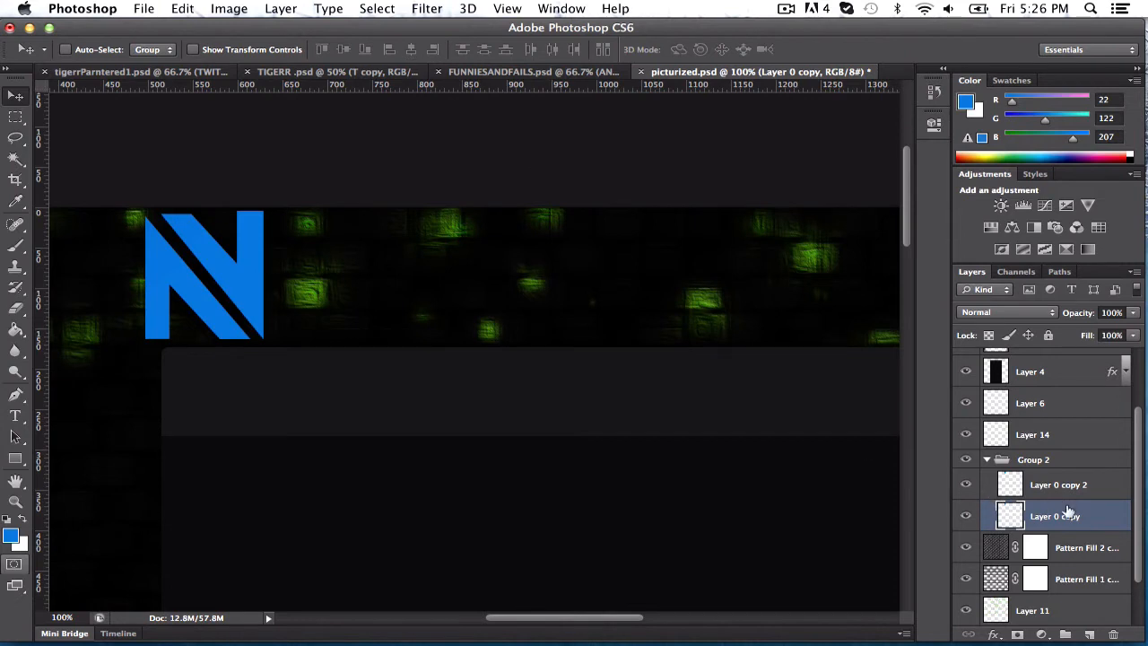
left_click(1058, 484)
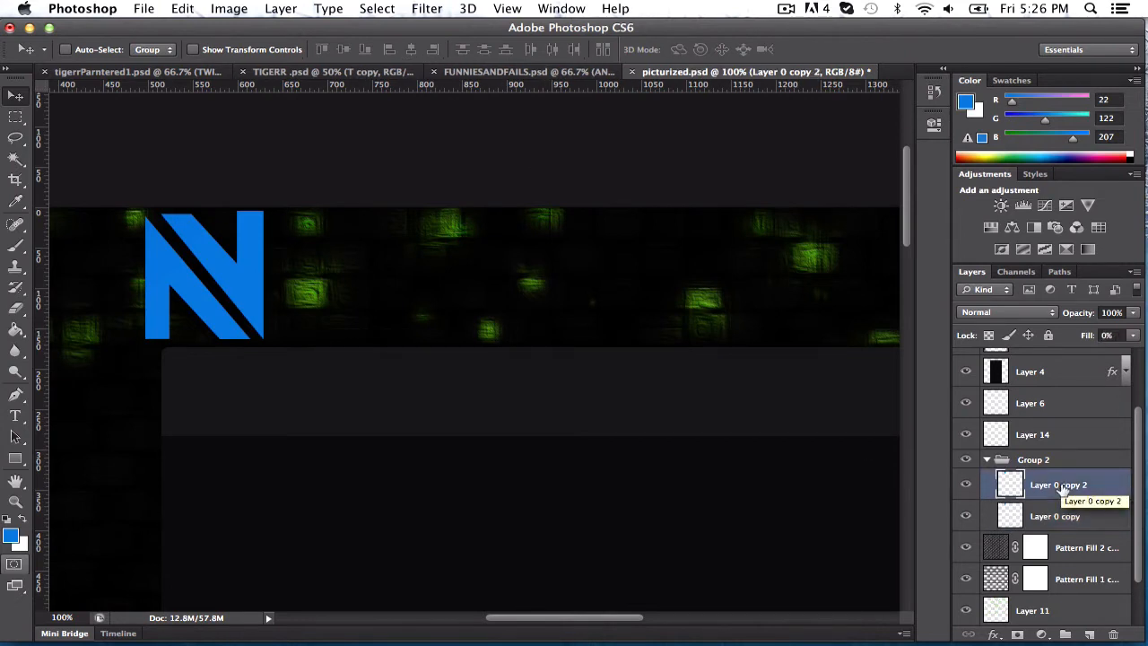
mouse_move(786, 20)
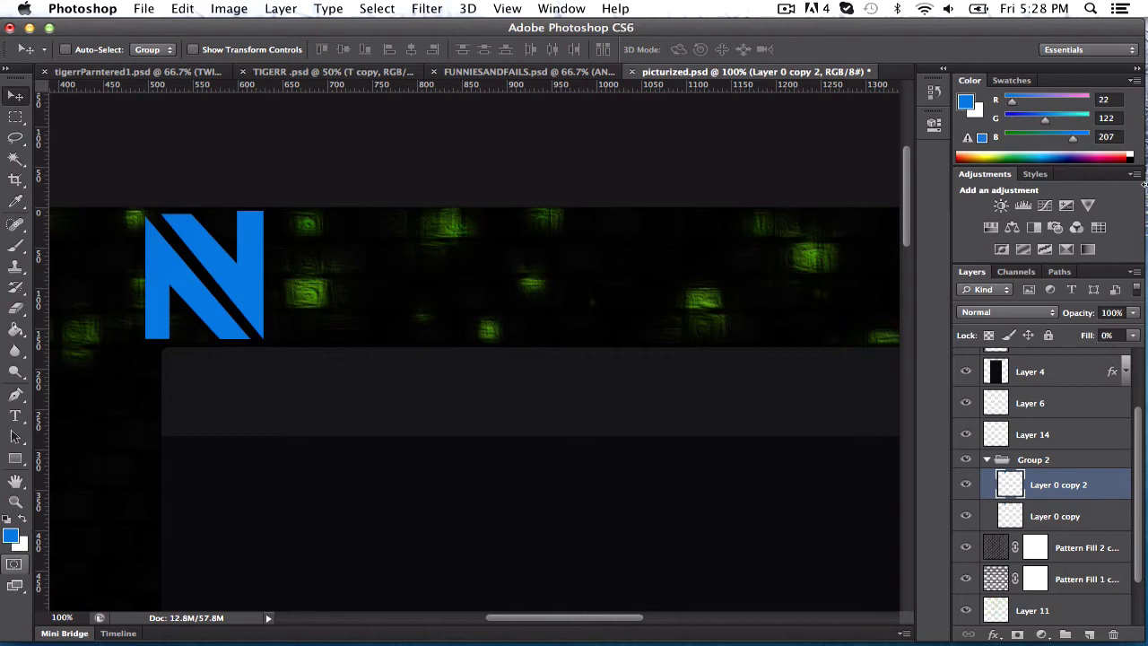
Give Layer 0 copy 2 a Bevel & Emboss with 50% depth, 5 px size and 16 px soften
left_click(992, 635)
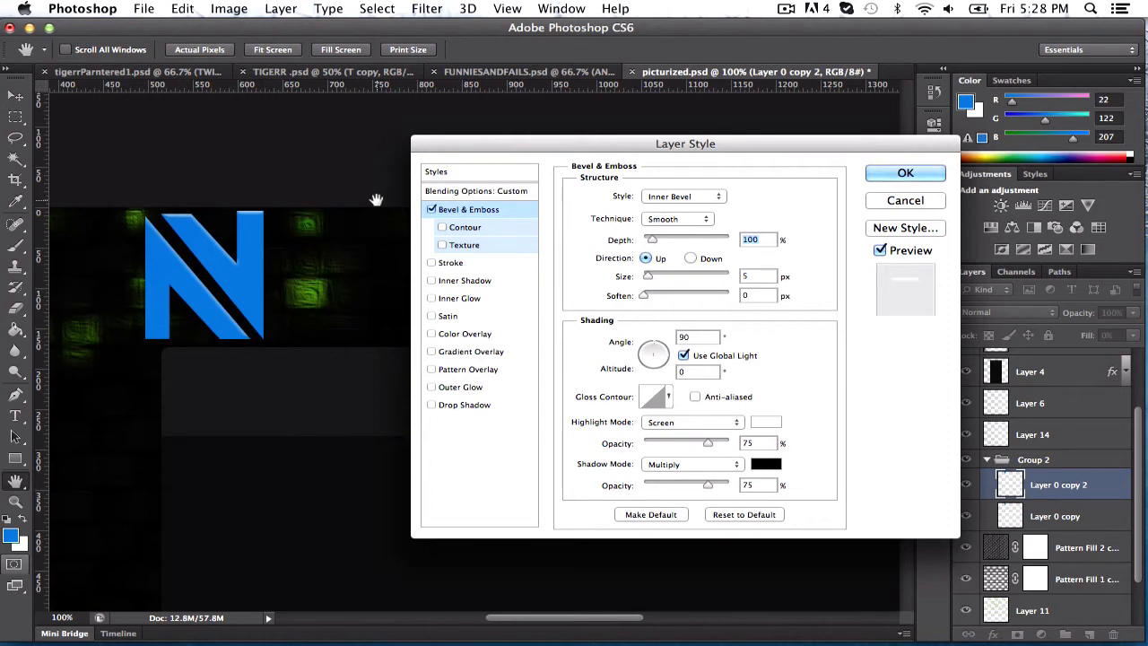
mouse_move(577, 244)
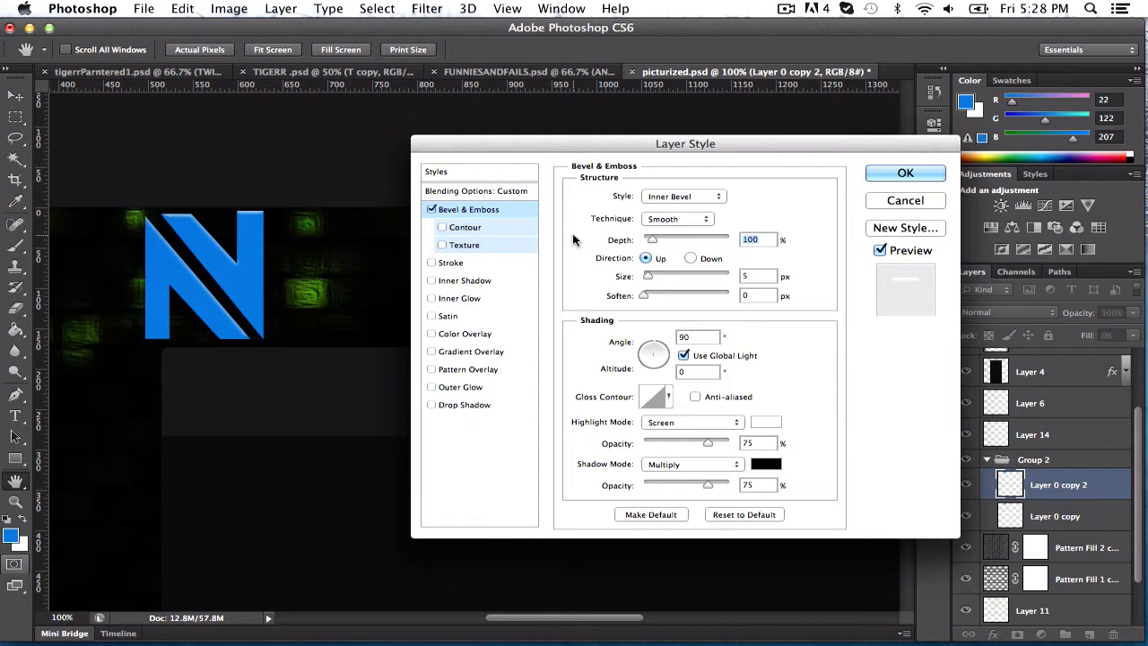
mouse_move(466, 305)
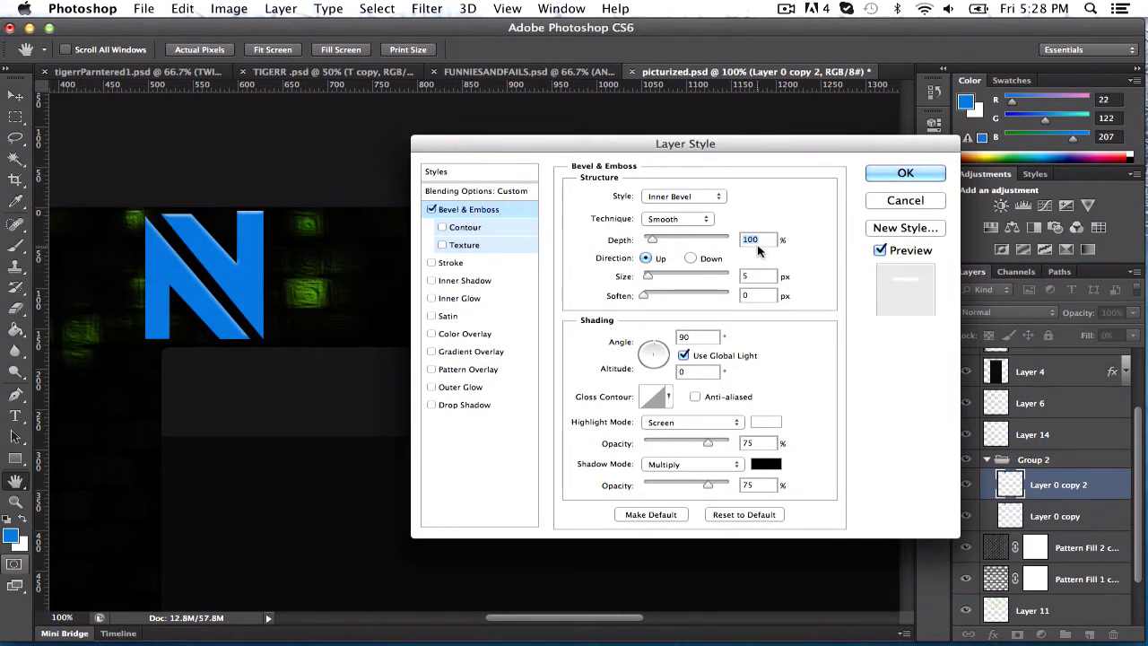
mouse_move(761, 241)
type("50")
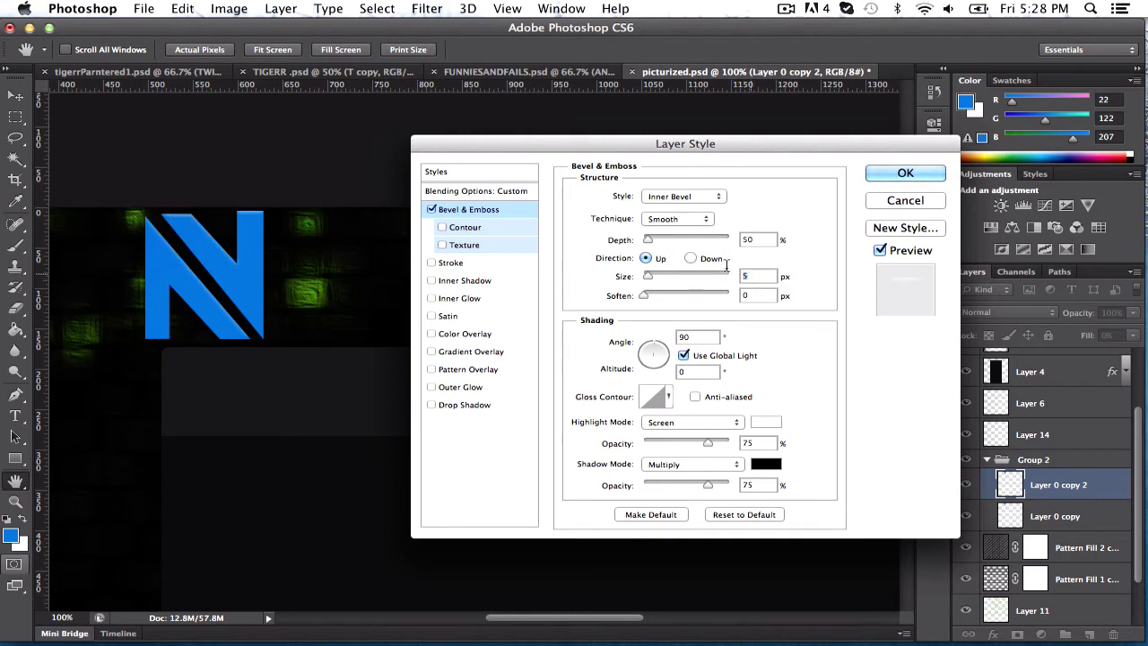
mouse_move(726, 277)
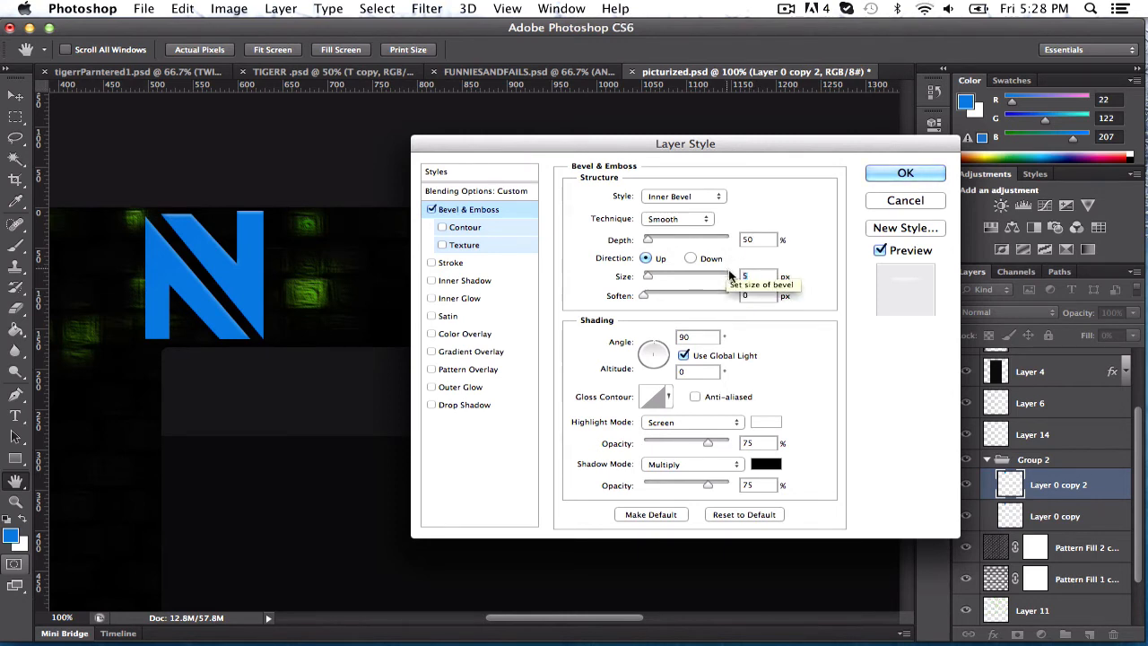
mouse_move(690, 296)
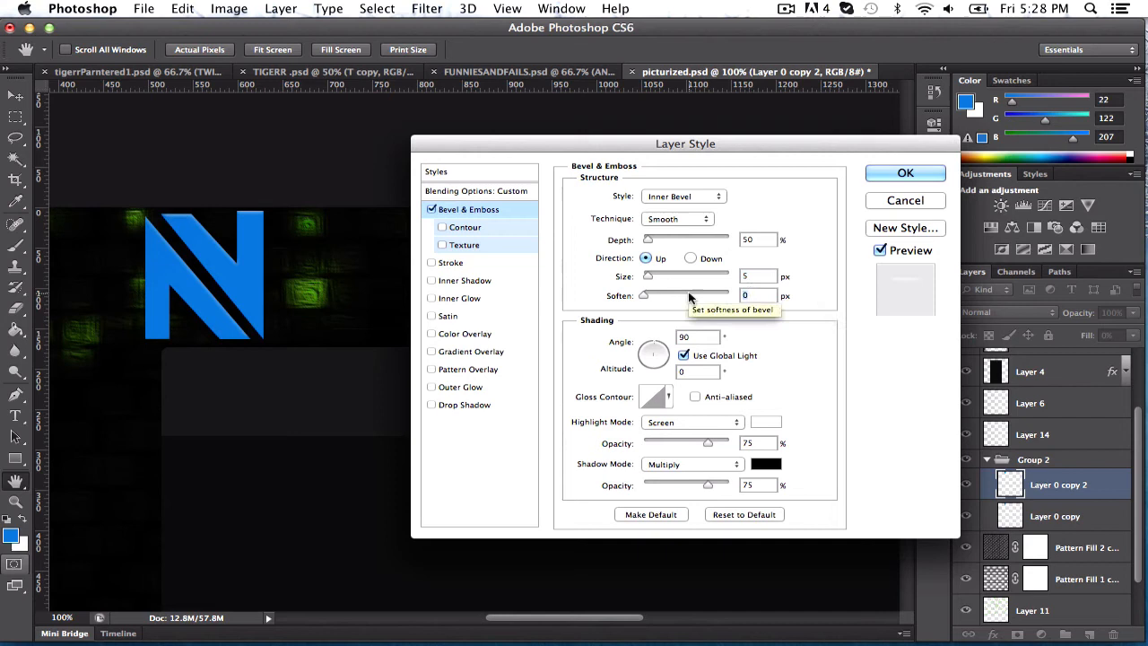
left_click_drag(644, 294, 728, 294)
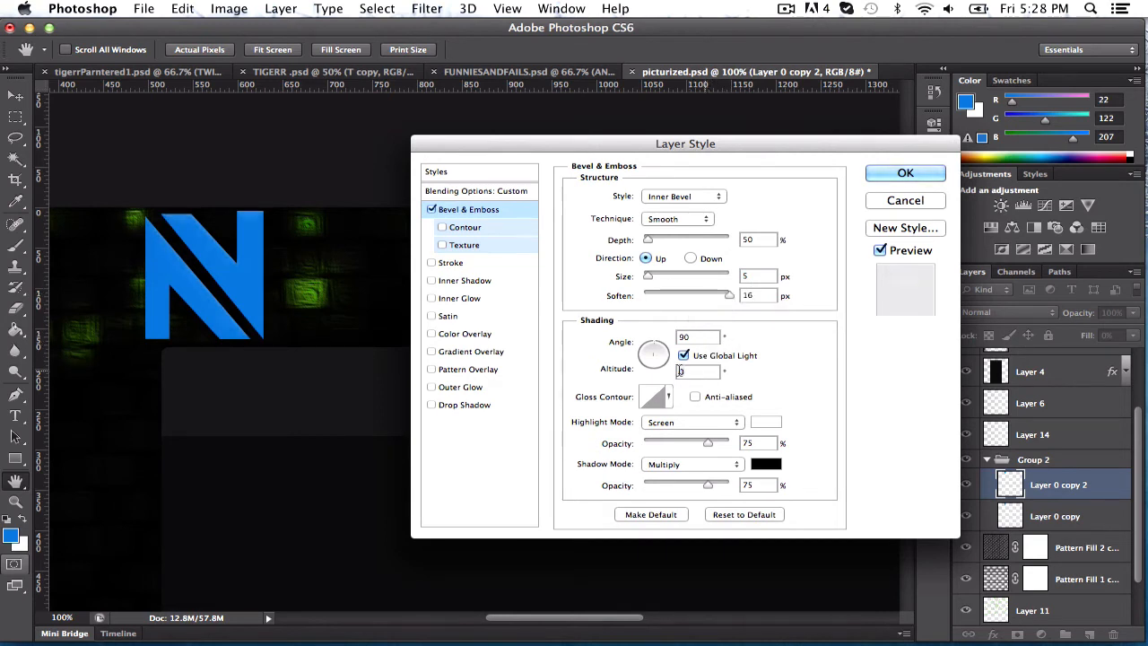
type("11")
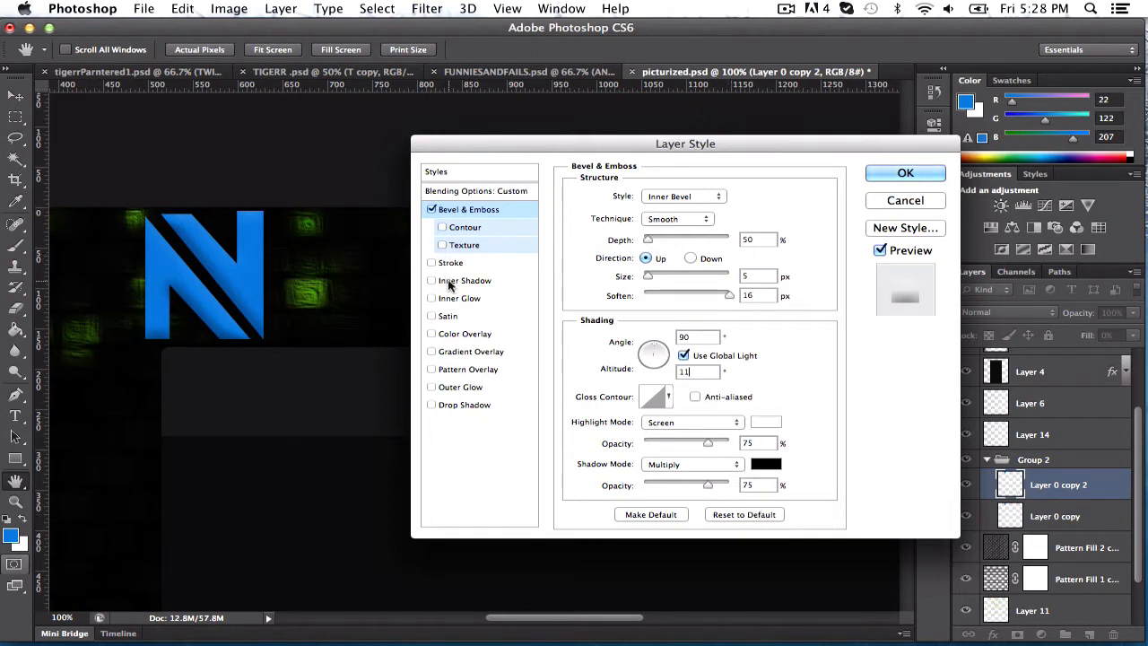
Add a Color Burn inner shadow of about 43 px at 100% opacity
left_click(465, 280)
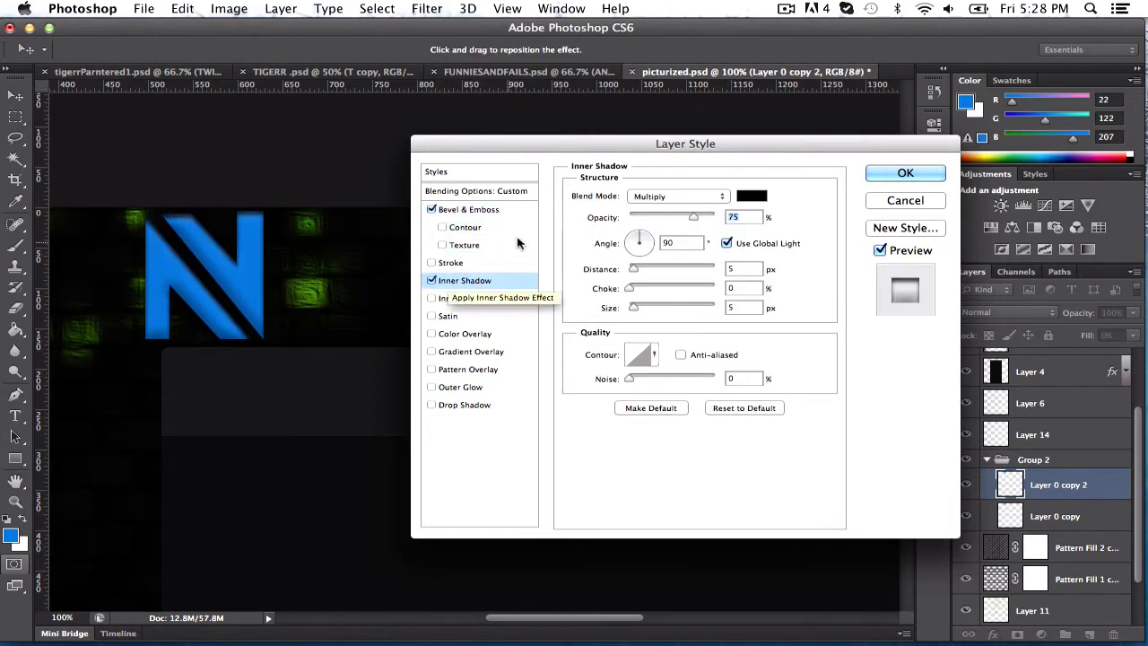
left_click(678, 195)
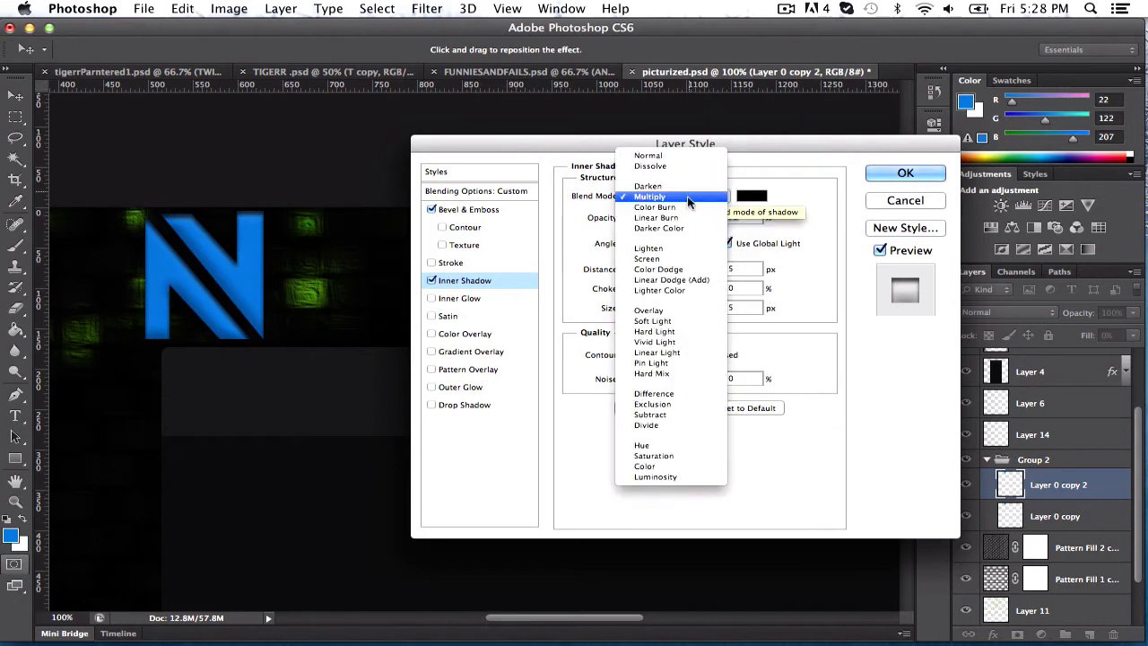
mouse_move(685, 228)
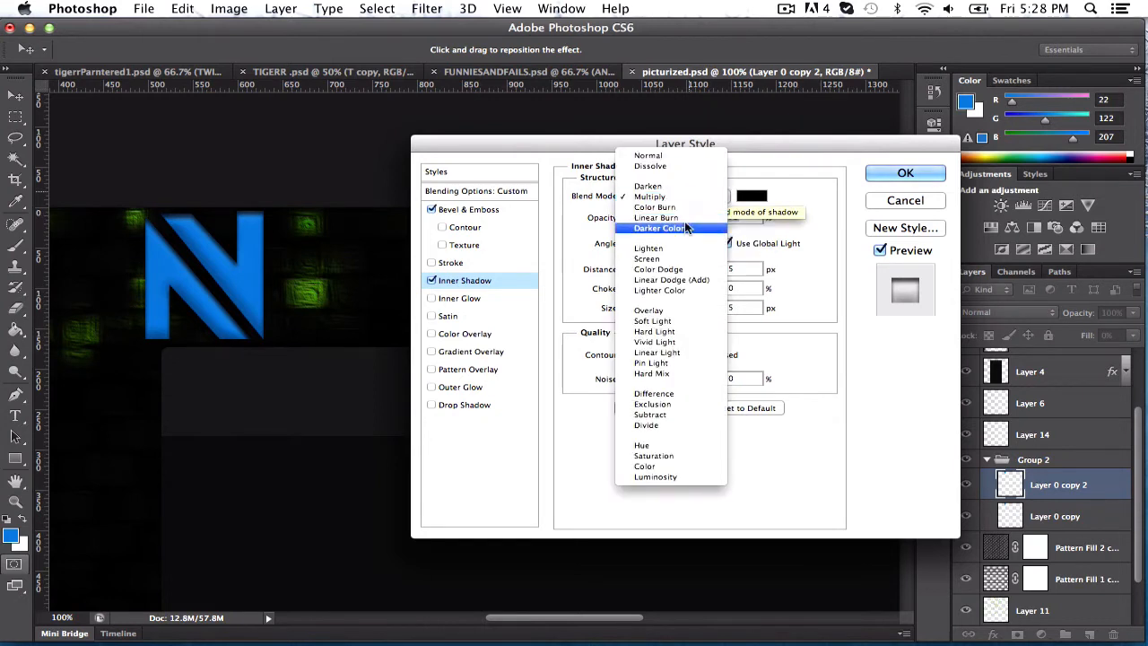
left_click(653, 208)
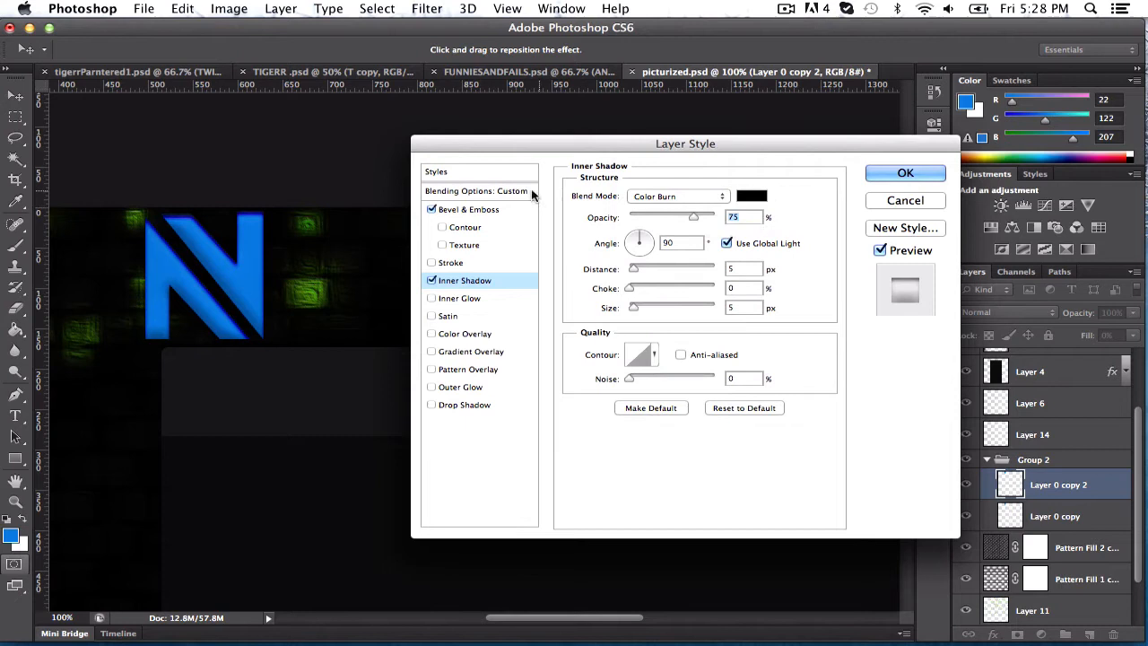
mouse_move(254, 262)
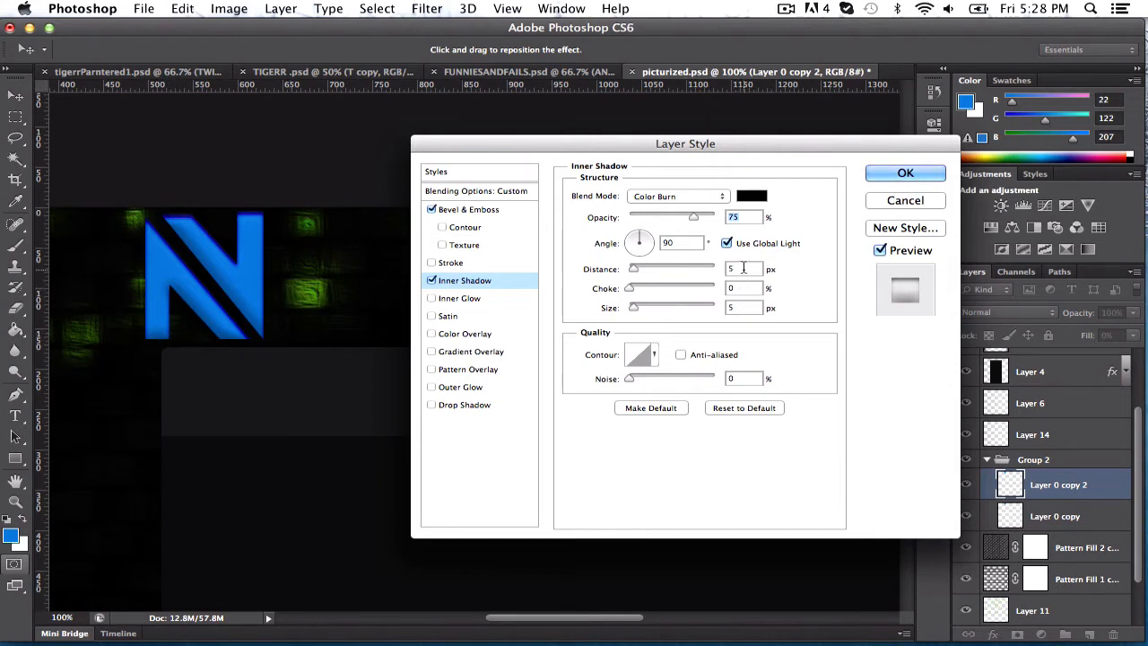
mouse_move(742, 287)
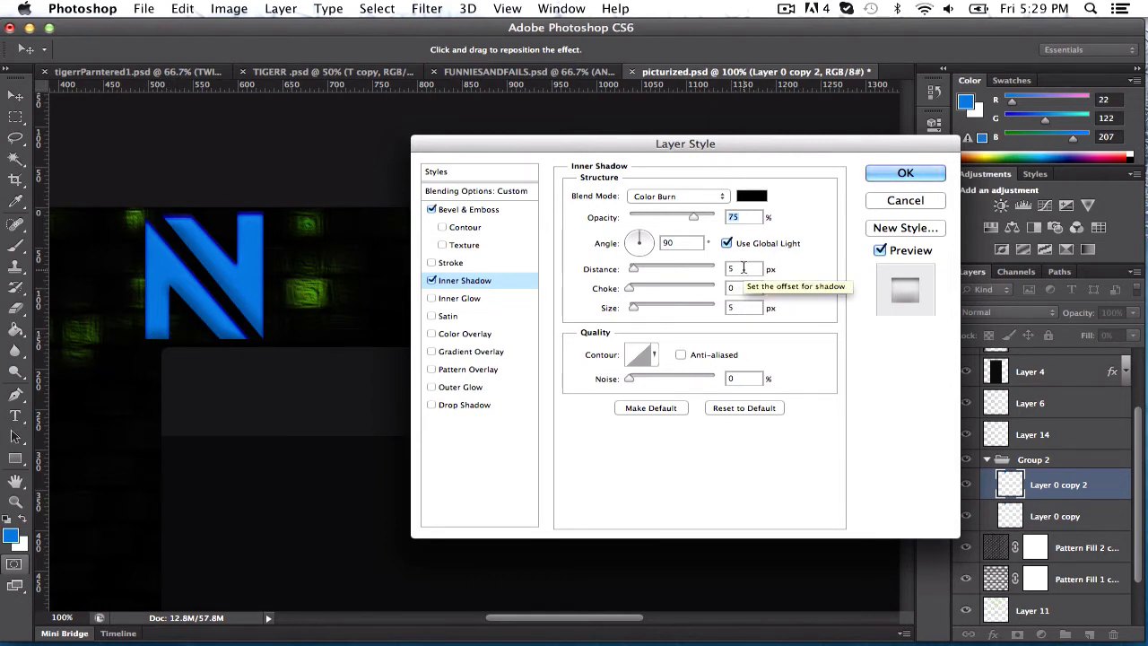
mouse_move(714, 301)
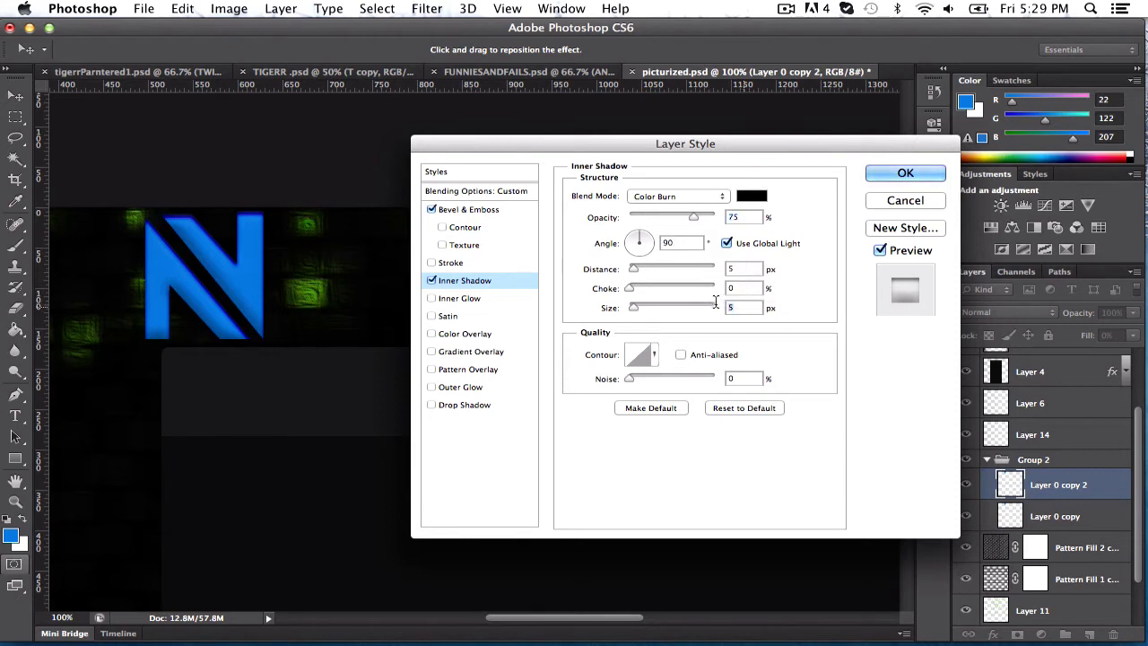
left_click_drag(631, 307, 677, 306)
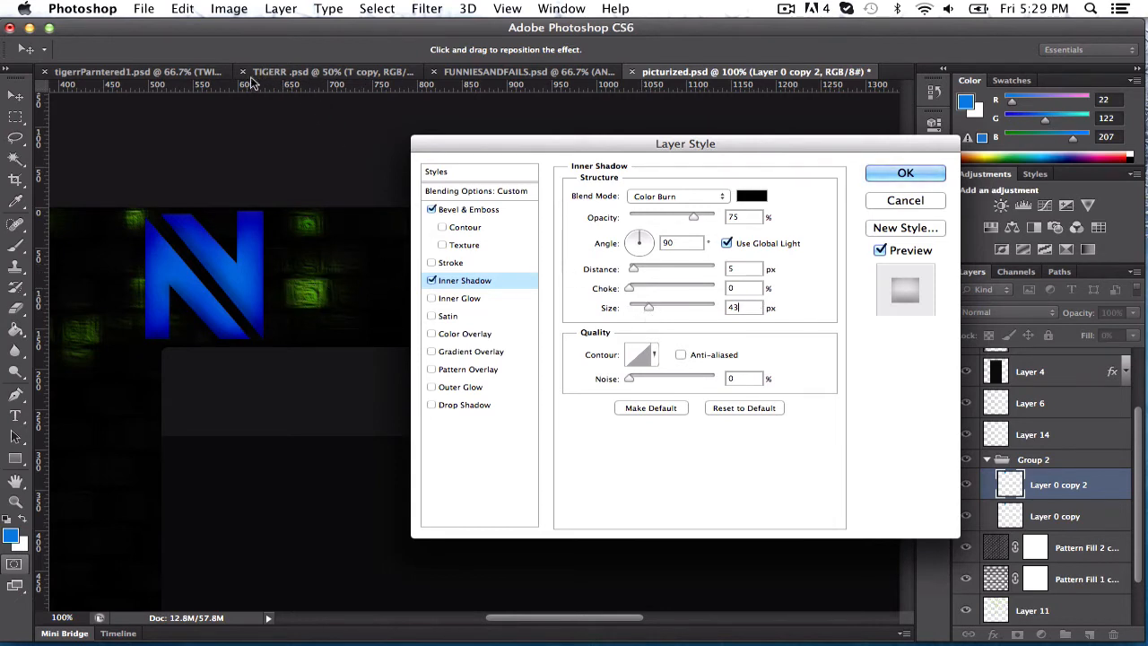
mouse_move(401, 118)
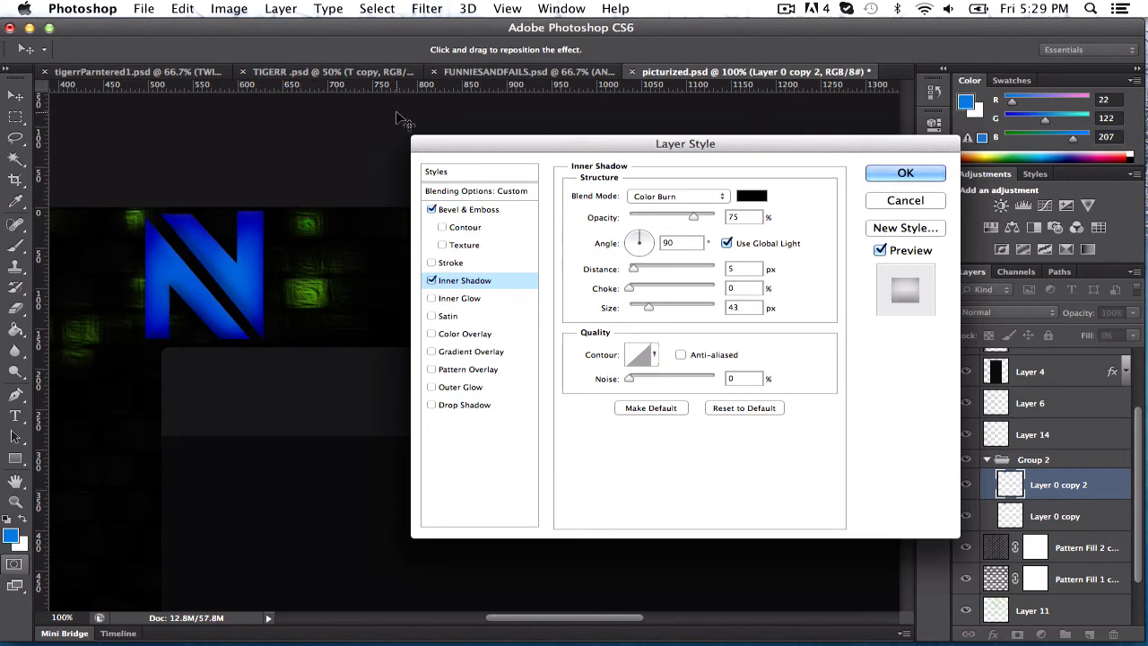
mouse_move(359, 115)
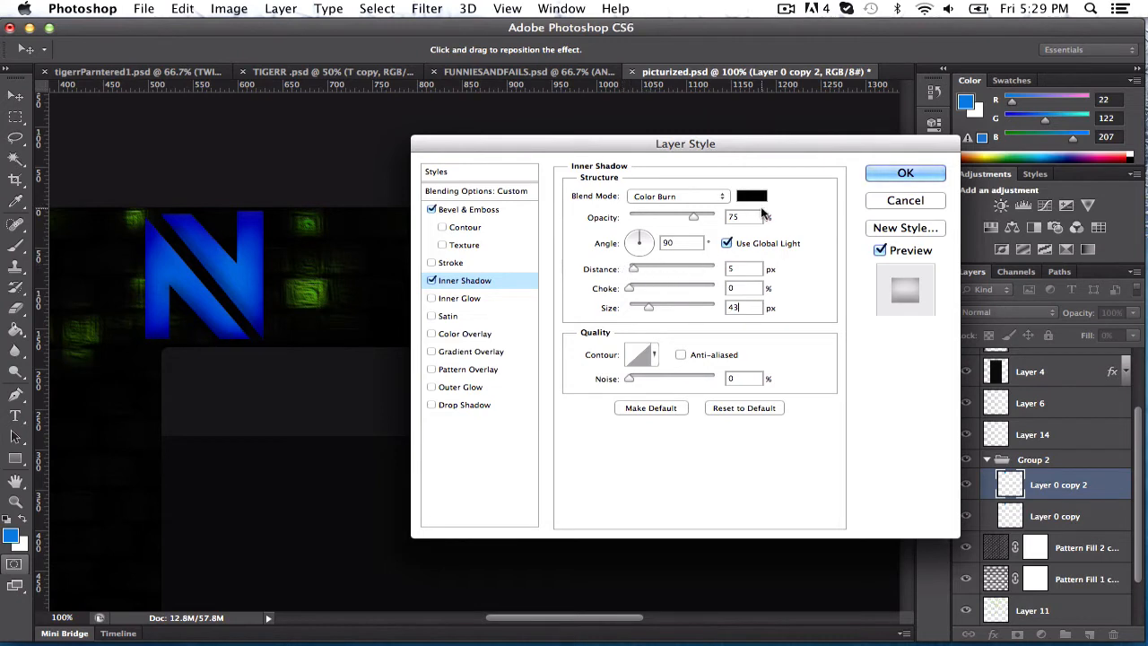
mouse_move(757, 215)
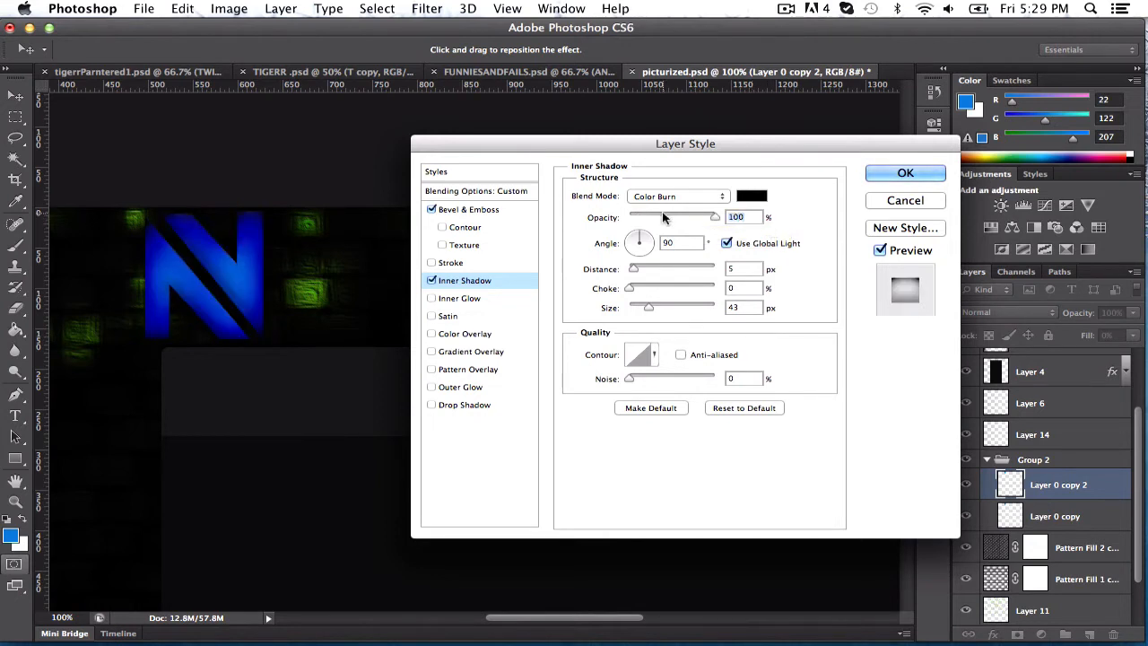
left_click_drag(713, 215, 692, 215)
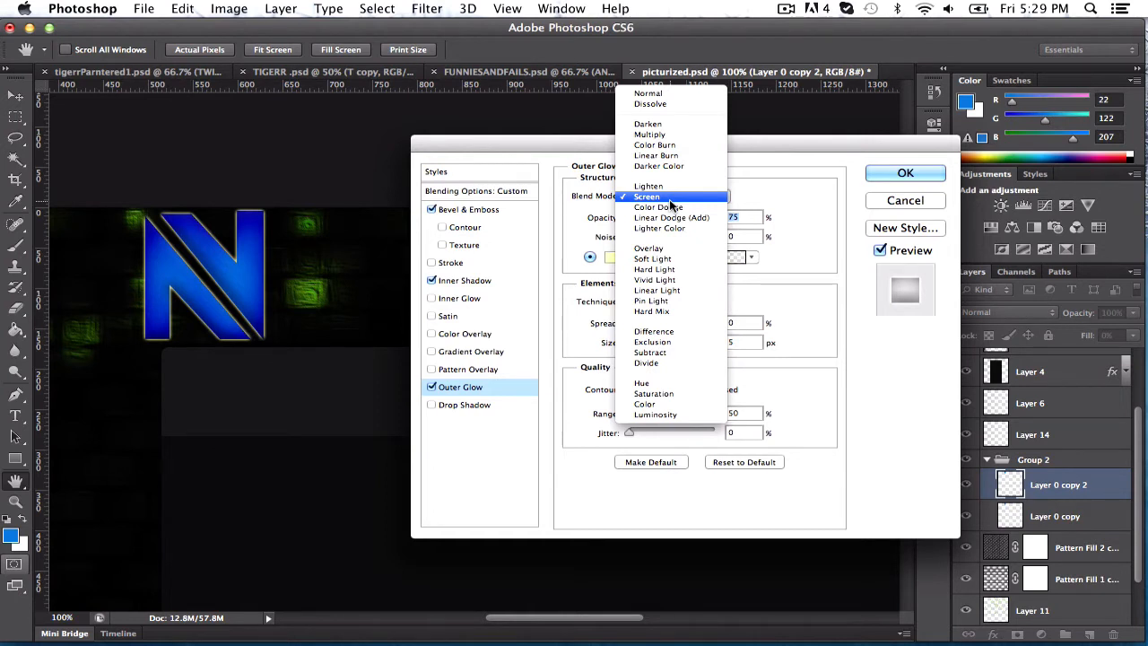
mouse_move(656, 154)
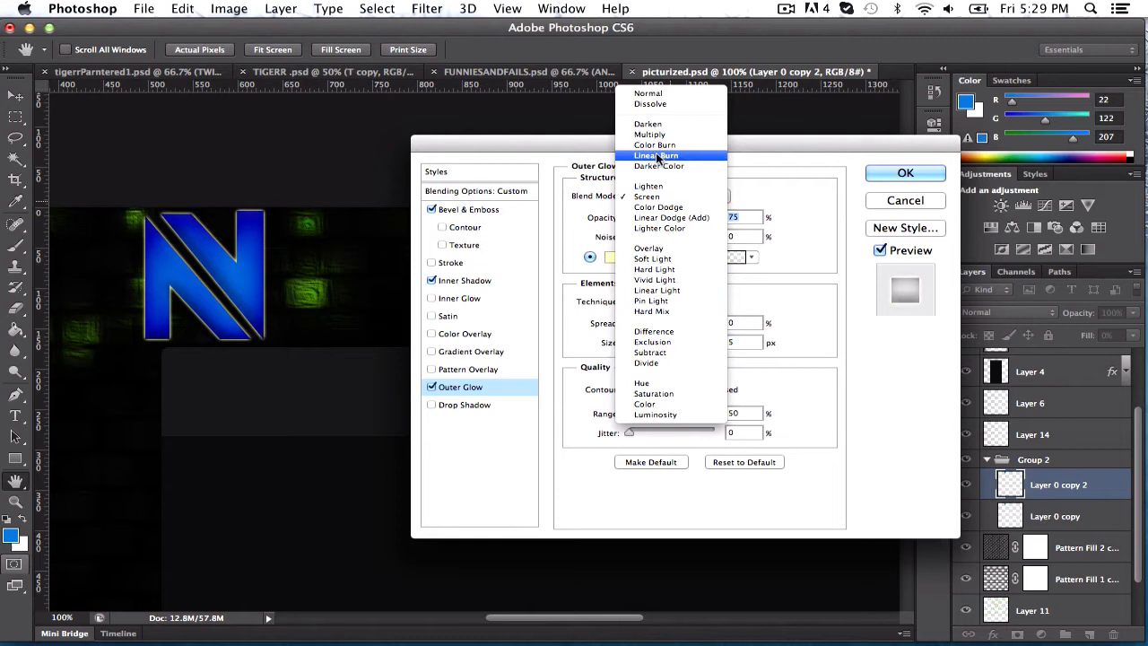
mouse_move(659, 208)
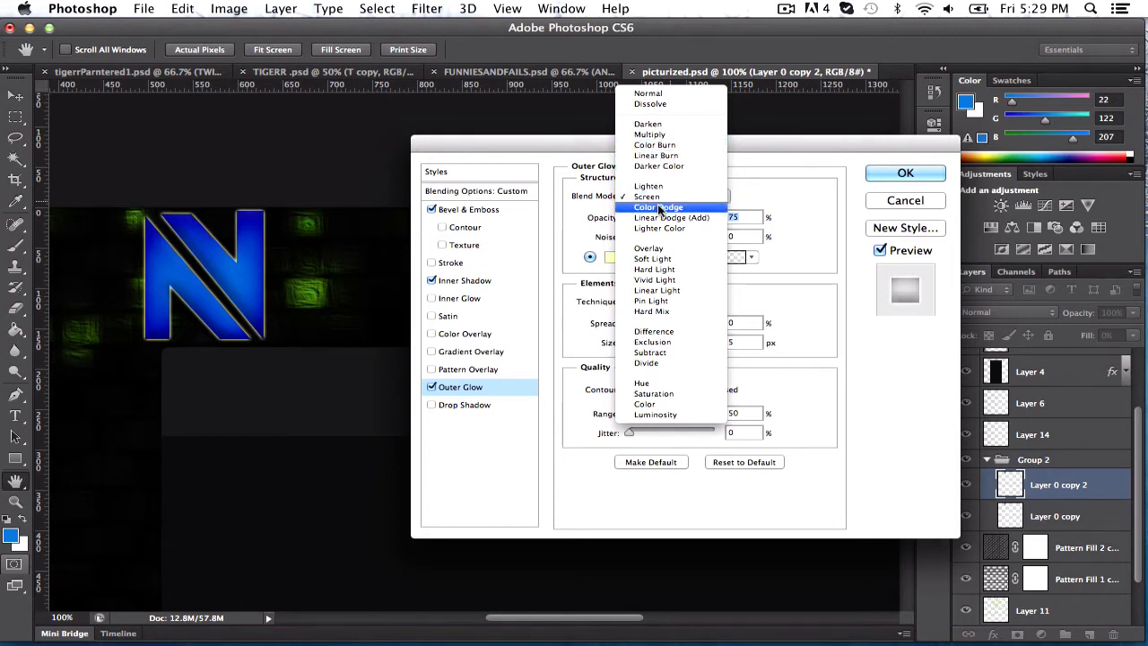
Set the outer glow to Color Dodge, confirm its colour and raise its size to 250 px
left_click(658, 208)
type("100")
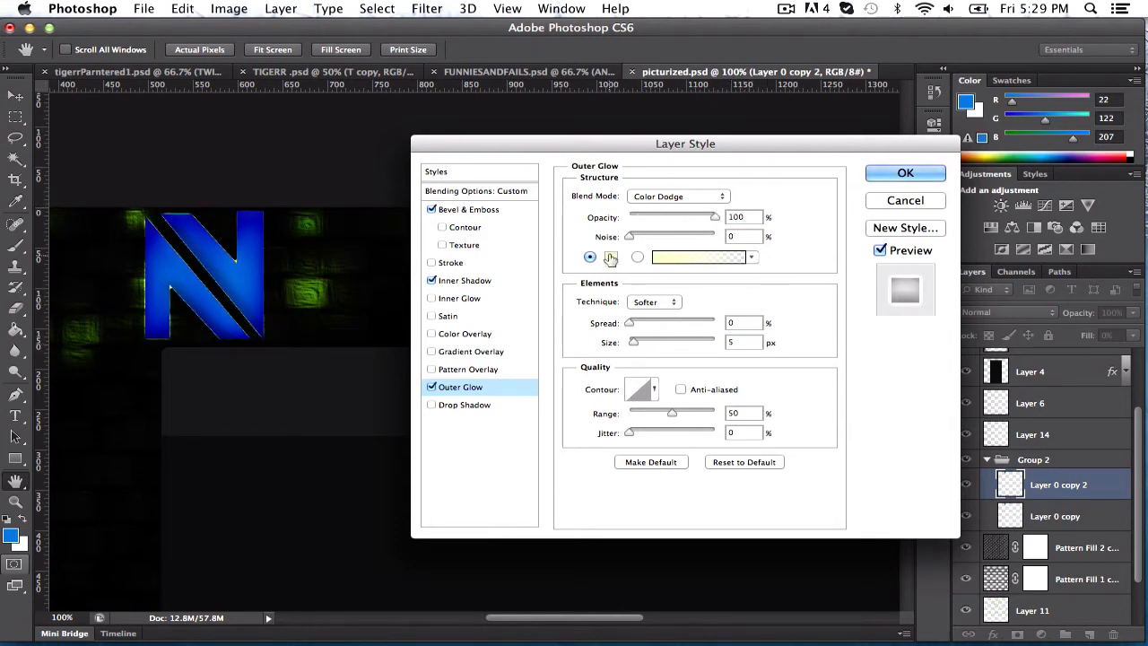
left_click(699, 258)
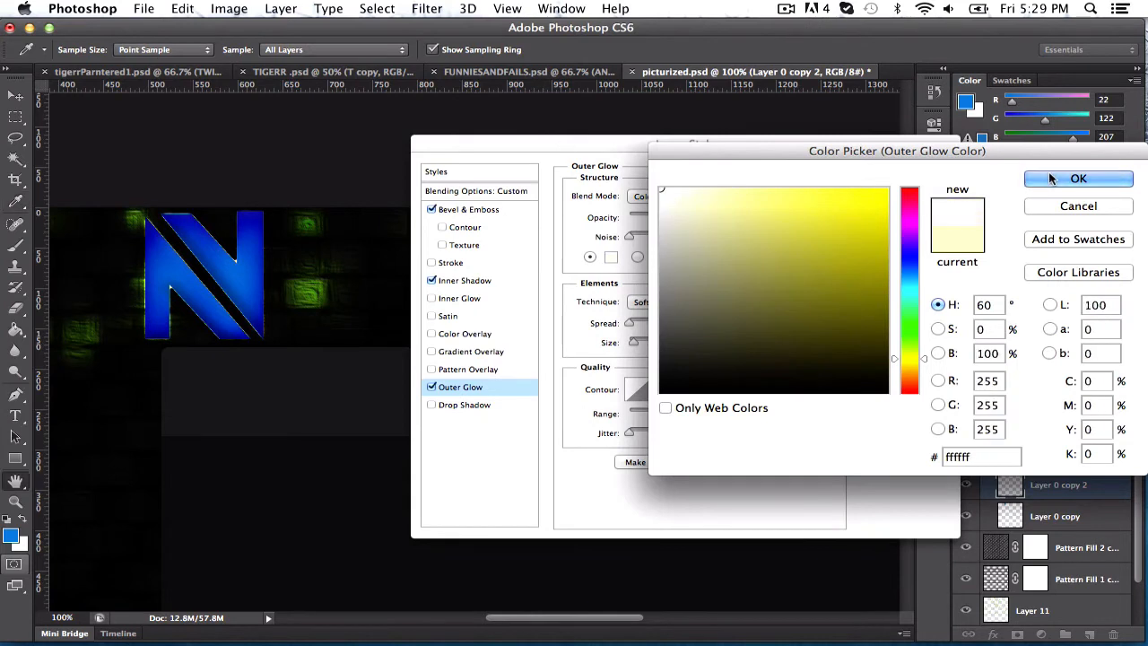
left_click(1077, 179)
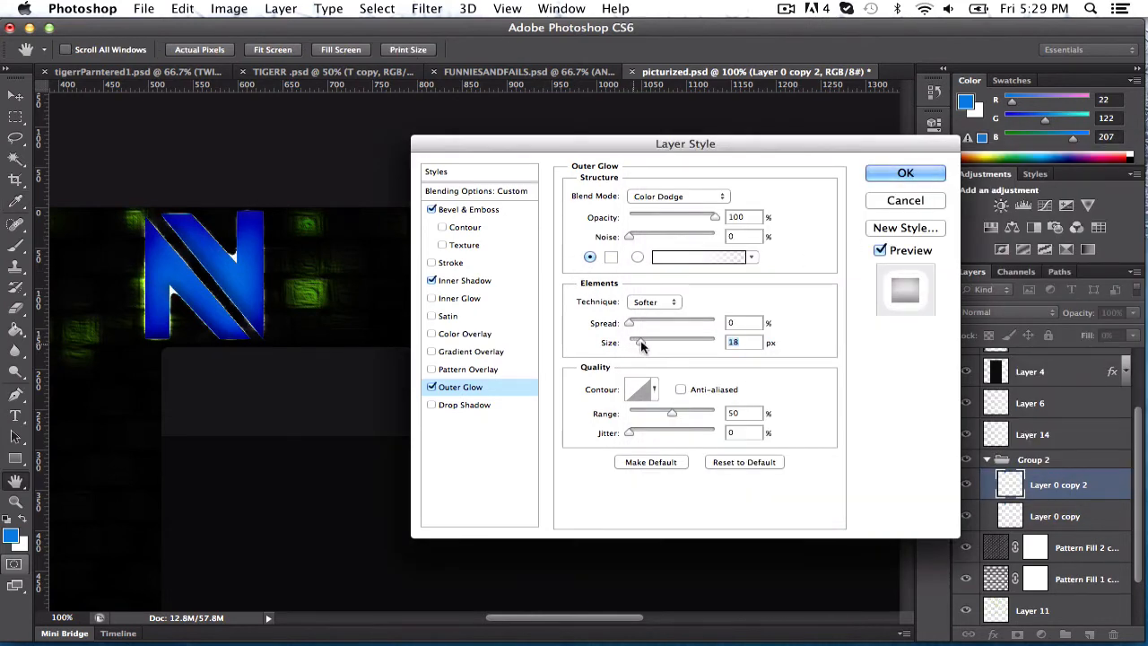
left_click_drag(638, 343, 713, 342)
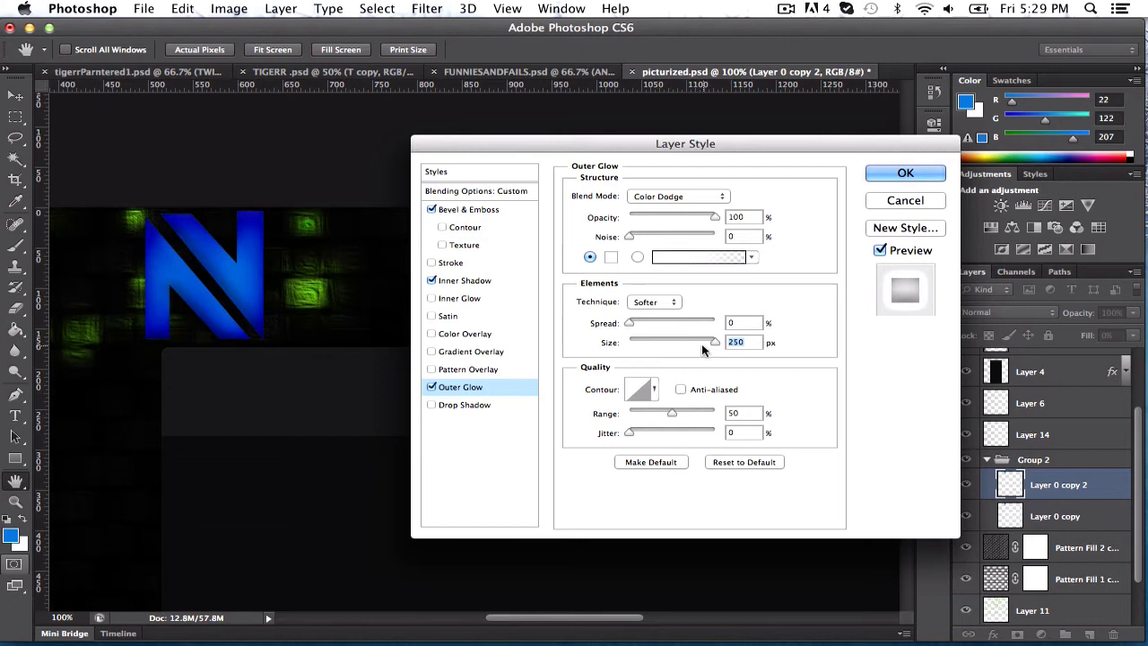
mouse_move(713, 346)
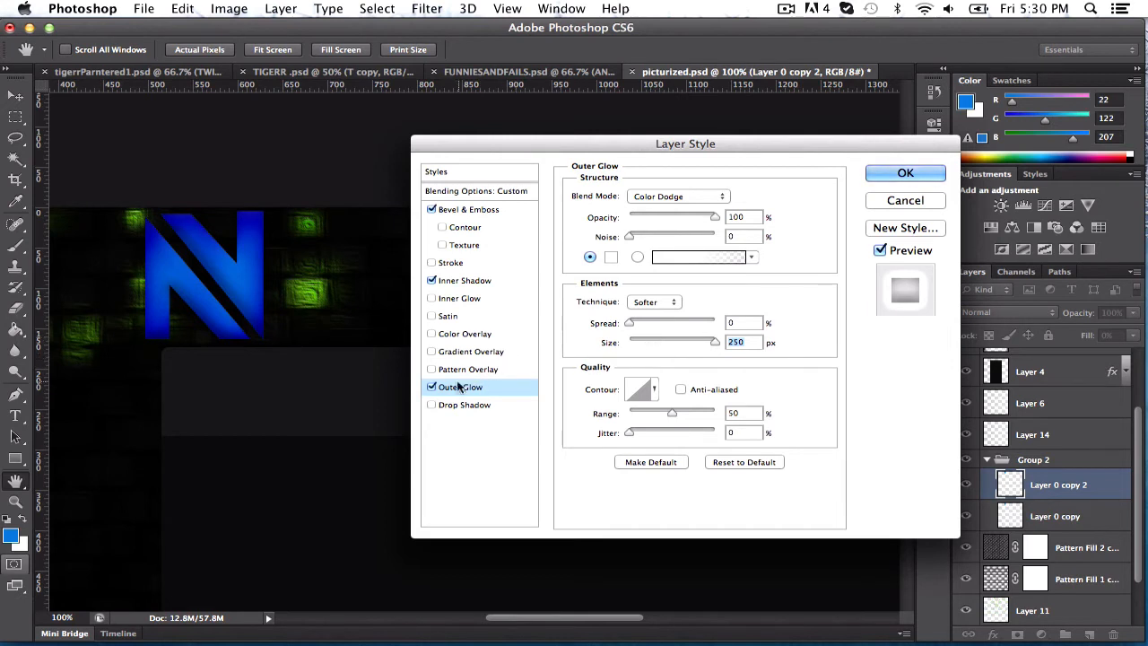
Compare the outer glow on and off, keep 250 px size and lower opacity to 75%
left_click(430, 387)
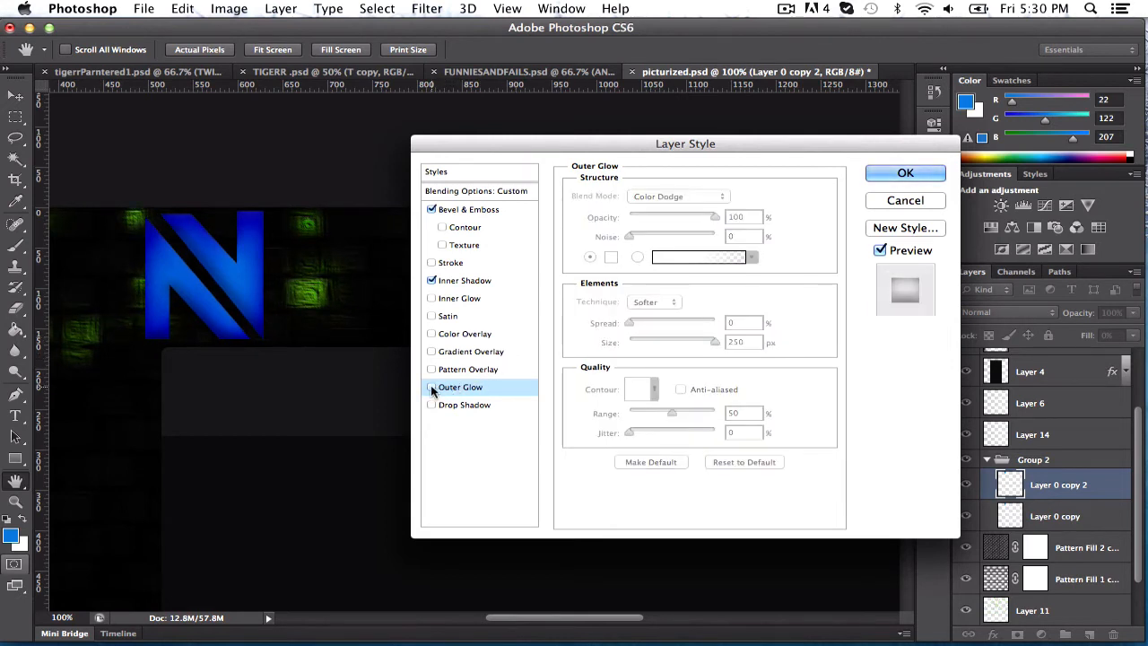
left_click(430, 387)
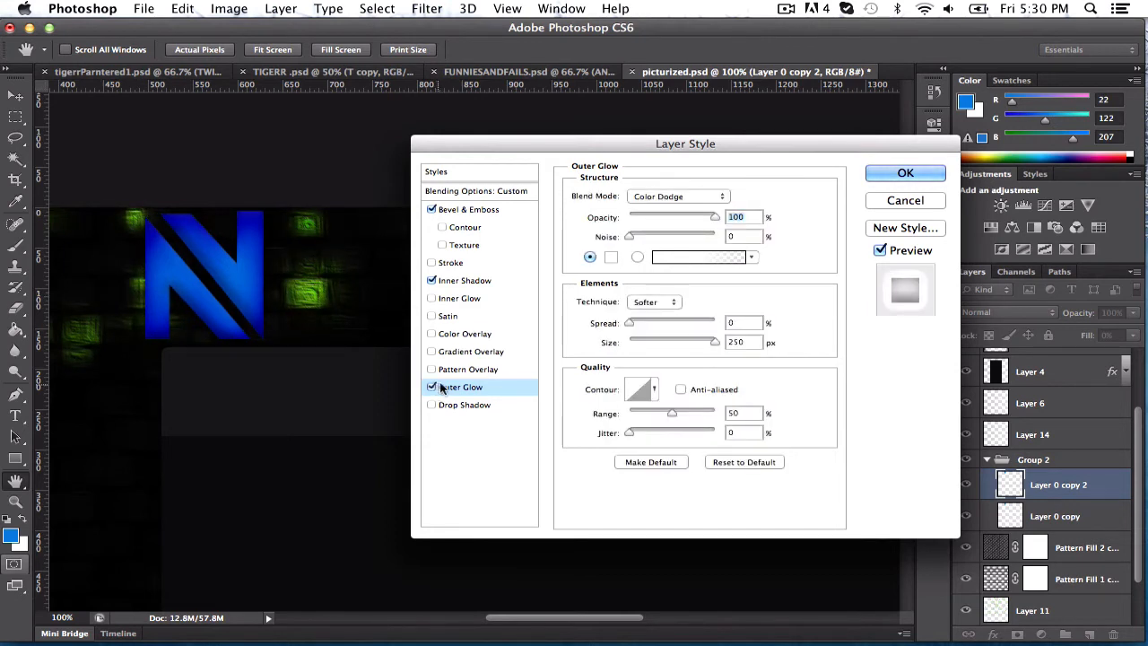
left_click_drag(708, 340, 659, 341)
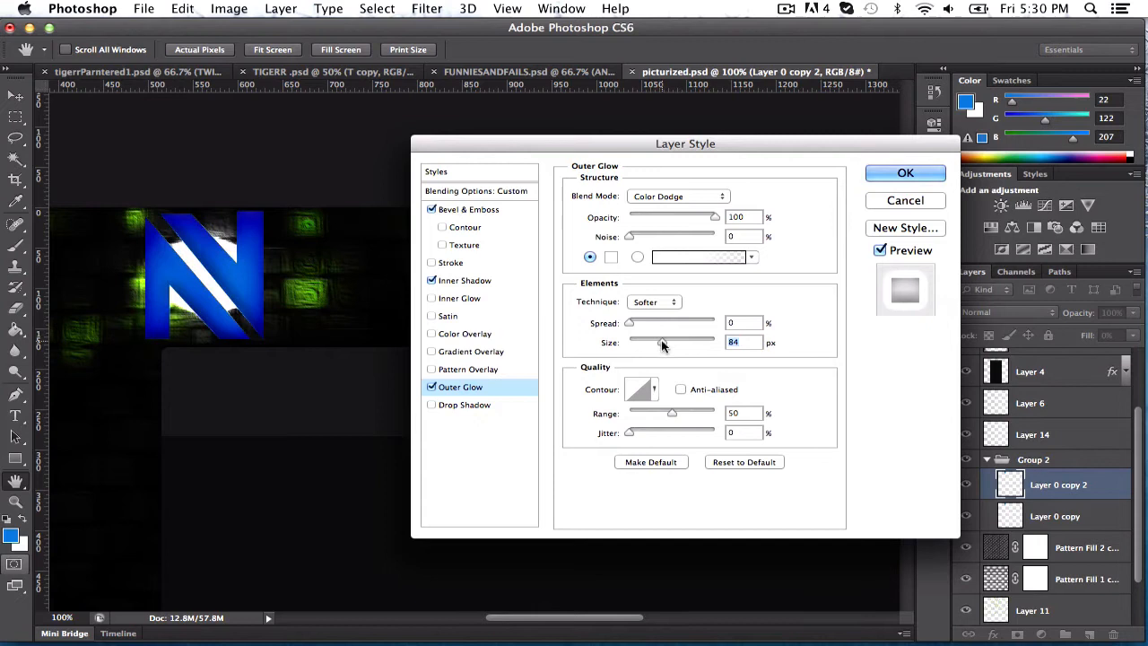
left_click_drag(662, 342, 685, 342)
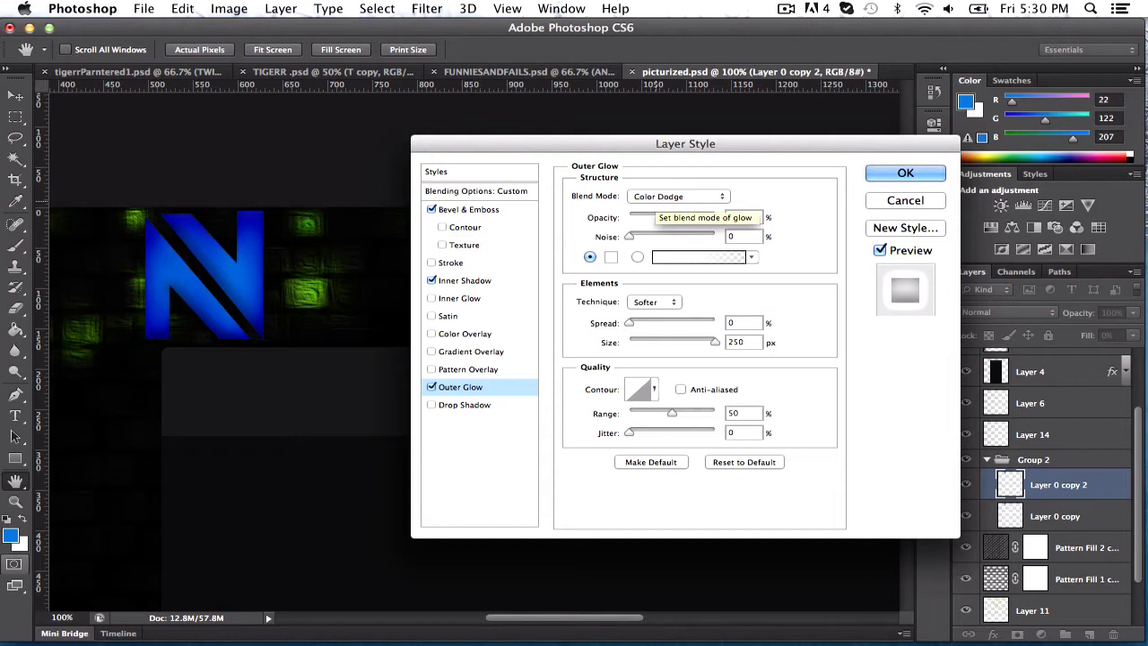
left_click_drag(637, 217, 692, 217)
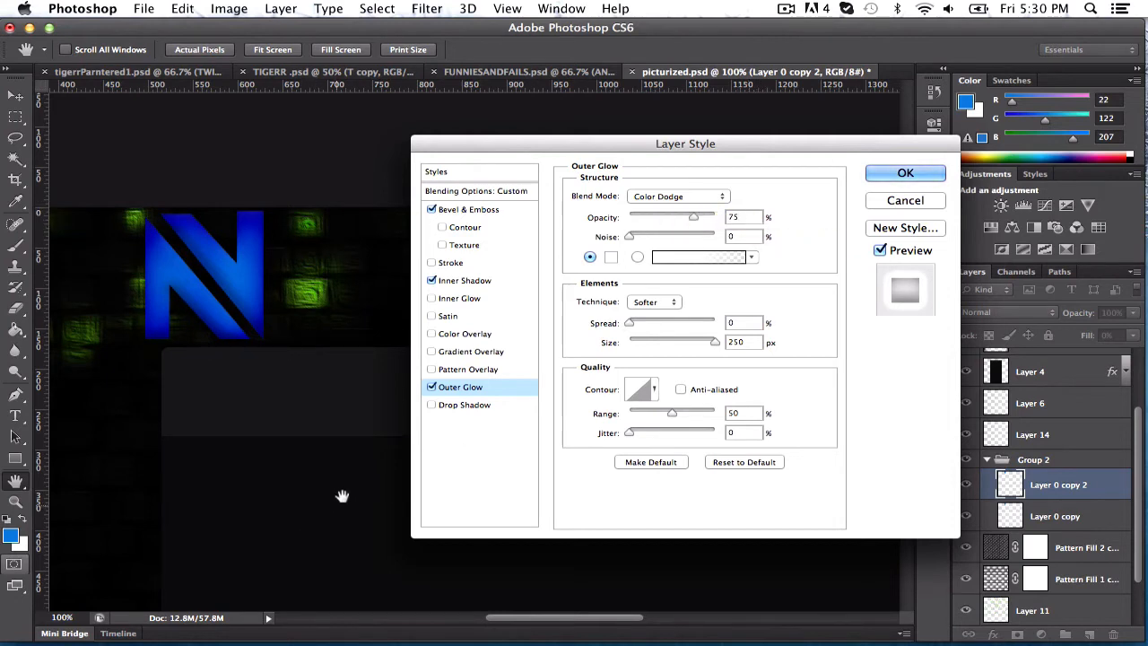
mouse_move(460, 387)
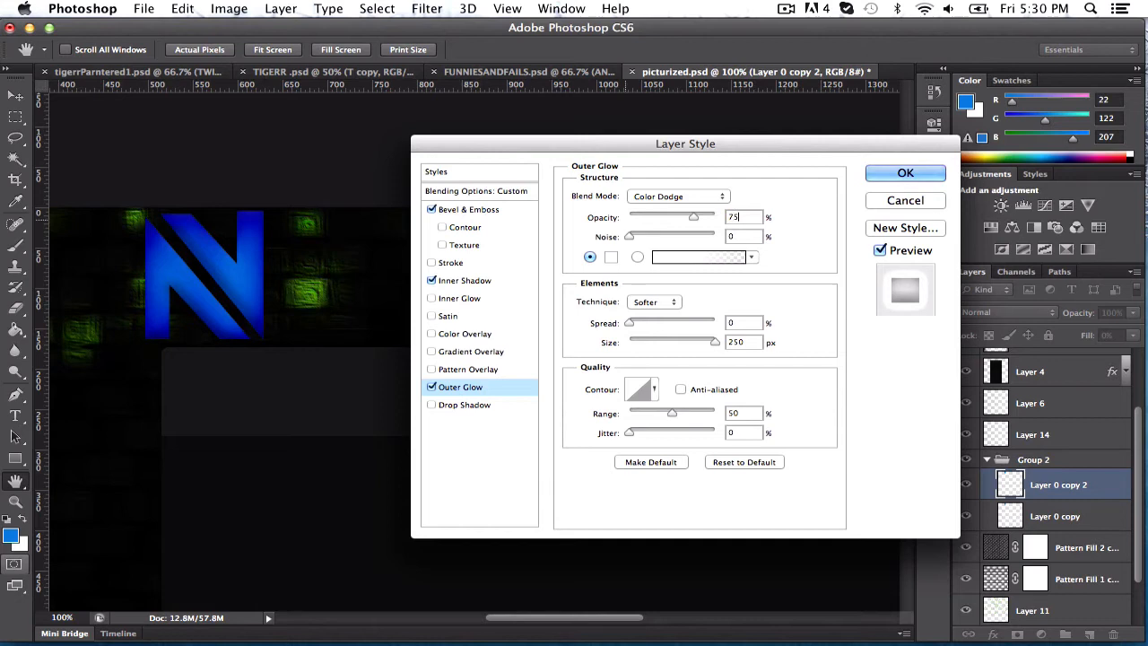
Enable a Multiply drop shadow at 75% opacity on the N
left_click(465, 405)
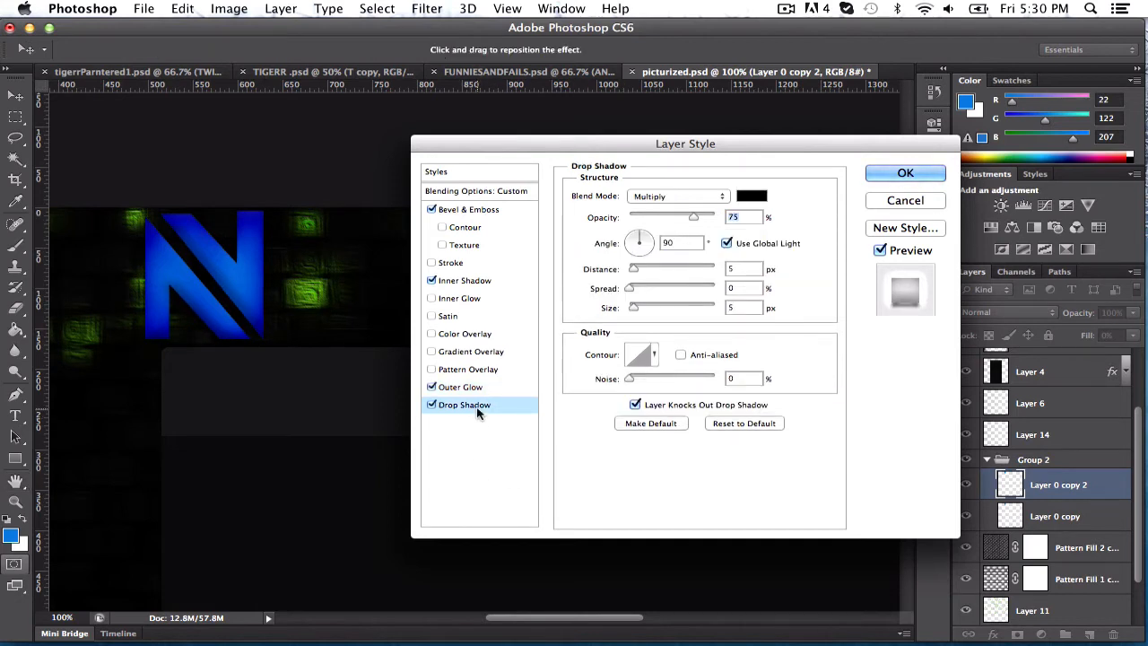
mouse_move(685, 193)
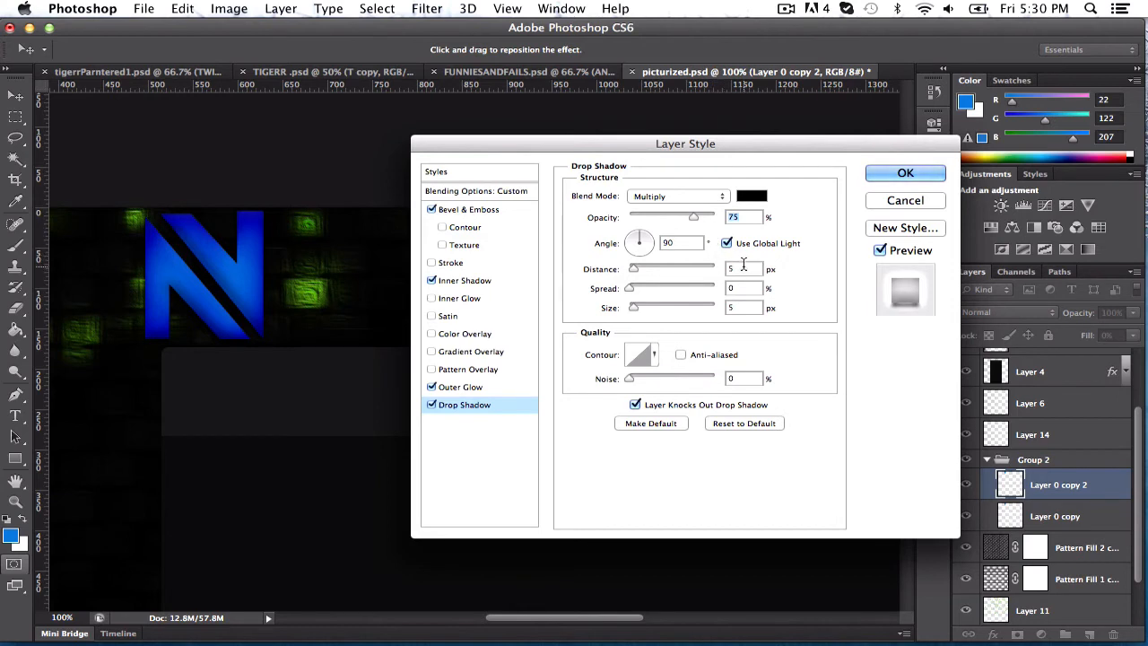
mouse_move(588, 255)
type("32")
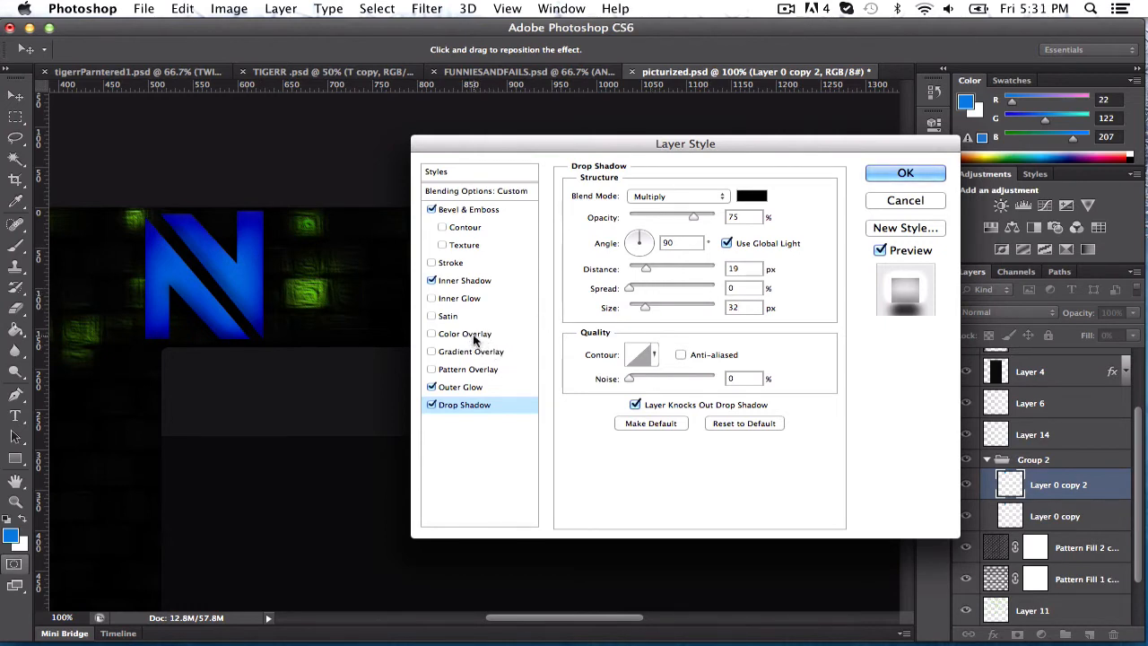
Enable a Color Overlay blended with Linear Dodge (Add) at 50% opacity and apply the layer styles
left_click(431, 334)
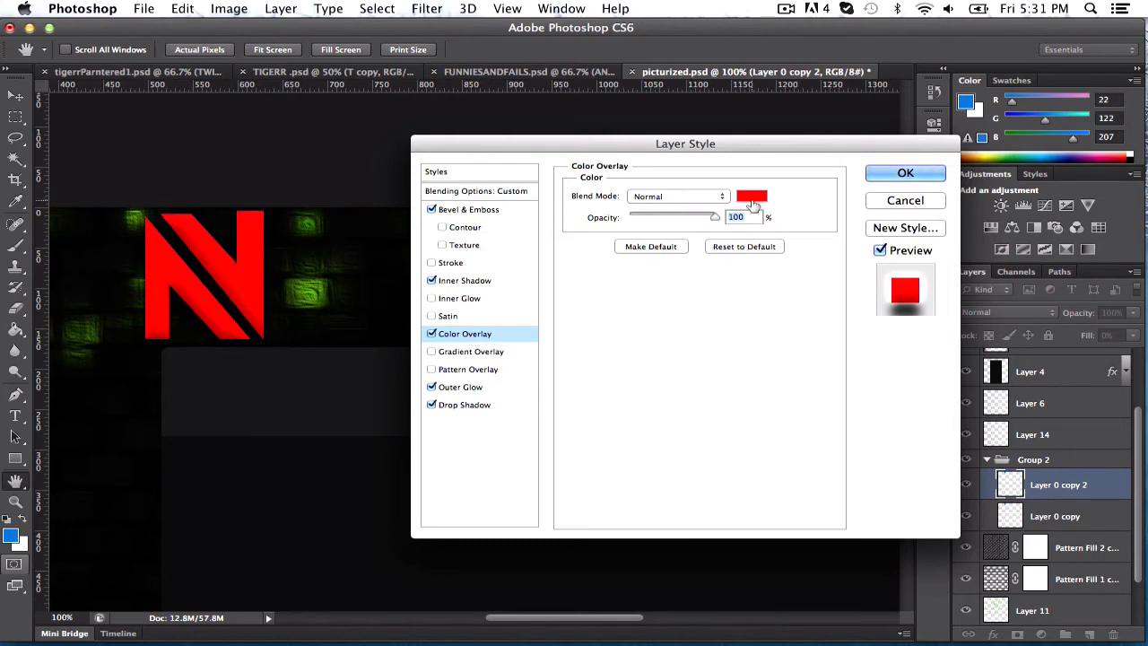
left_click(751, 196)
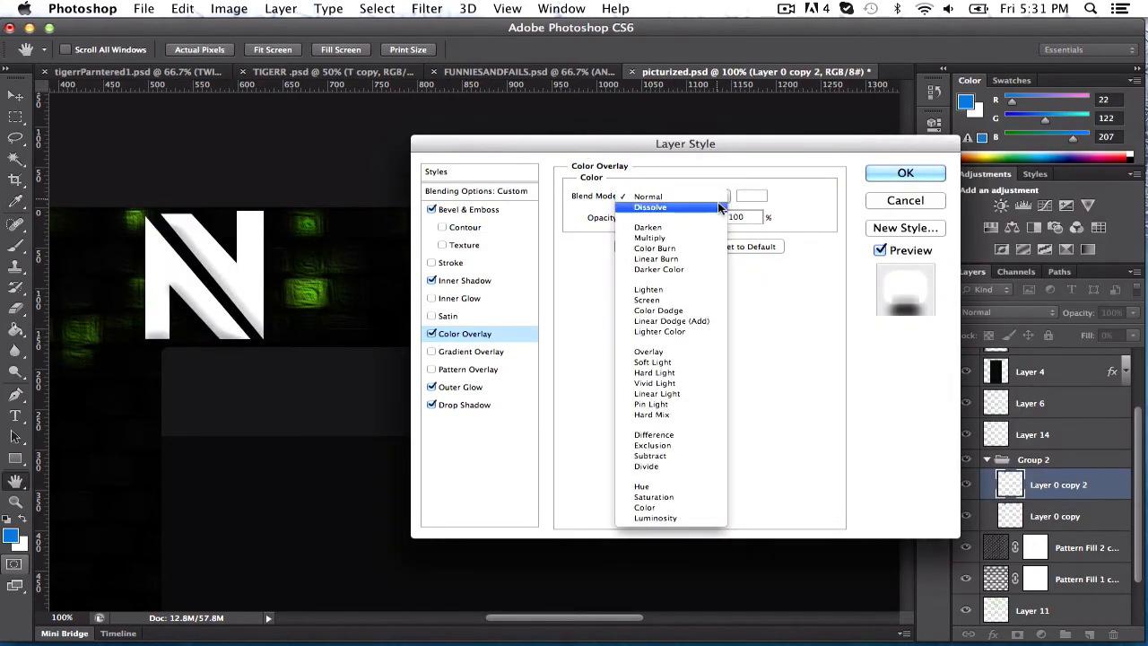
left_click(671, 319)
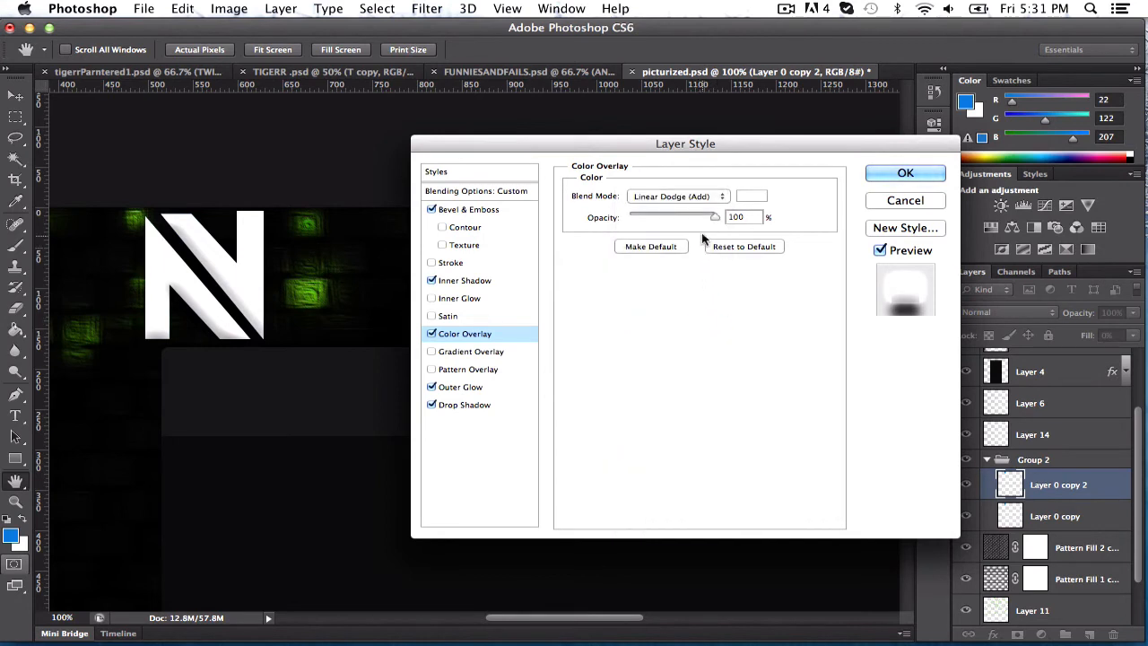
left_click_drag(714, 215, 671, 215)
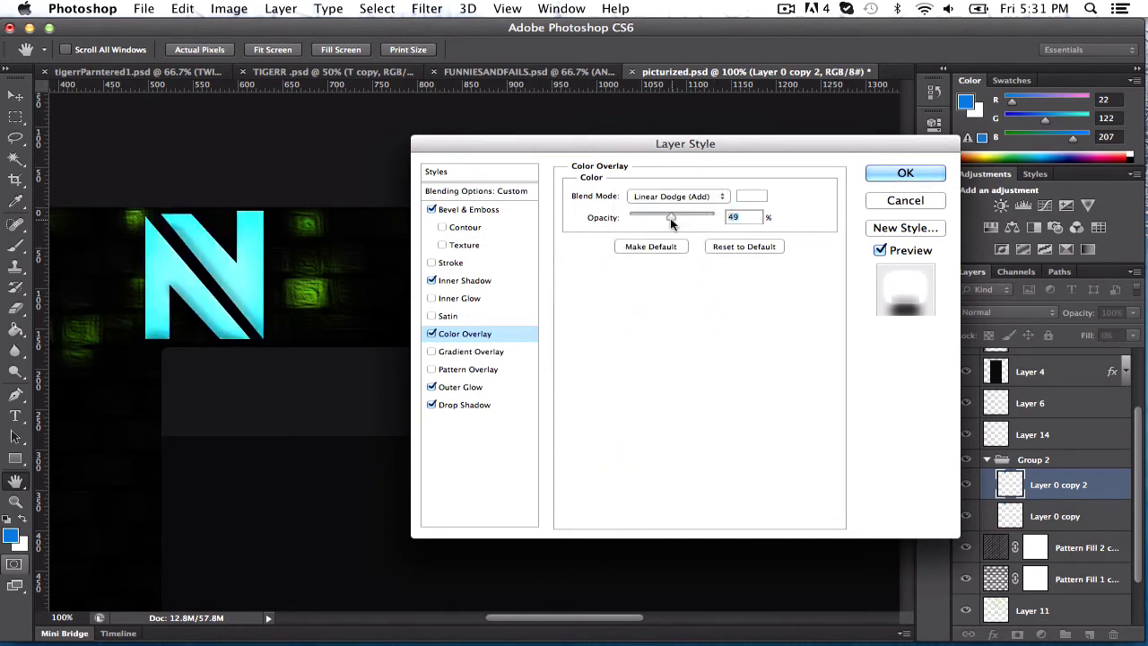
left_click_drag(670, 215, 660, 216)
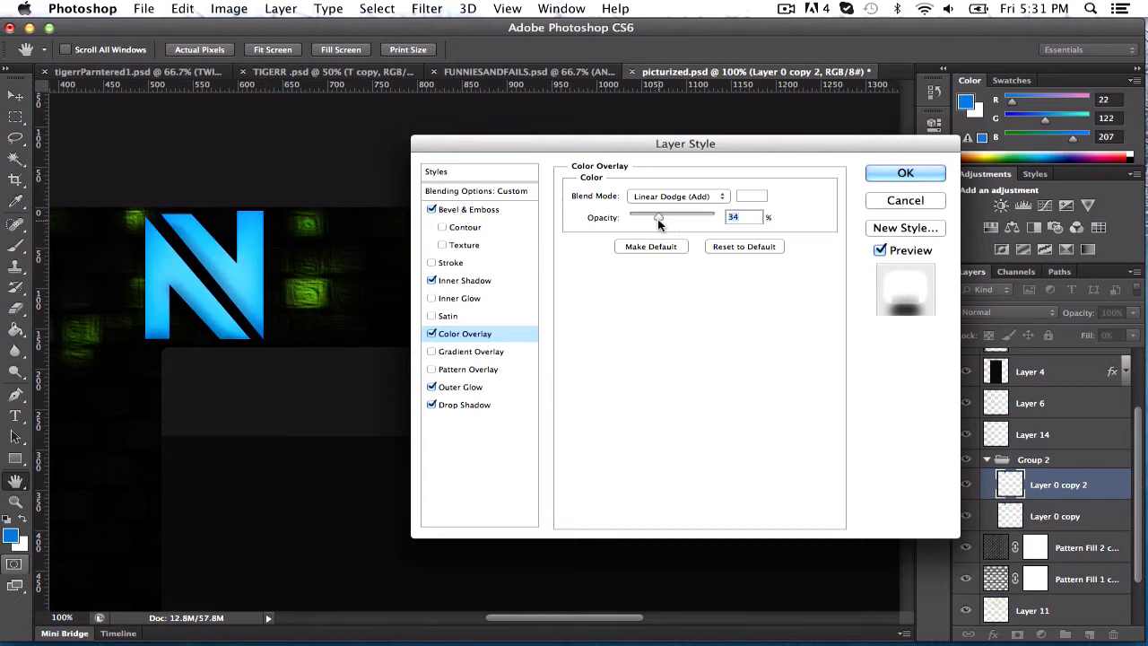
left_click_drag(659, 217, 667, 217)
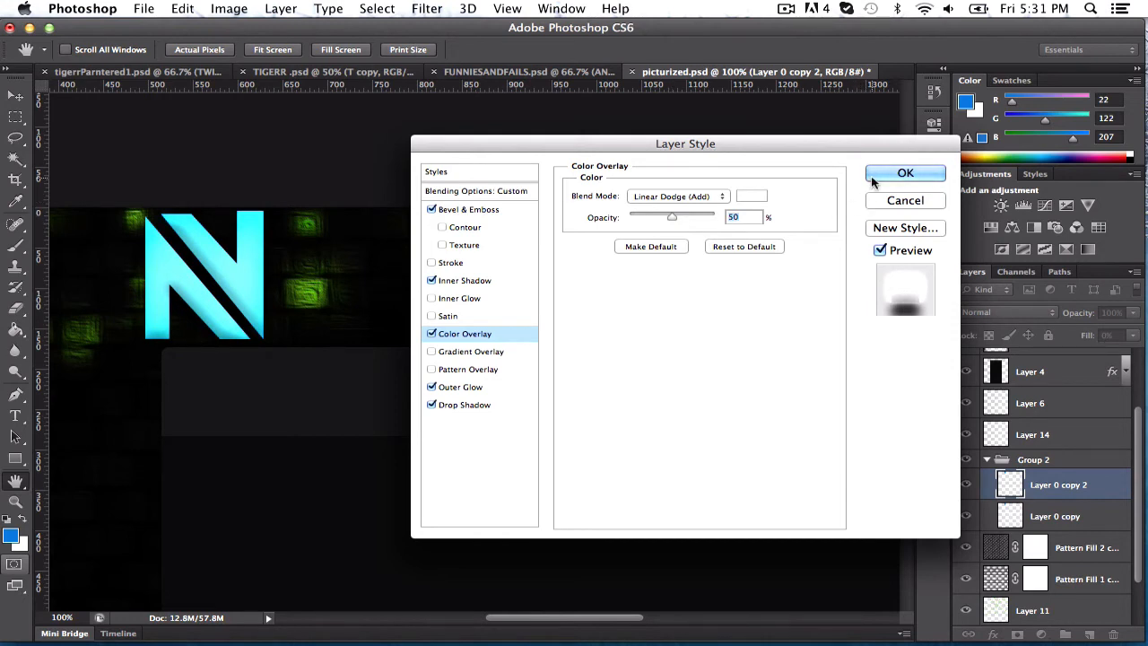
left_click(903, 172)
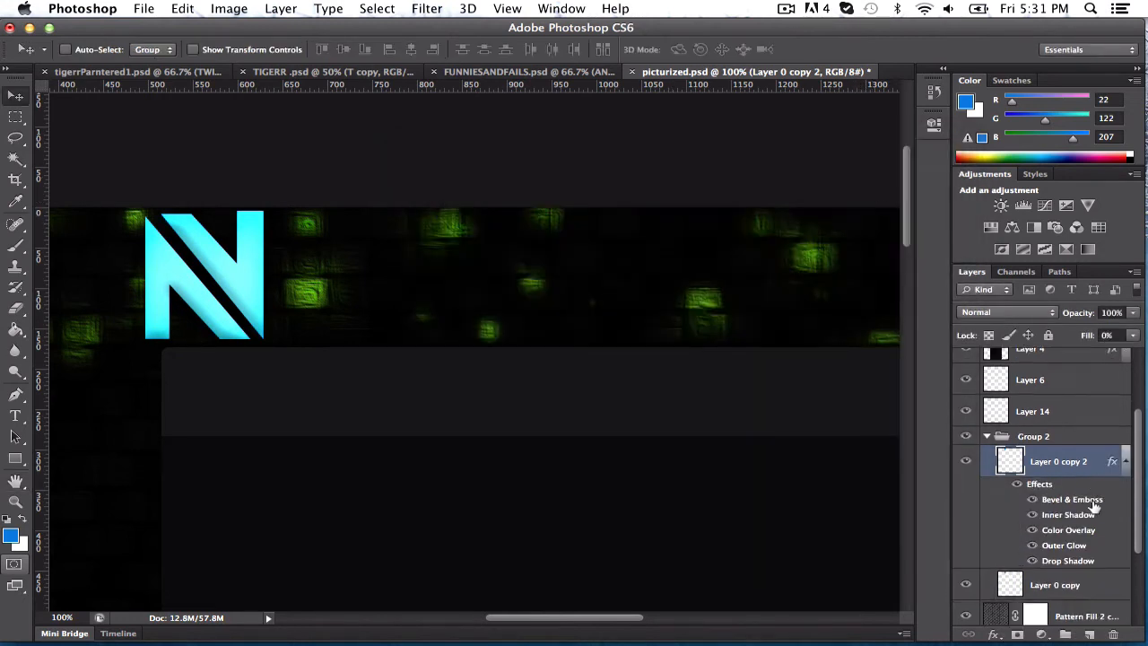
Apply a Gaussian Blur of 11 px to the Layer 0 copy layer for a soft cyan glow
scroll("down", 3)
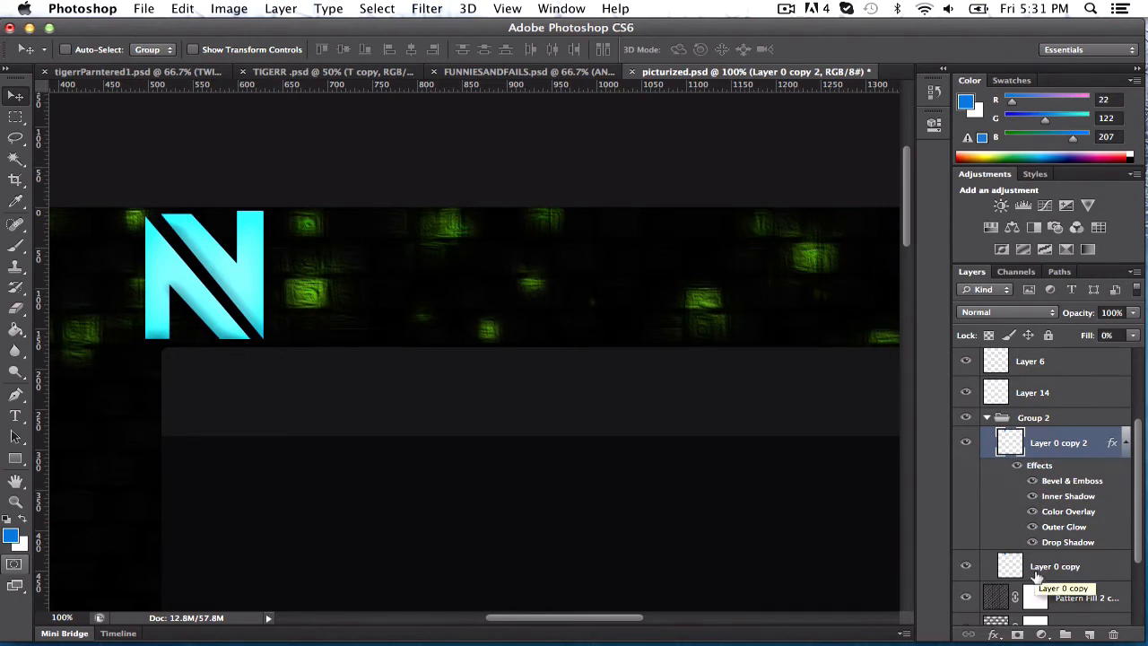
left_click(426, 7)
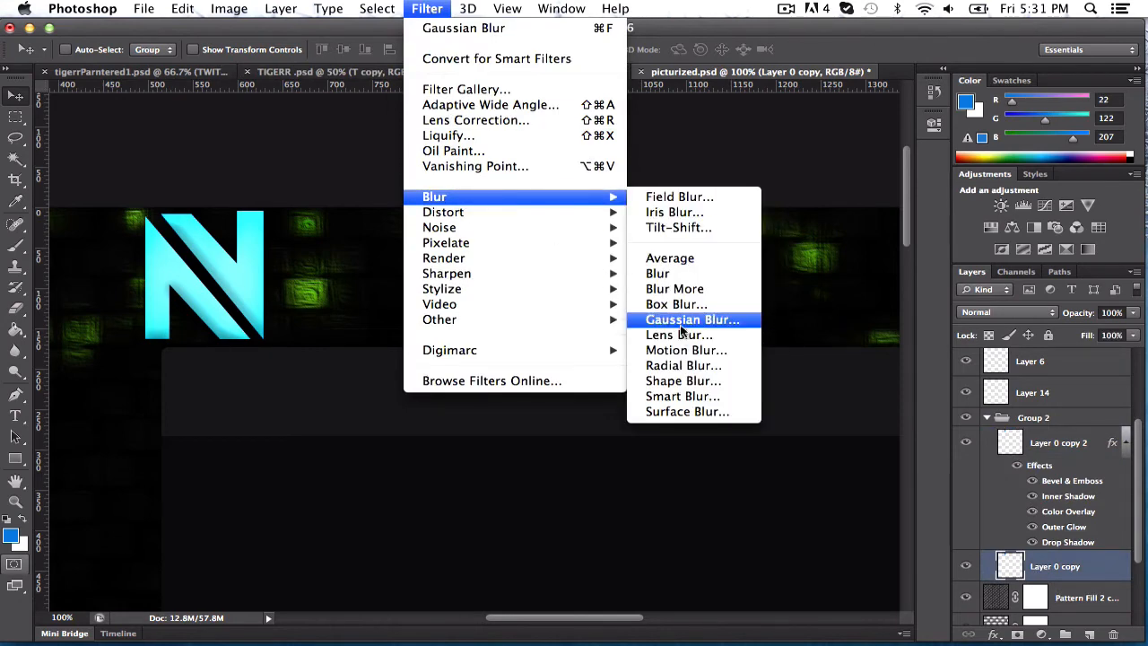
left_click(692, 319)
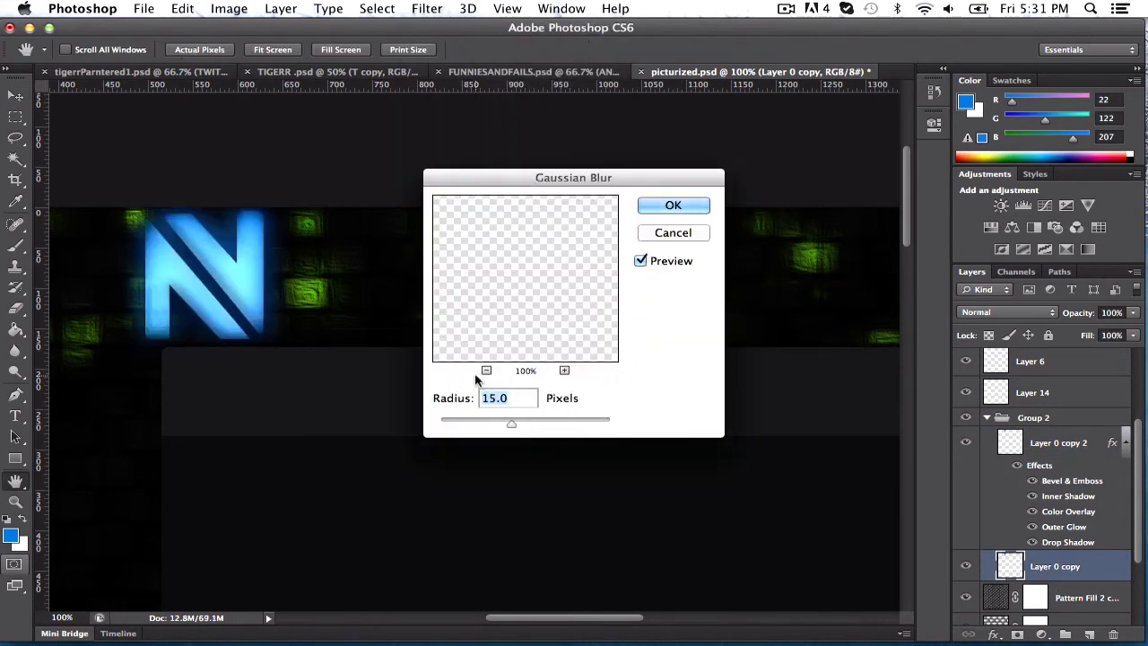
left_click(509, 398)
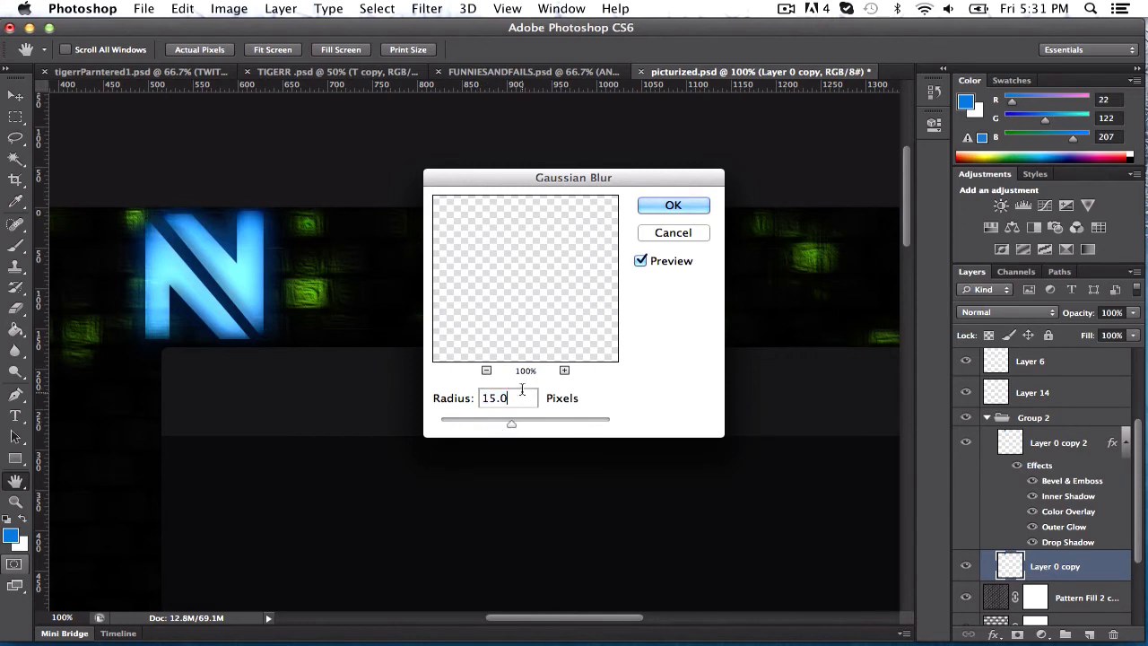
type("10")
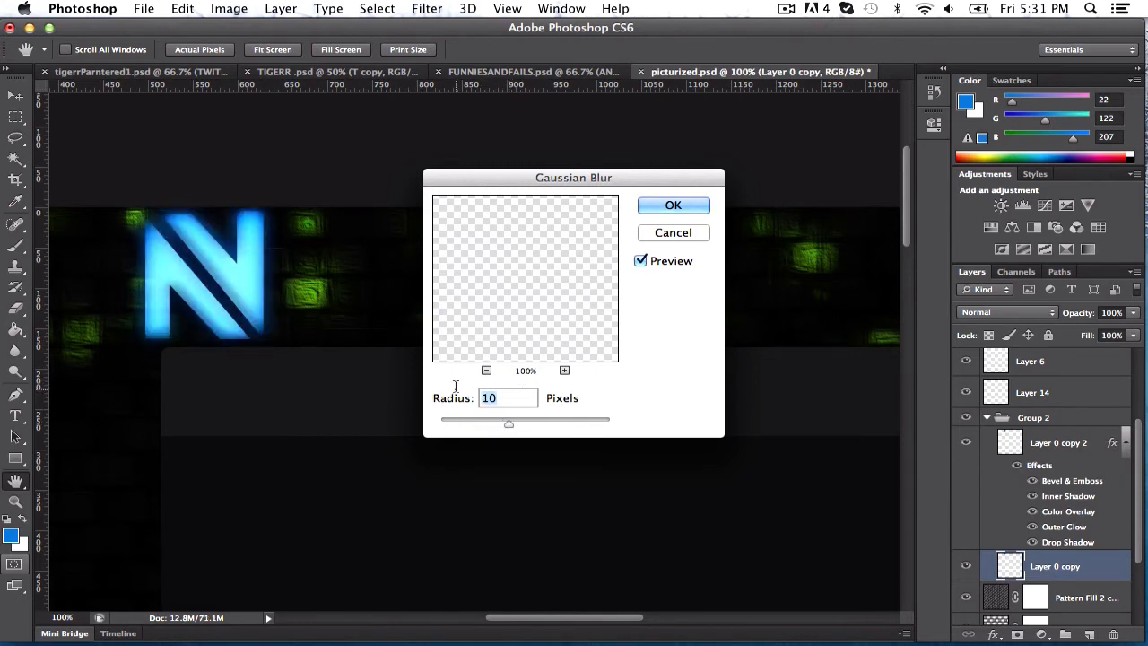
type("6")
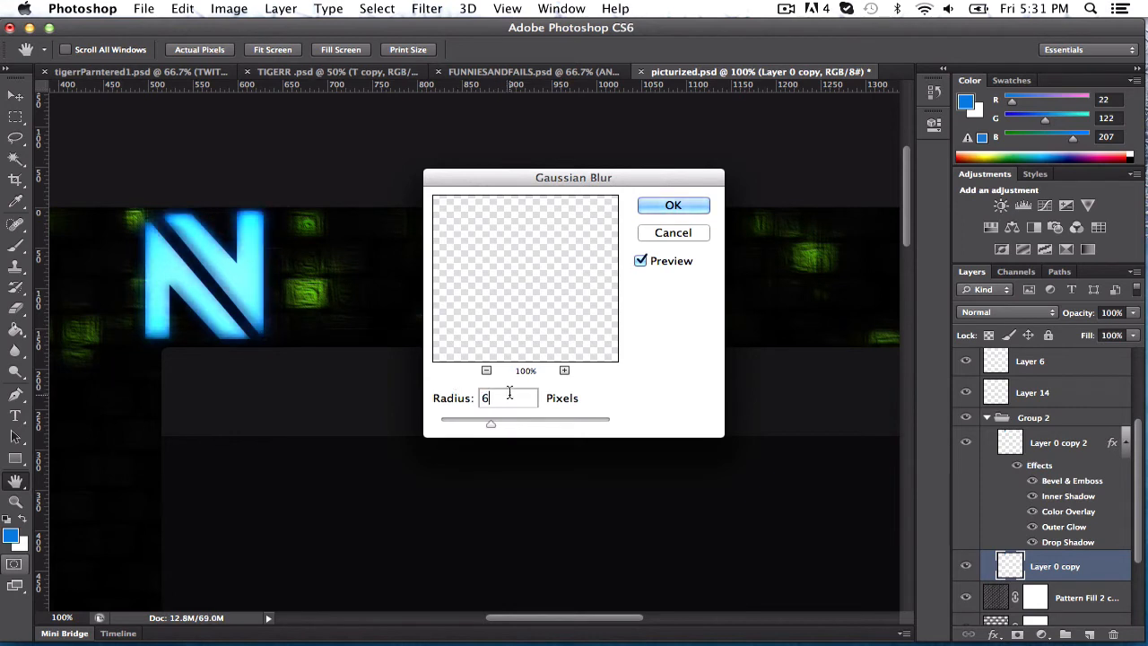
type("8")
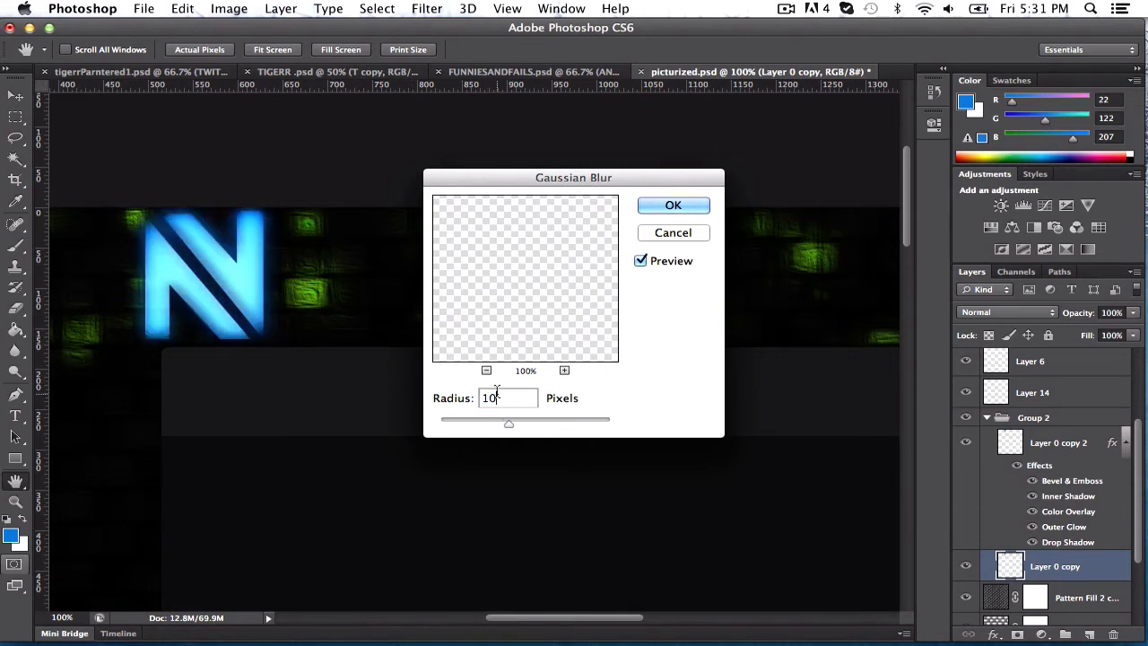
type("15")
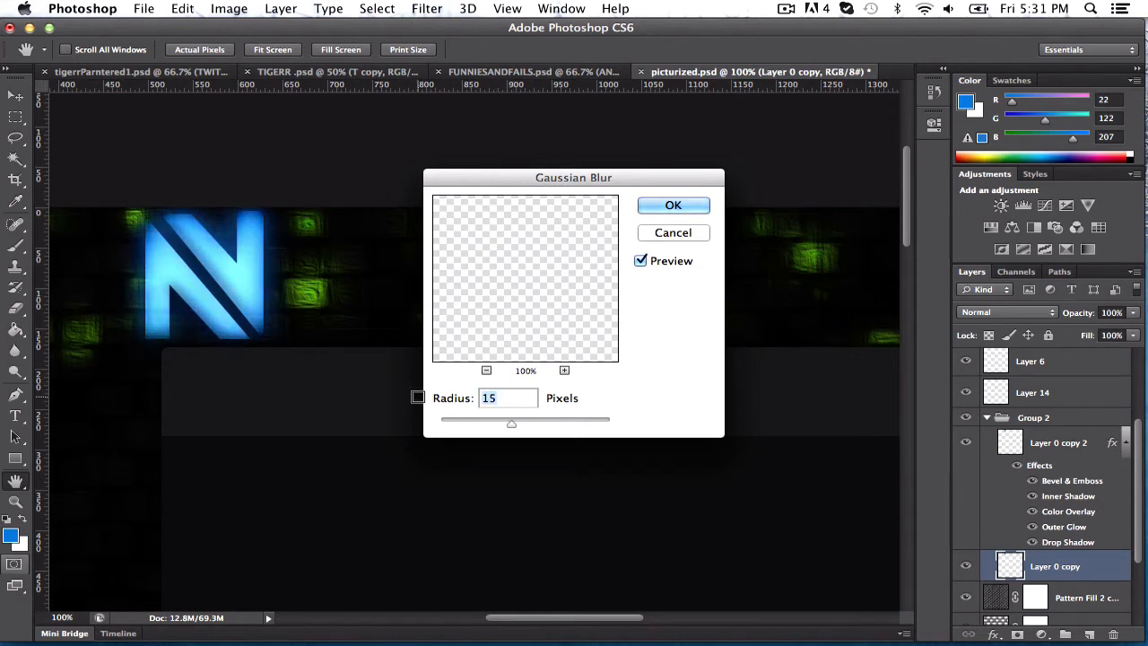
type("13")
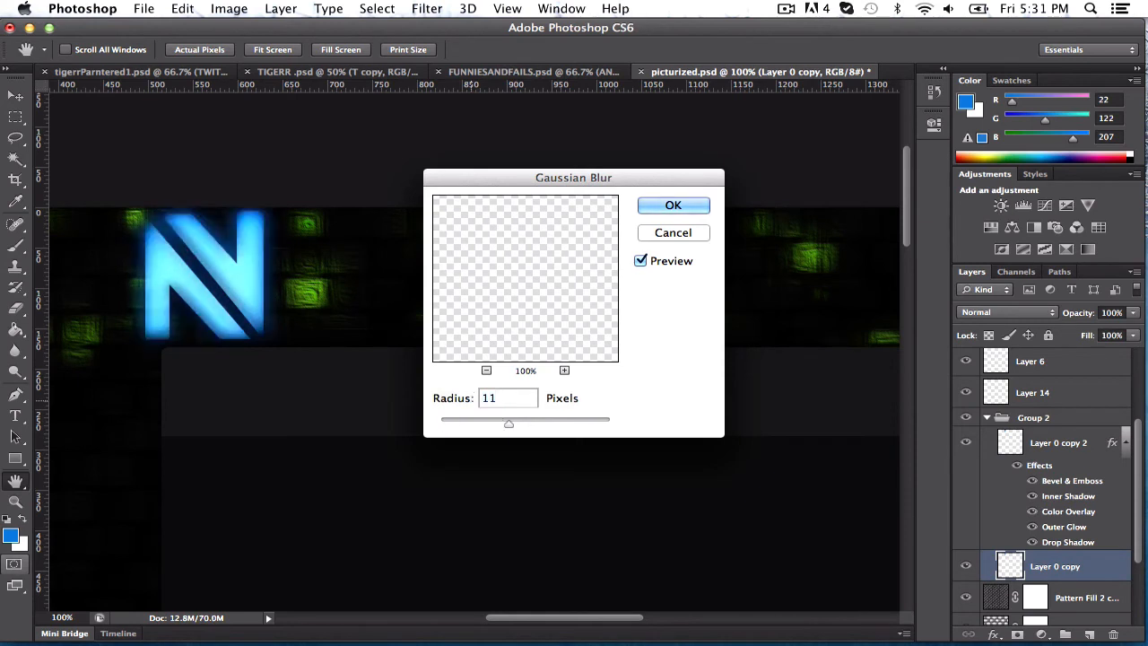
left_click(673, 204)
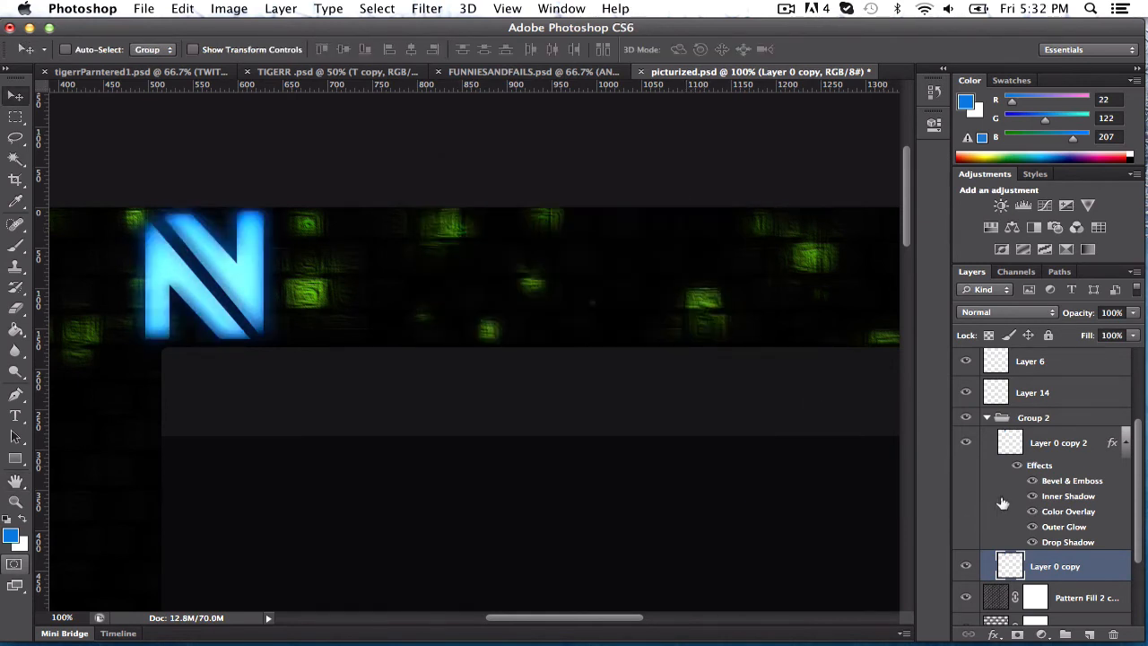
Duplicate the styled N layer and clear the layer style from the new copy
left_click(1058, 441)
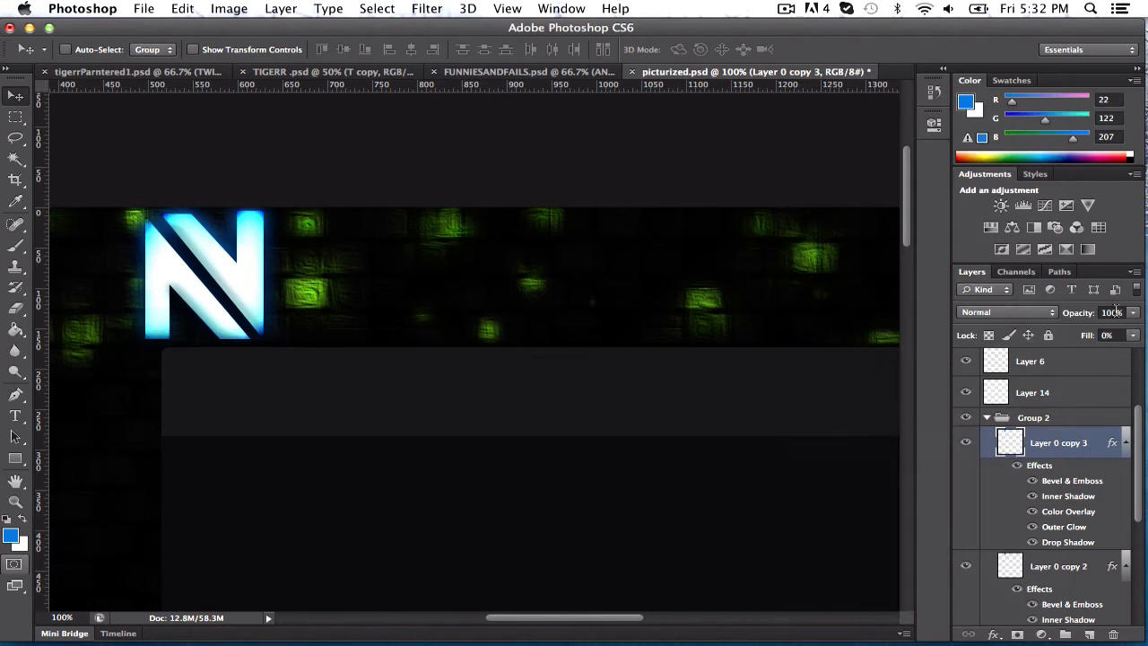
left_click(1110, 312)
type("40")
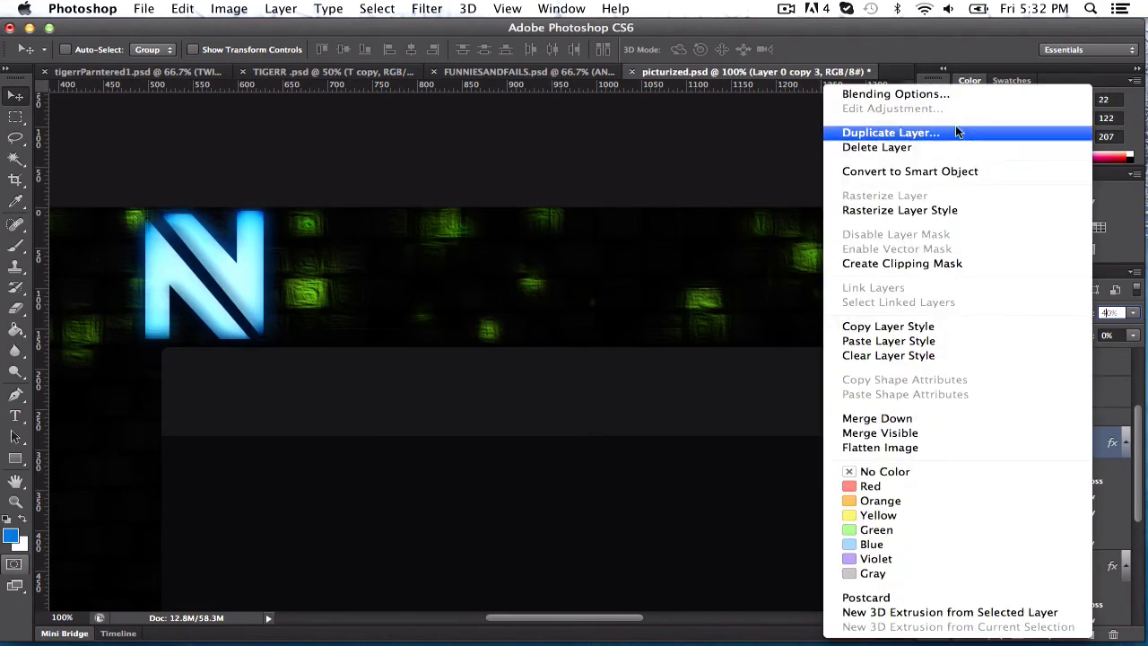
left_click(889, 133)
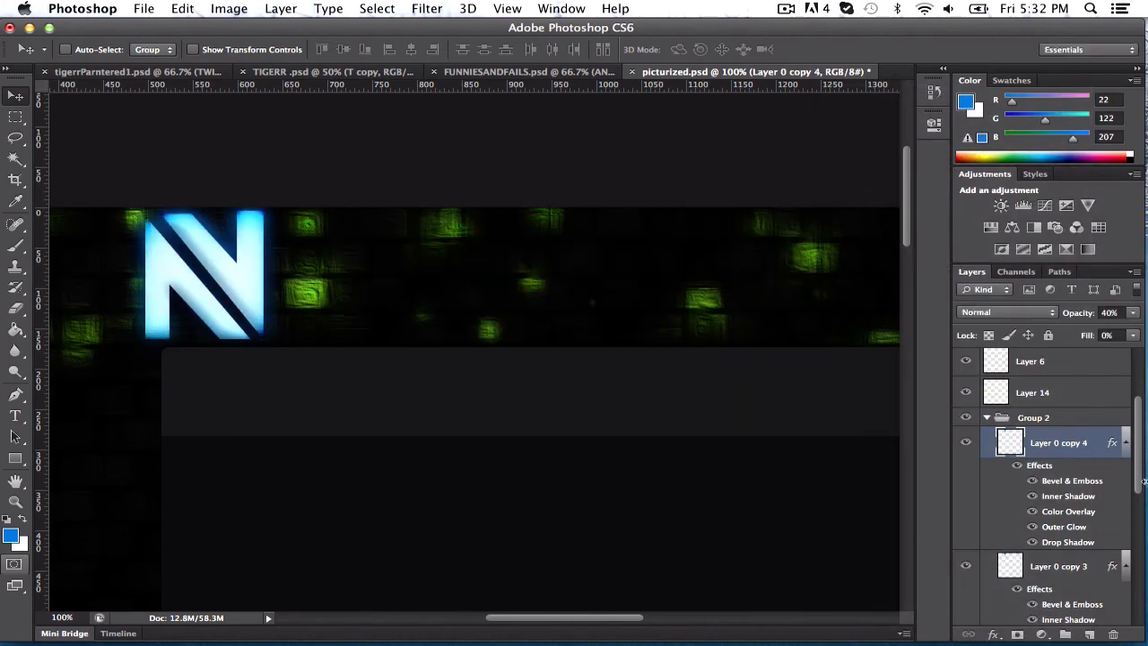
right_click(1058, 441)
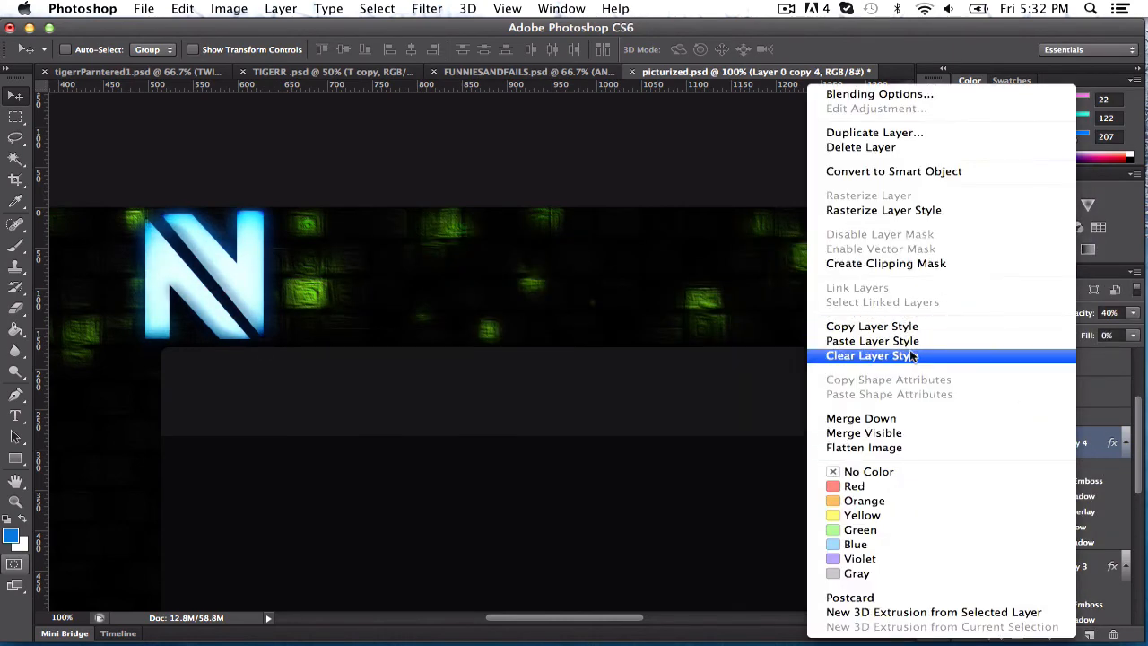
left_click(871, 355)
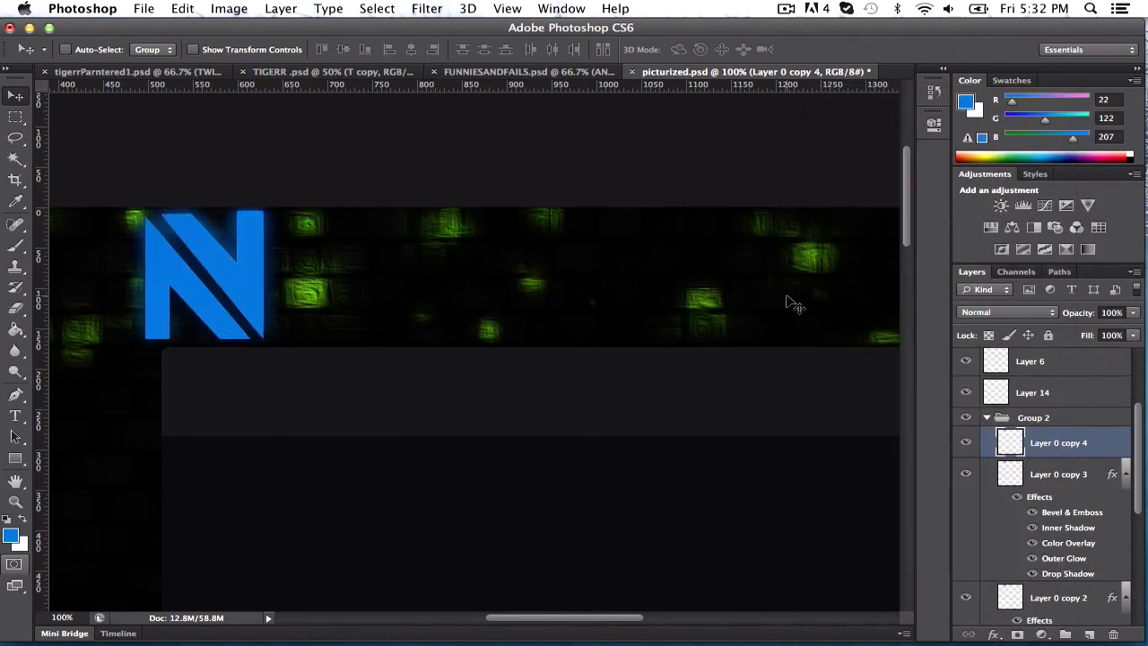
Start a Gaussian Blur on the flat N copy and try radii around 100 and 50 px
left_click(427, 7)
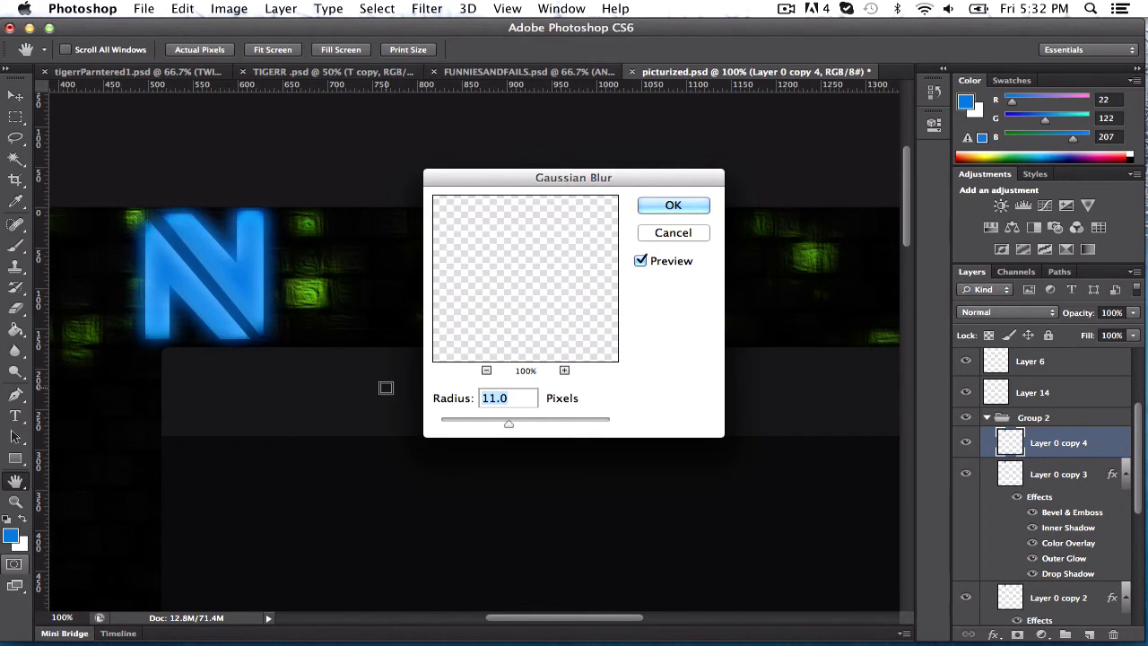
left_click_drag(509, 423, 517, 423)
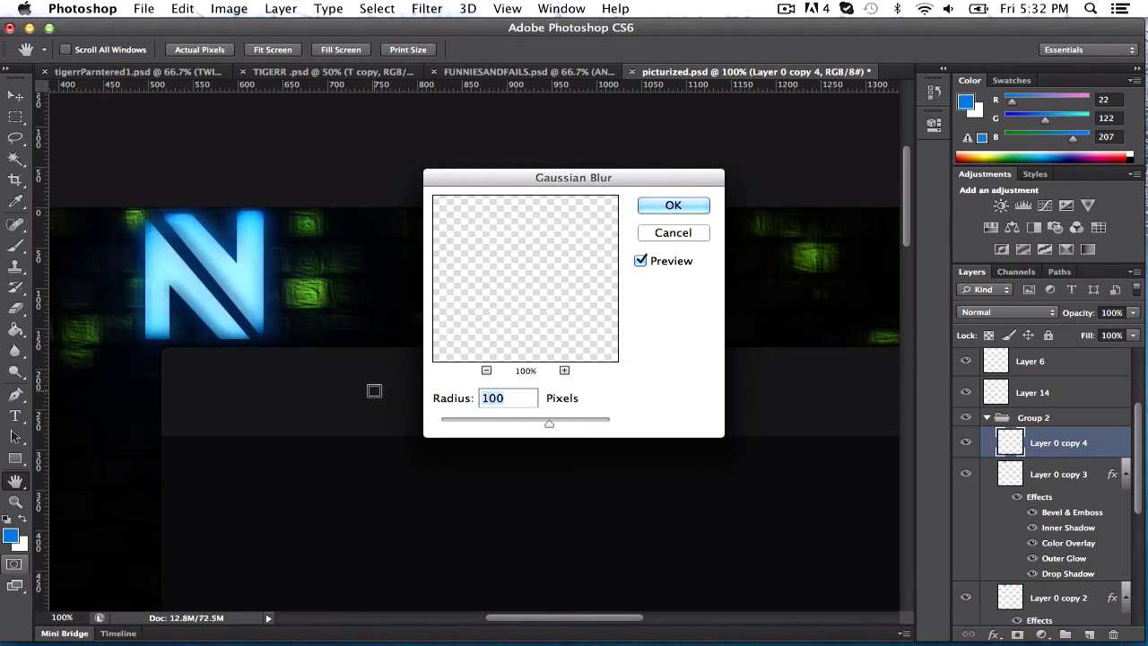
type("5")
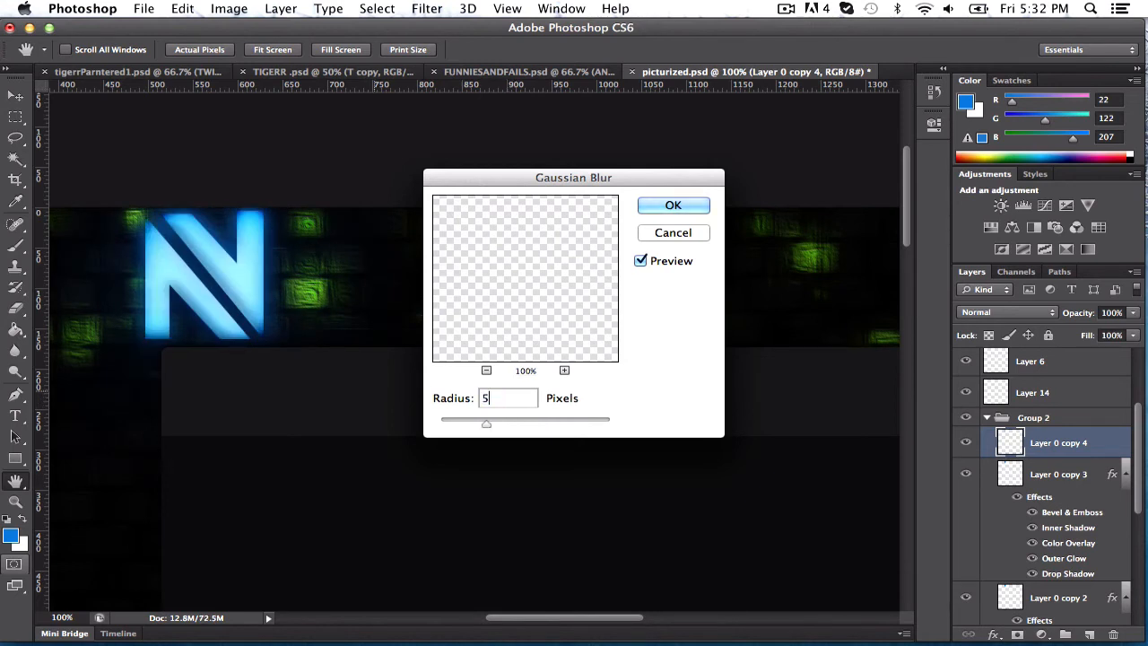
type("50")
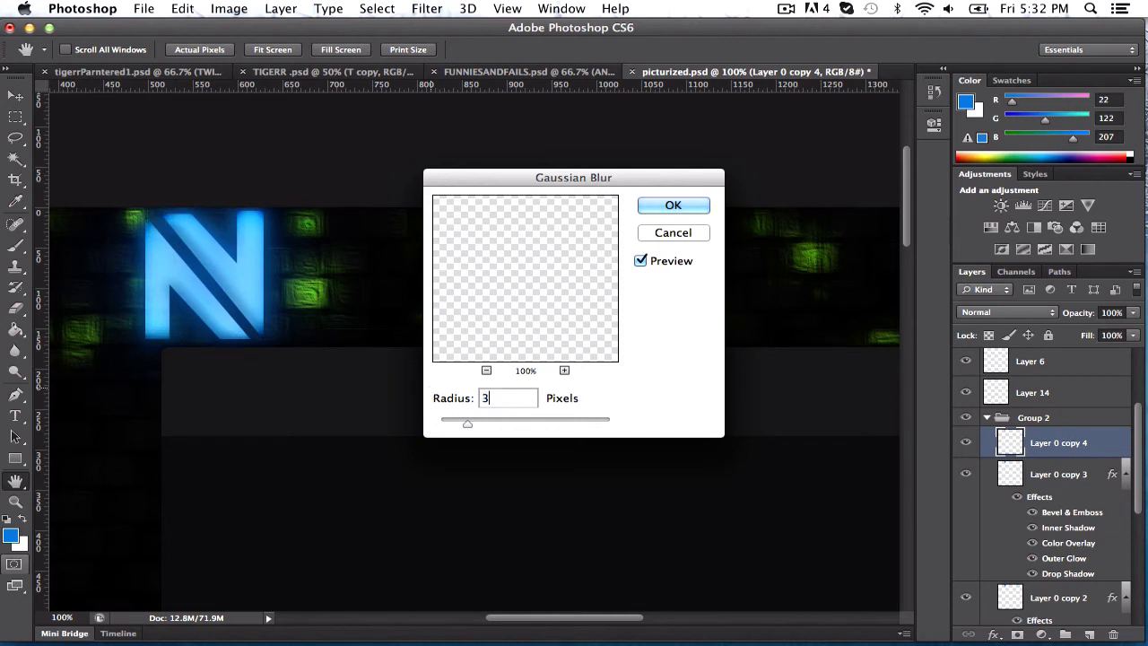
Adjust the blur radius through 30, 20 and 70 px, settling near 50 px
left_click_drag(467, 423, 520, 423)
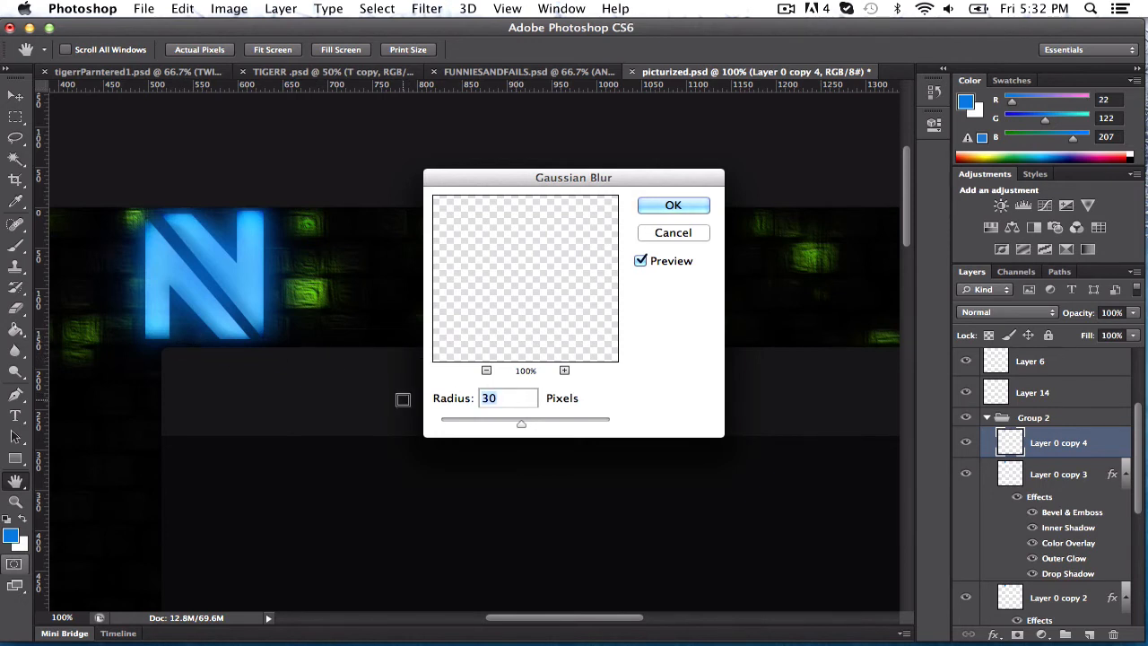
left_click_drag(520, 423, 515, 423)
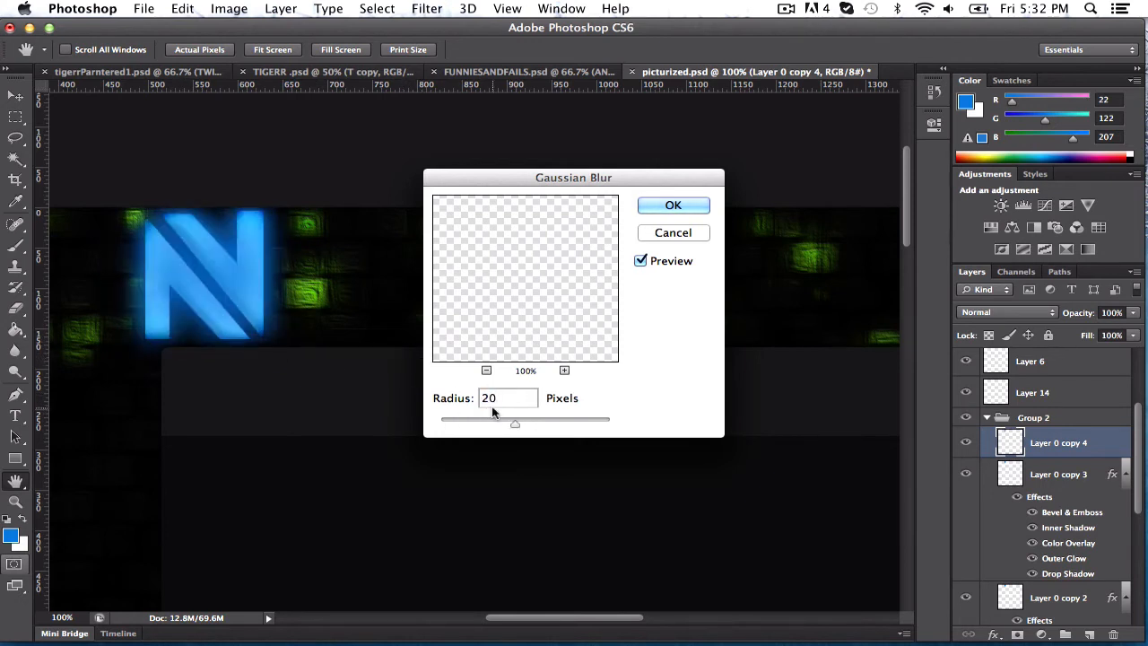
left_click_drag(515, 424, 466, 423)
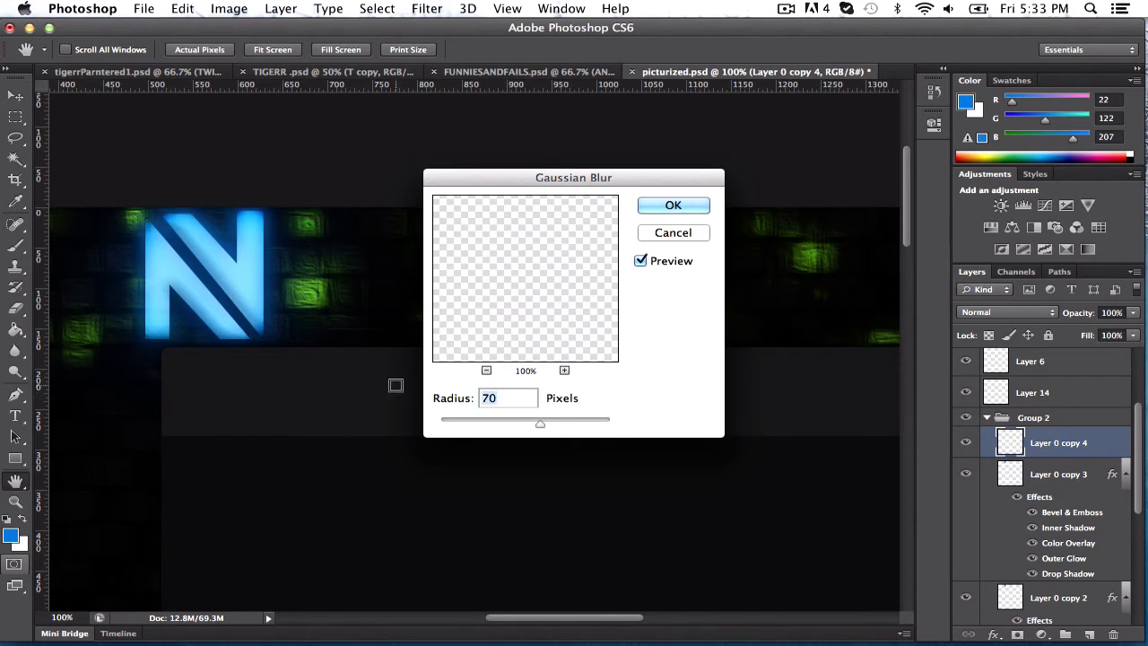
type("50")
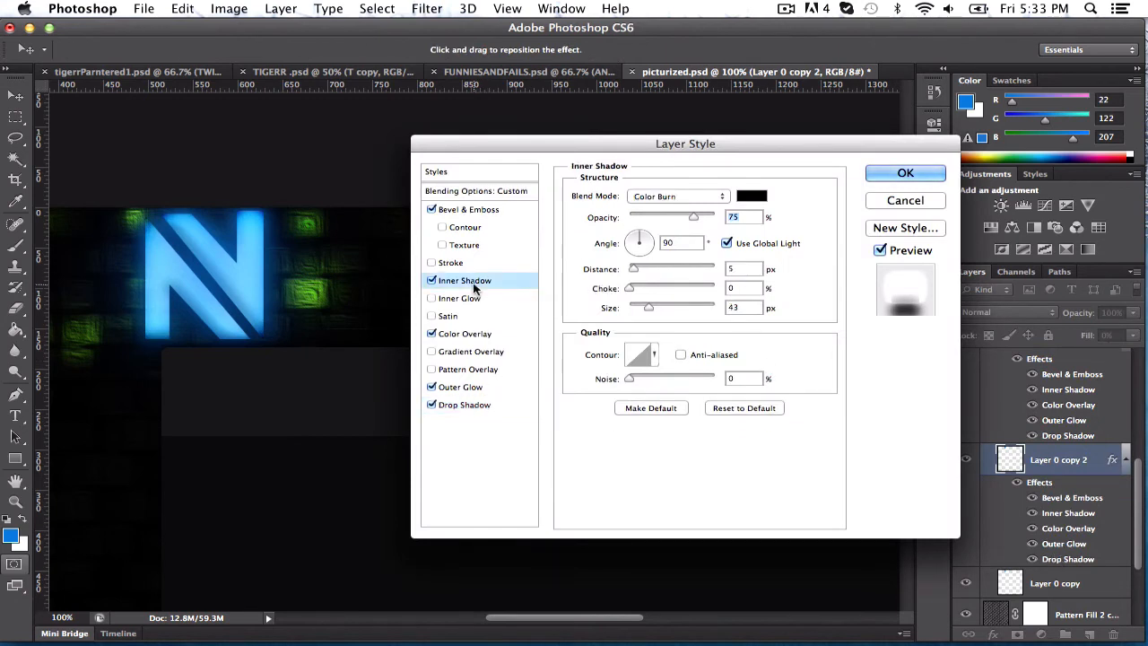
Tune the inner shadow to size 250, distance 20 and 75% opacity
left_click_drag(650, 307, 667, 307)
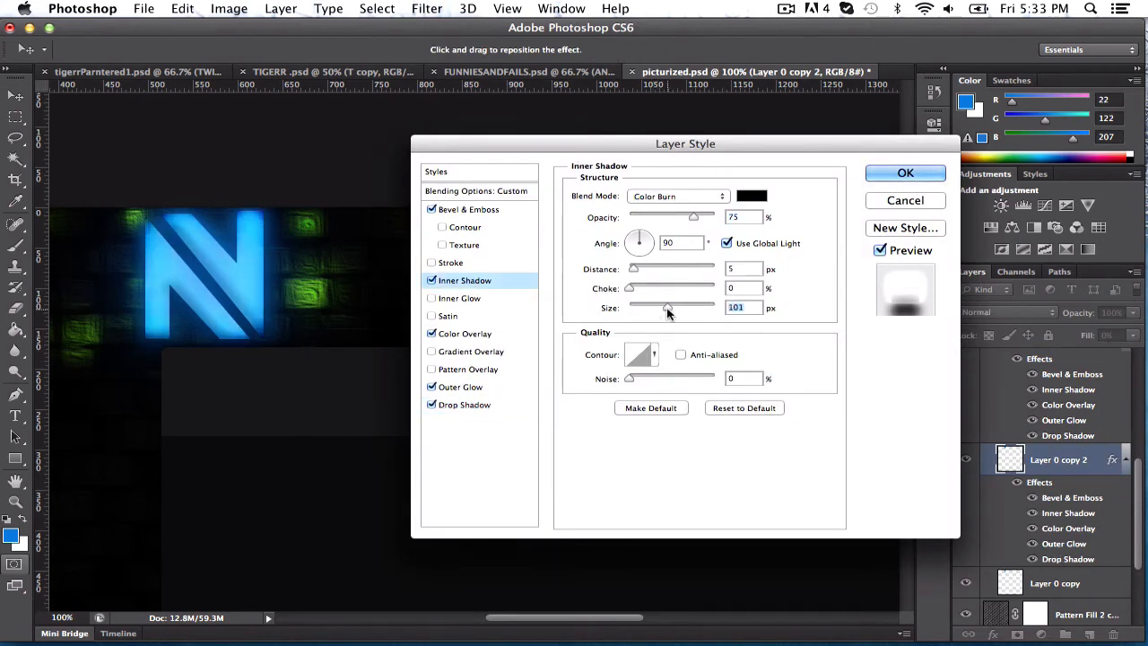
left_click_drag(667, 308, 660, 308)
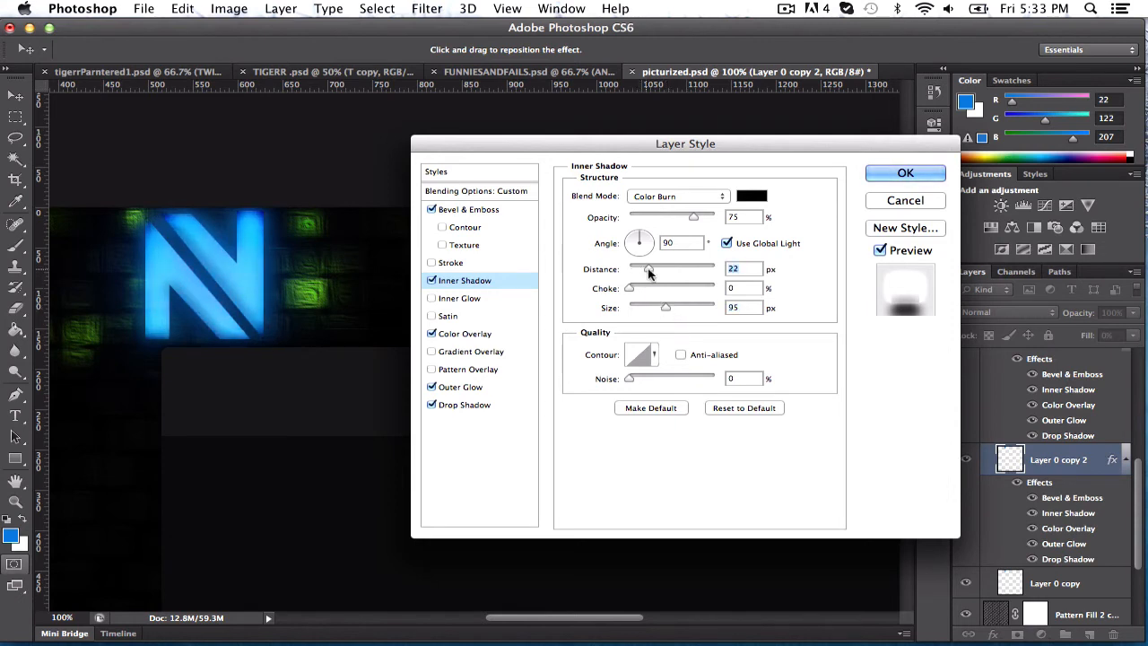
left_click_drag(649, 269, 660, 269)
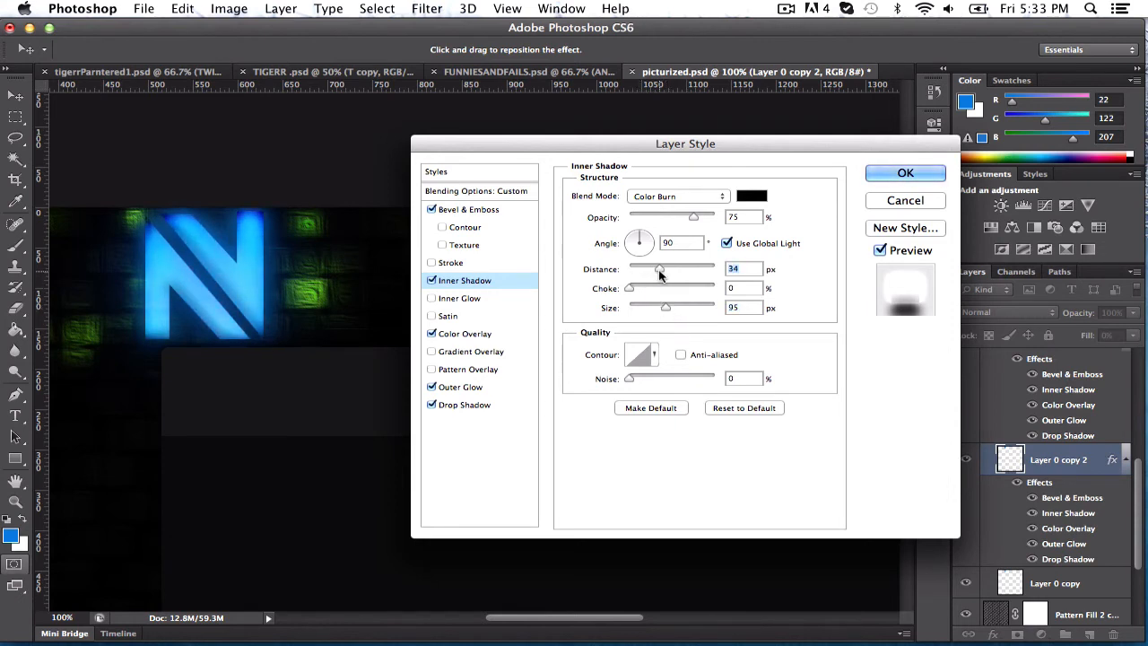
left_click_drag(666, 309, 683, 309)
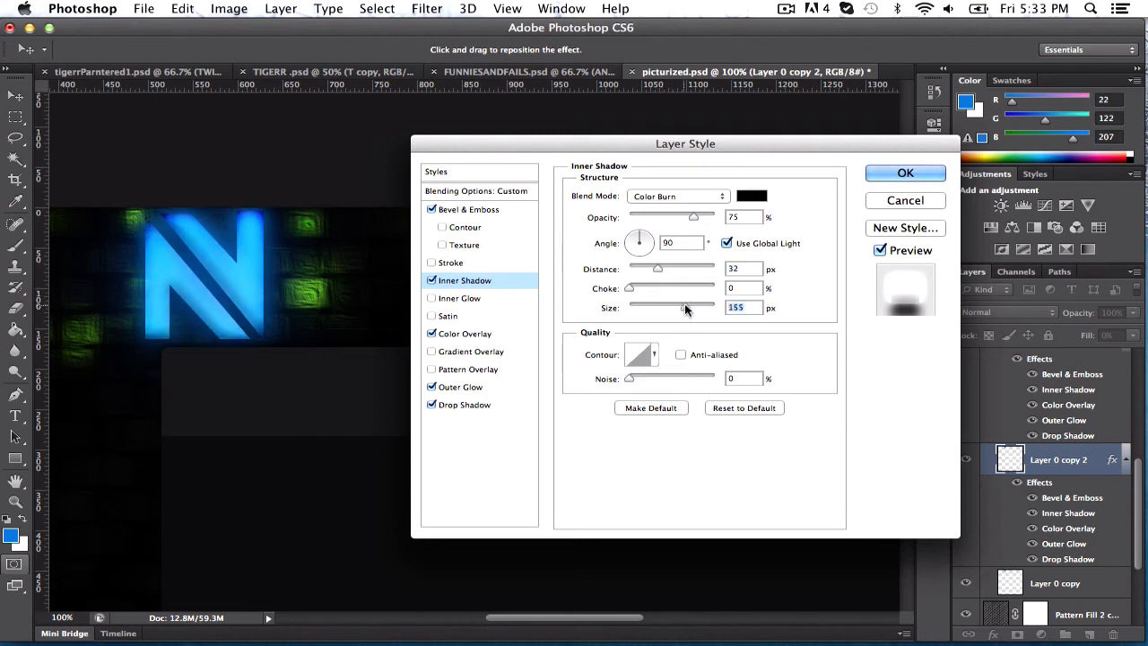
left_click_drag(681, 307, 713, 306)
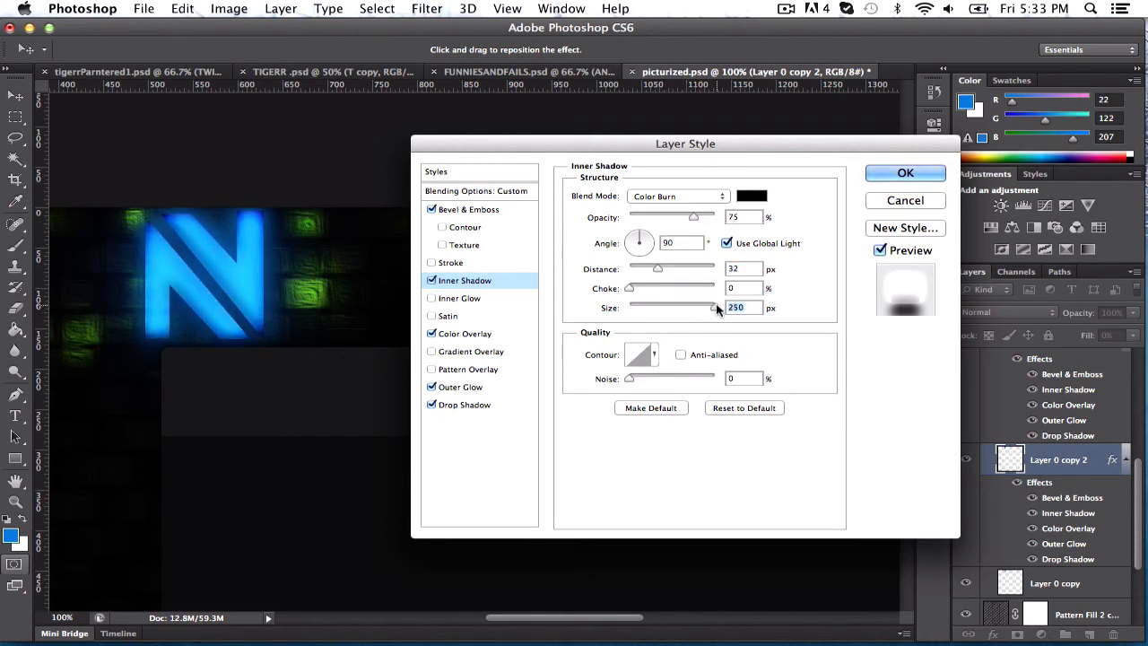
left_click_drag(656, 269, 671, 269)
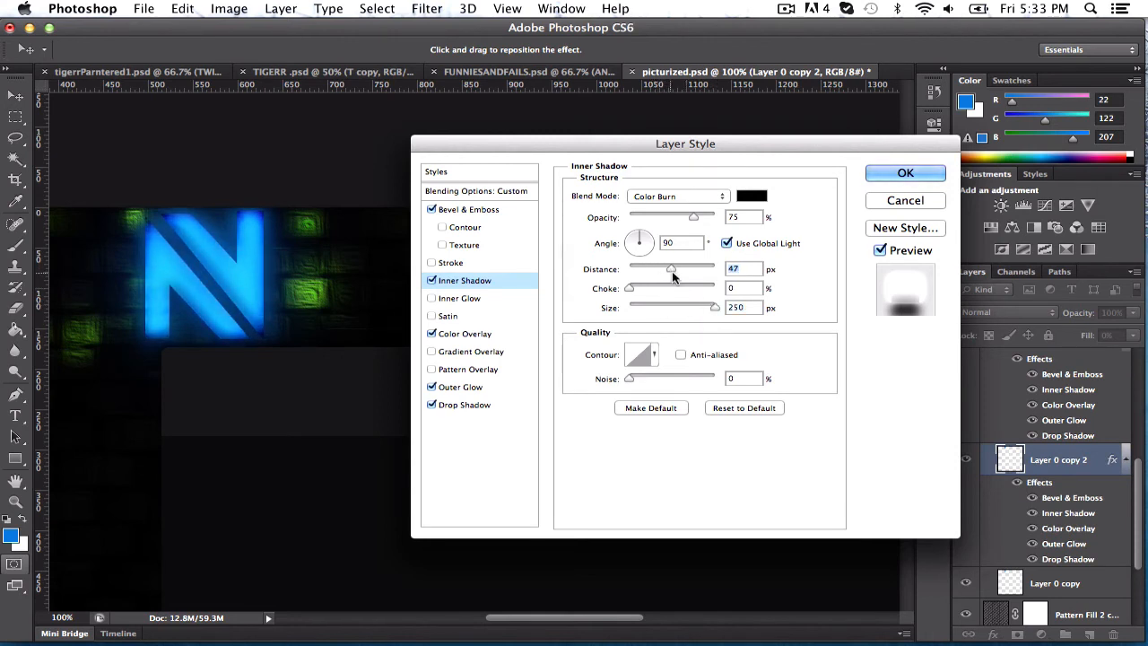
left_click_drag(671, 269, 692, 269)
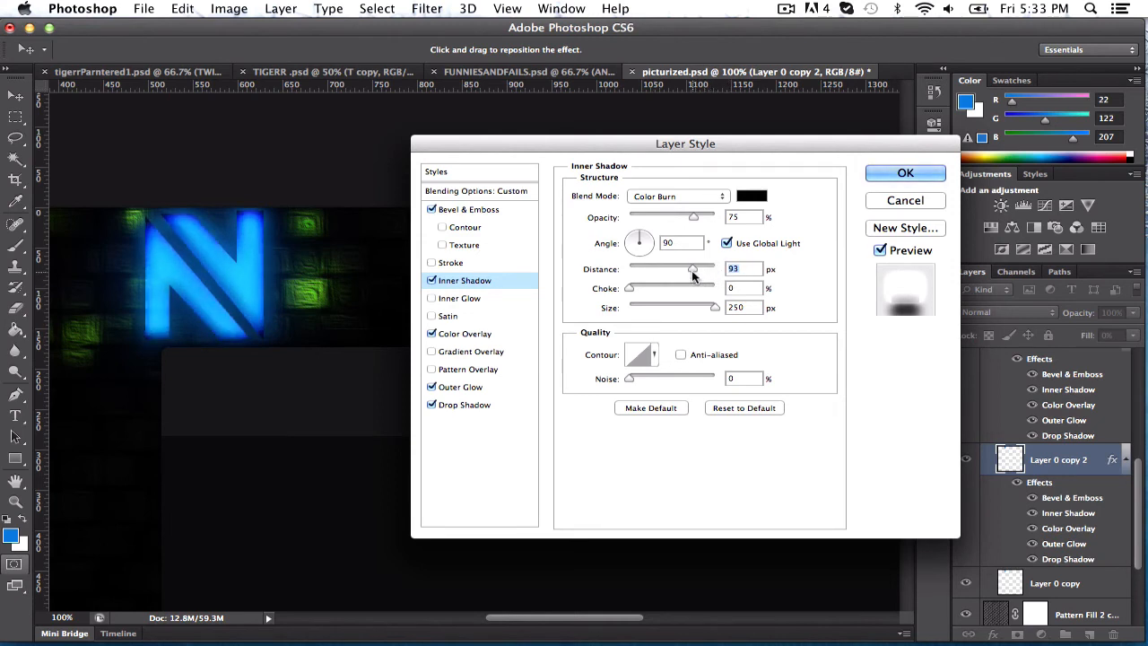
left_click_drag(692, 269, 650, 269)
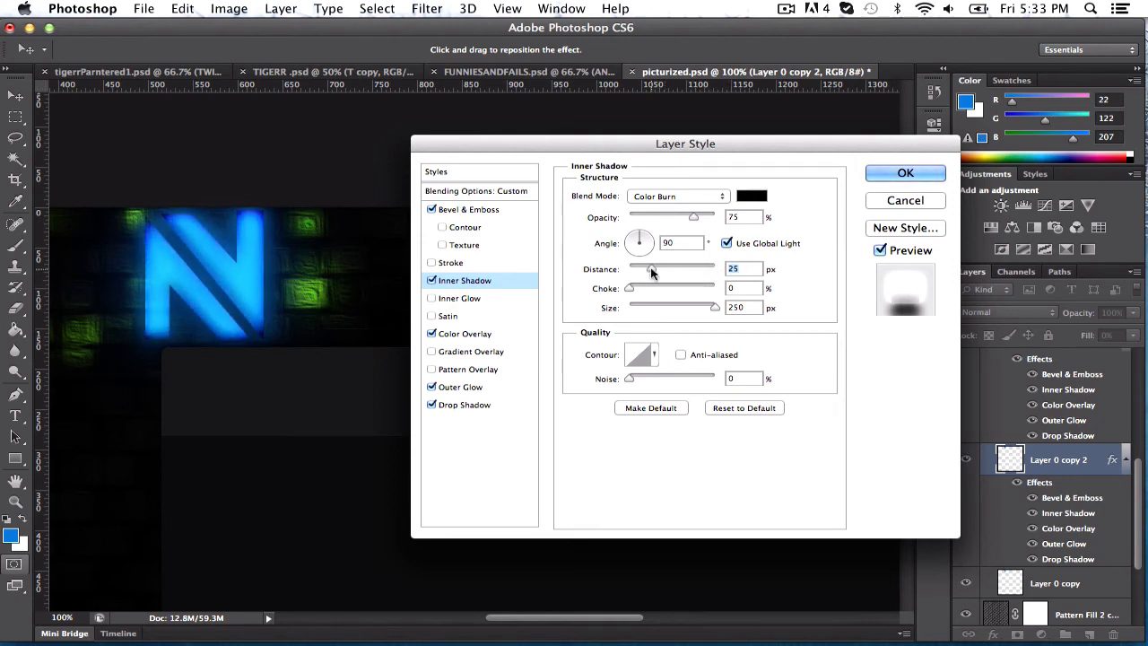
left_click_drag(674, 269, 645, 269)
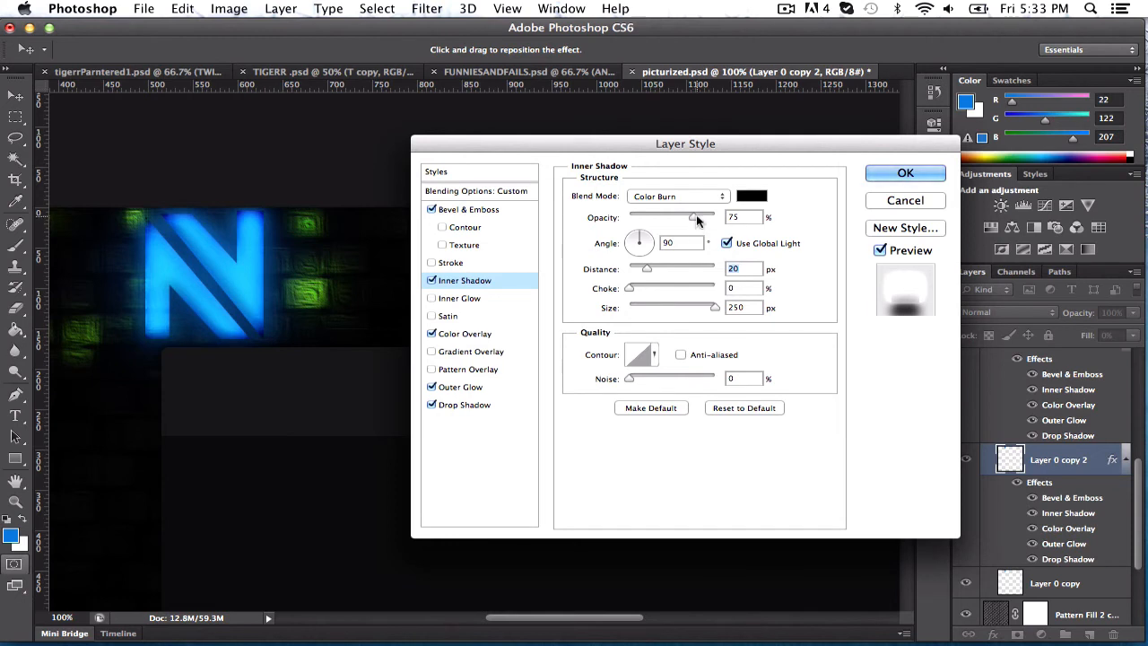
left_click_drag(692, 217, 707, 217)
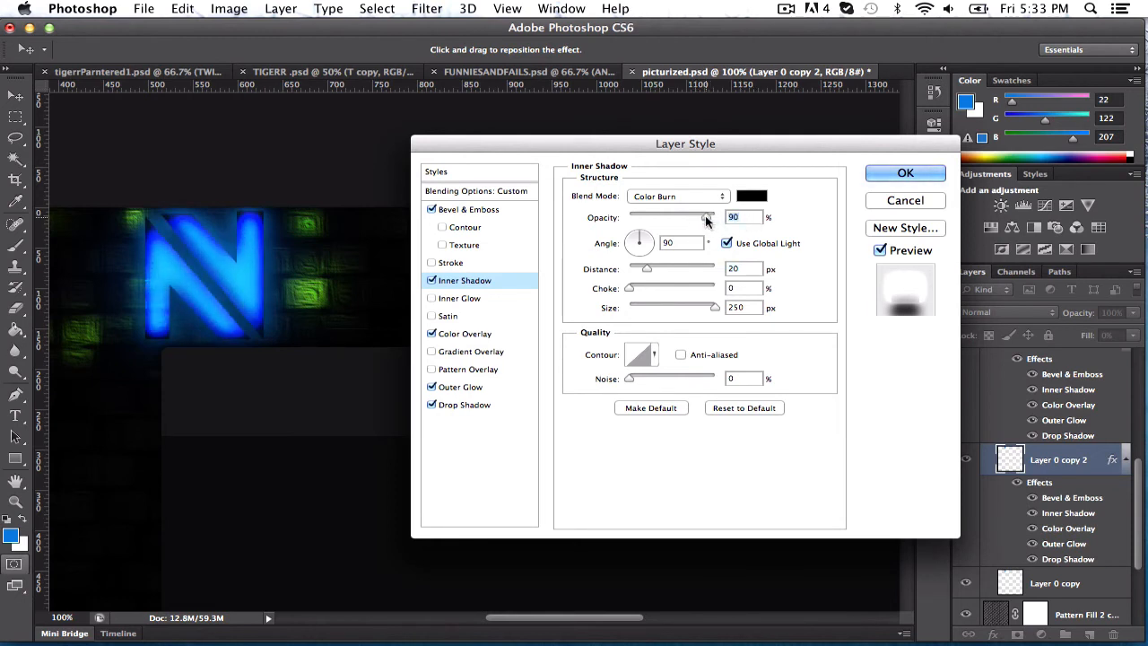
left_click_drag(705, 217, 692, 217)
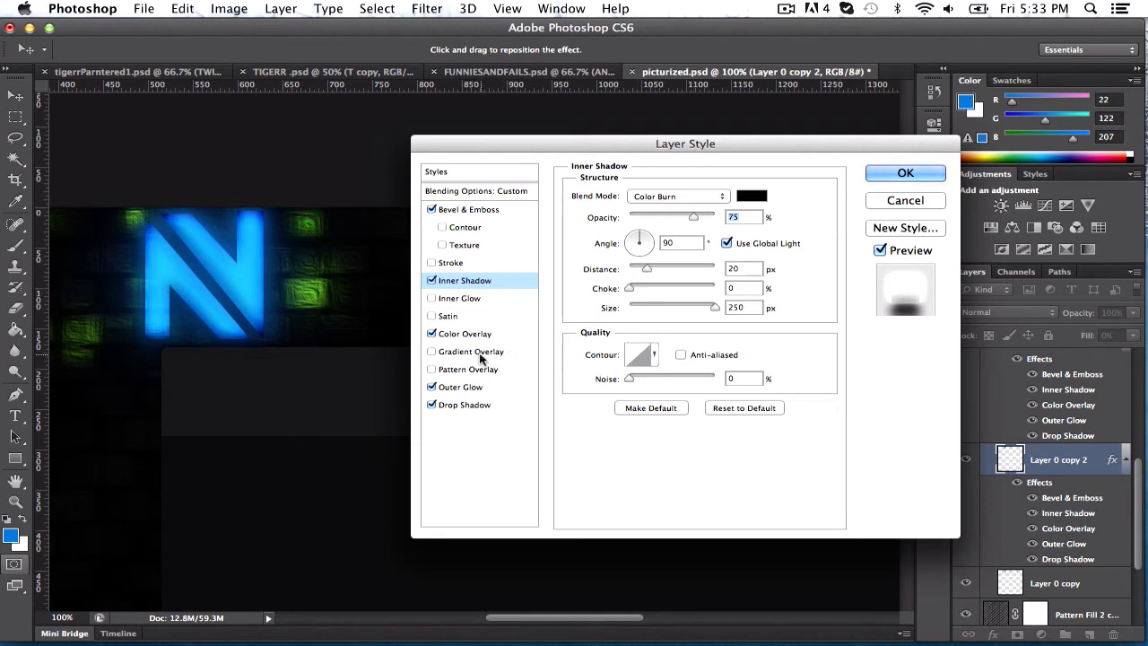
Set the colour overlay to 48% opacity, review drop shadow and outer glow, reduce the bevel size, and apply
left_click(464, 332)
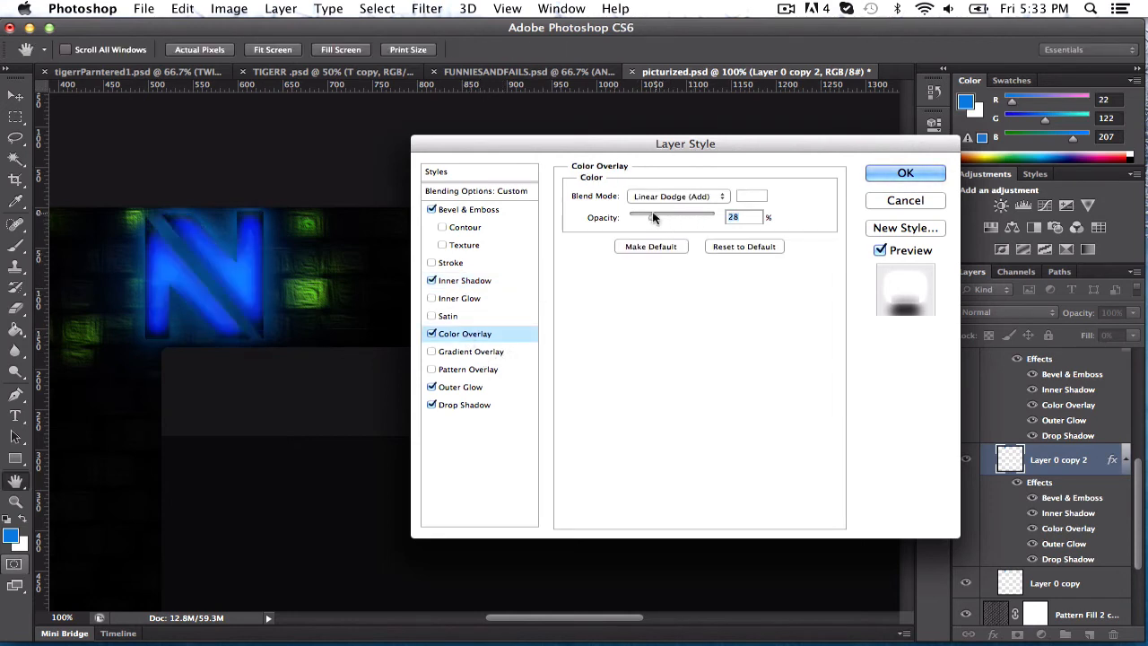
left_click_drag(649, 215, 678, 215)
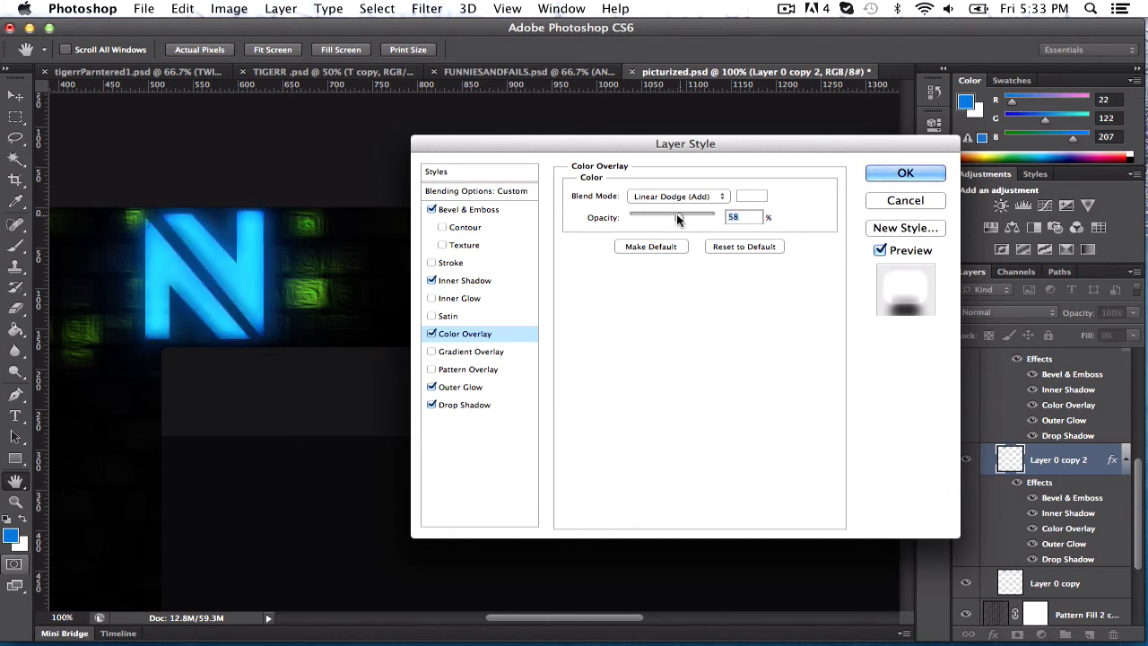
left_click_drag(678, 215, 669, 215)
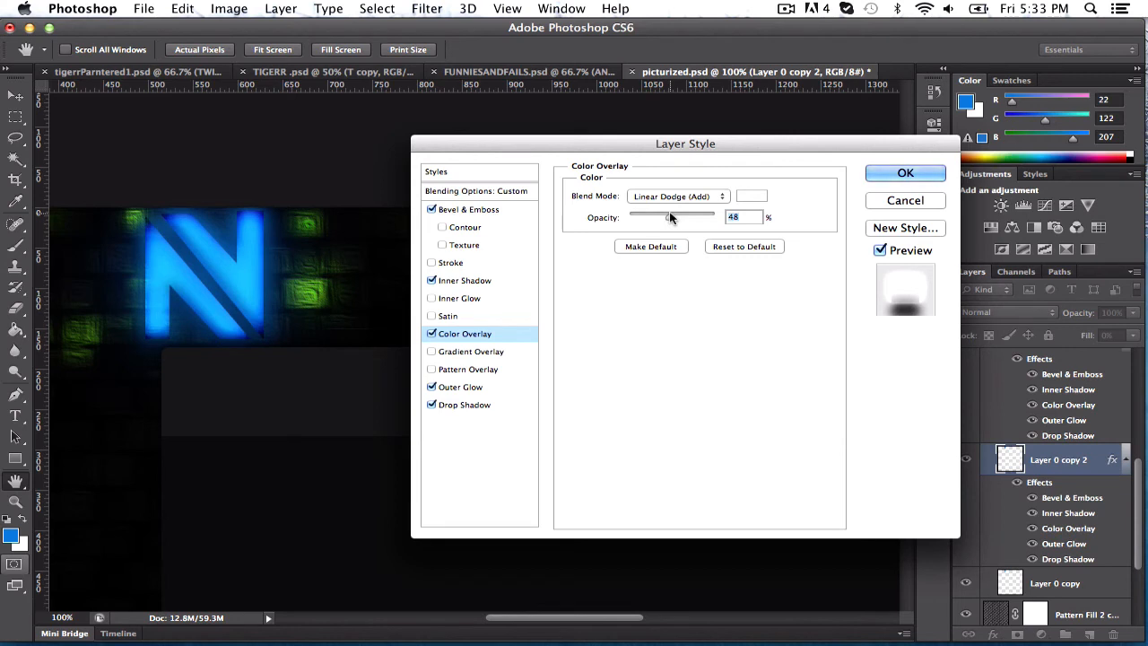
left_click(462, 405)
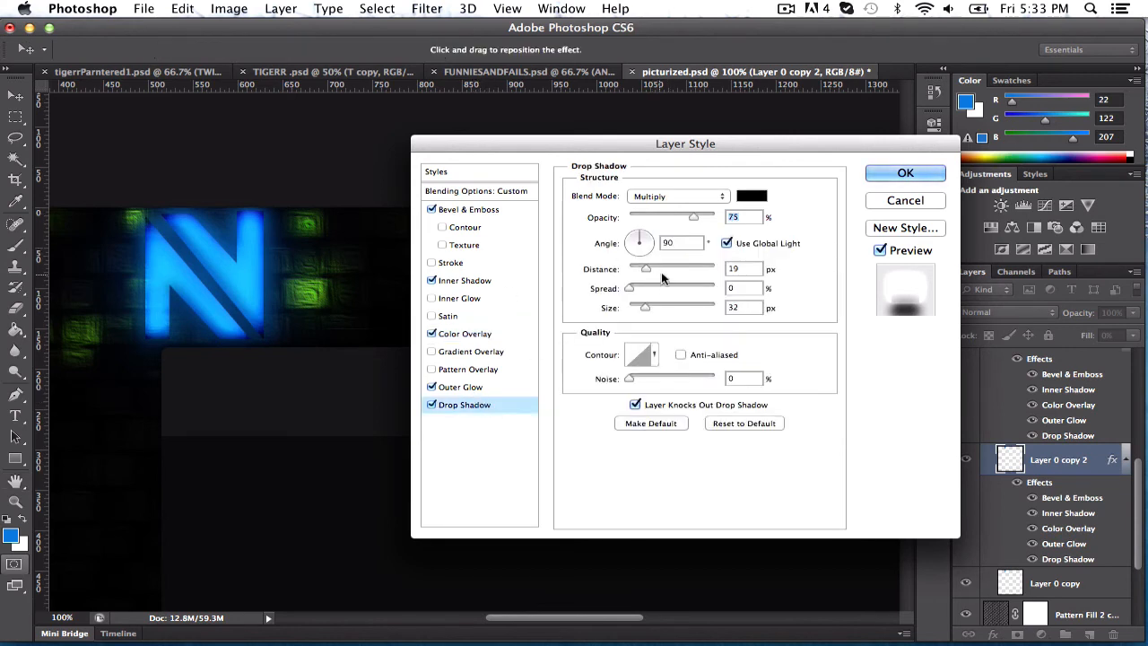
left_click(459, 387)
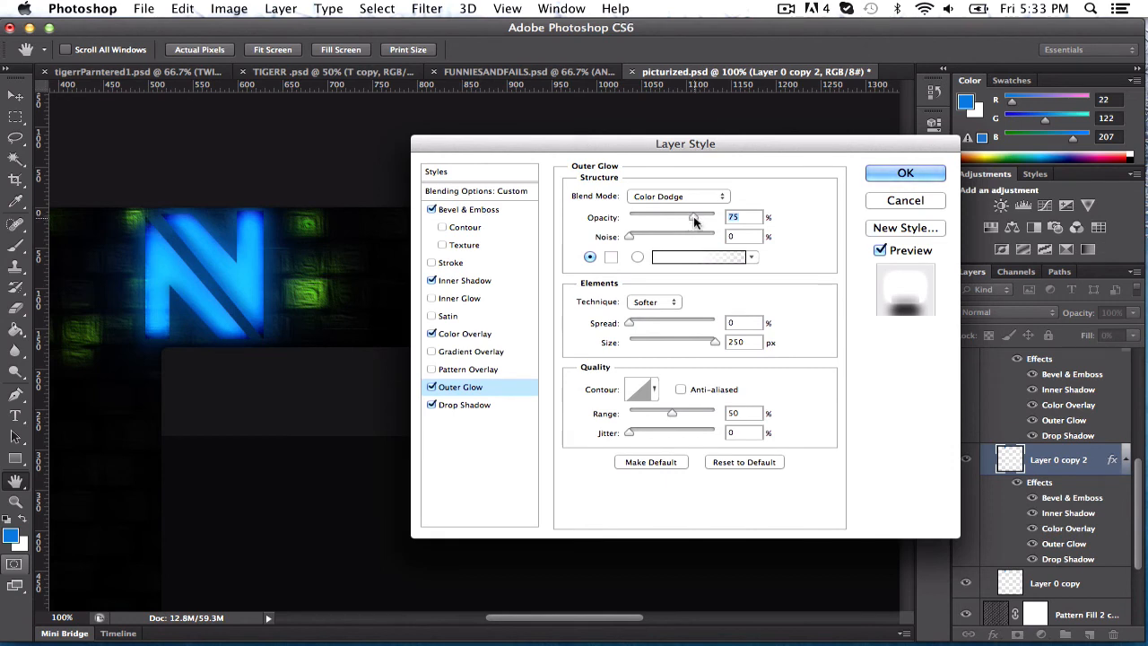
left_click(468, 208)
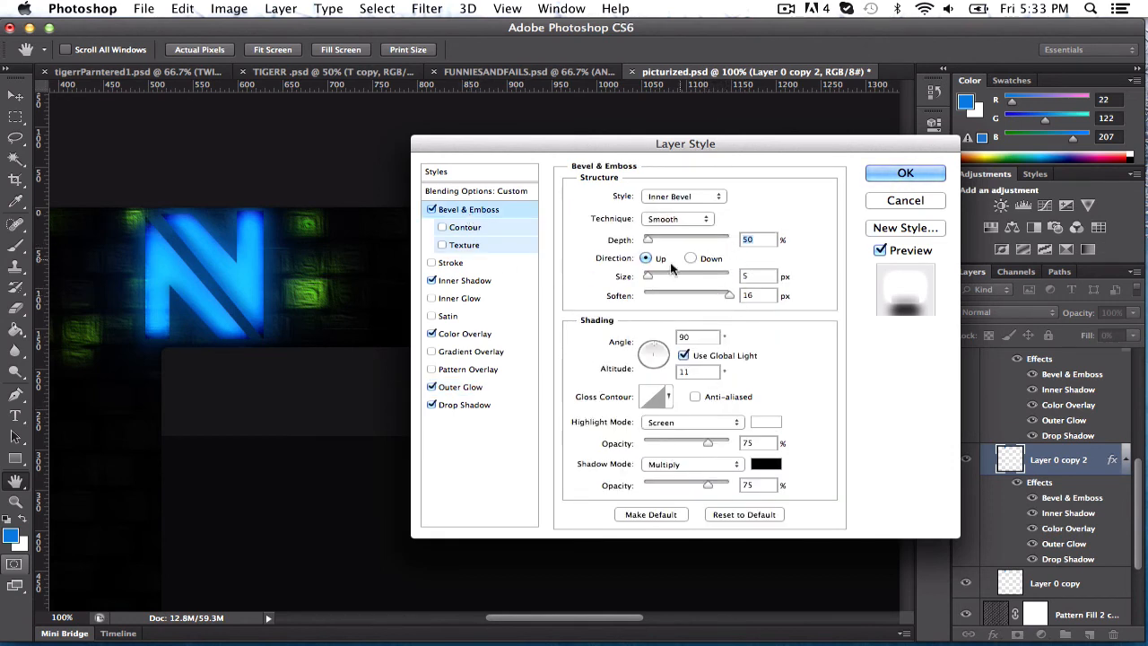
left_click_drag(650, 277, 667, 276)
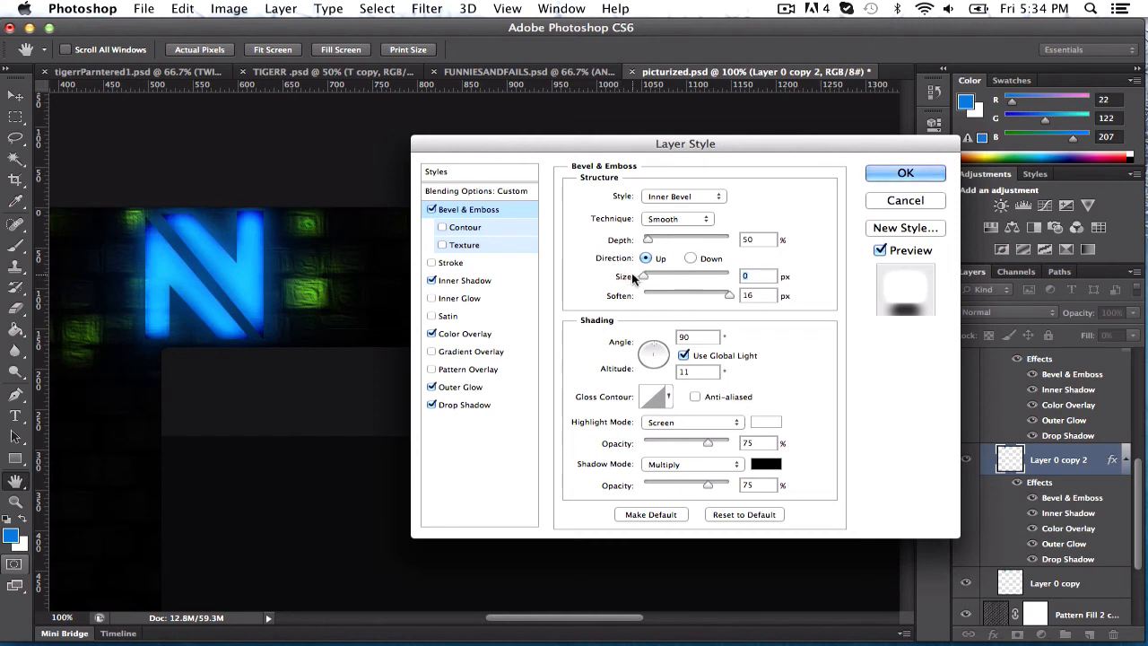
mouse_move(674, 276)
type("3")
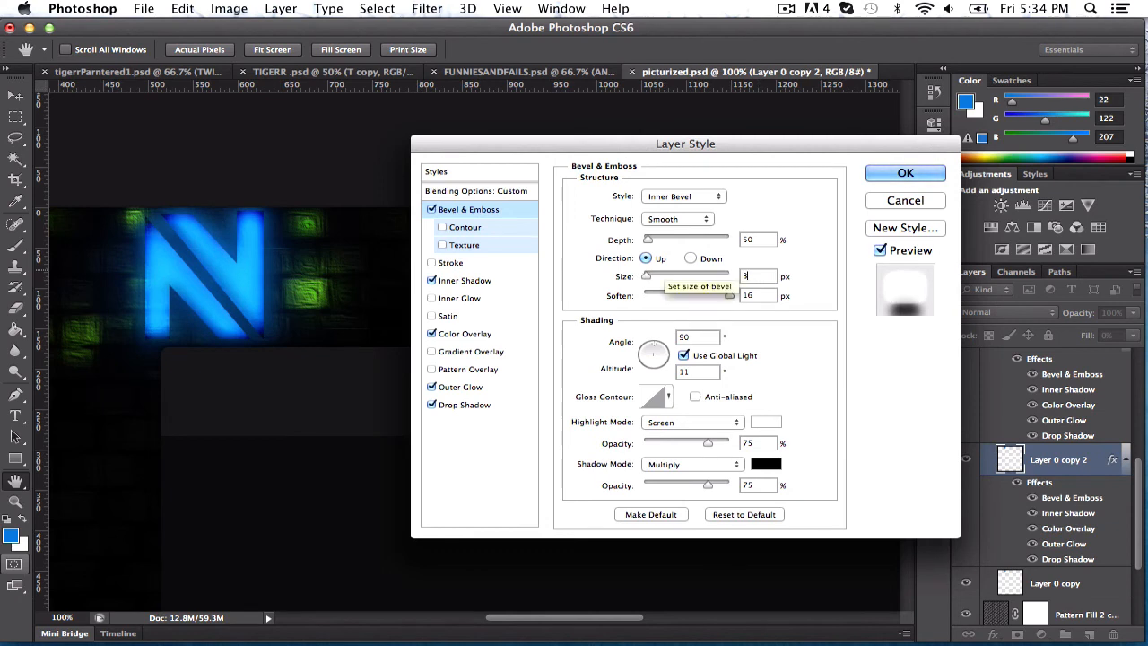
mouse_move(240, 244)
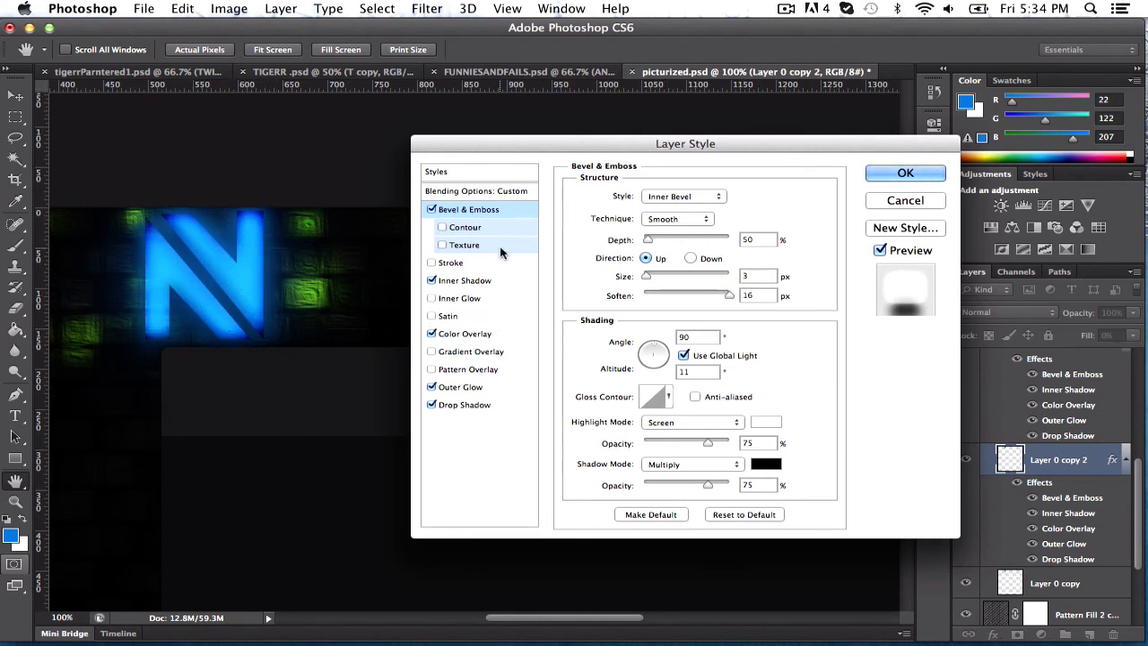
left_click(904, 172)
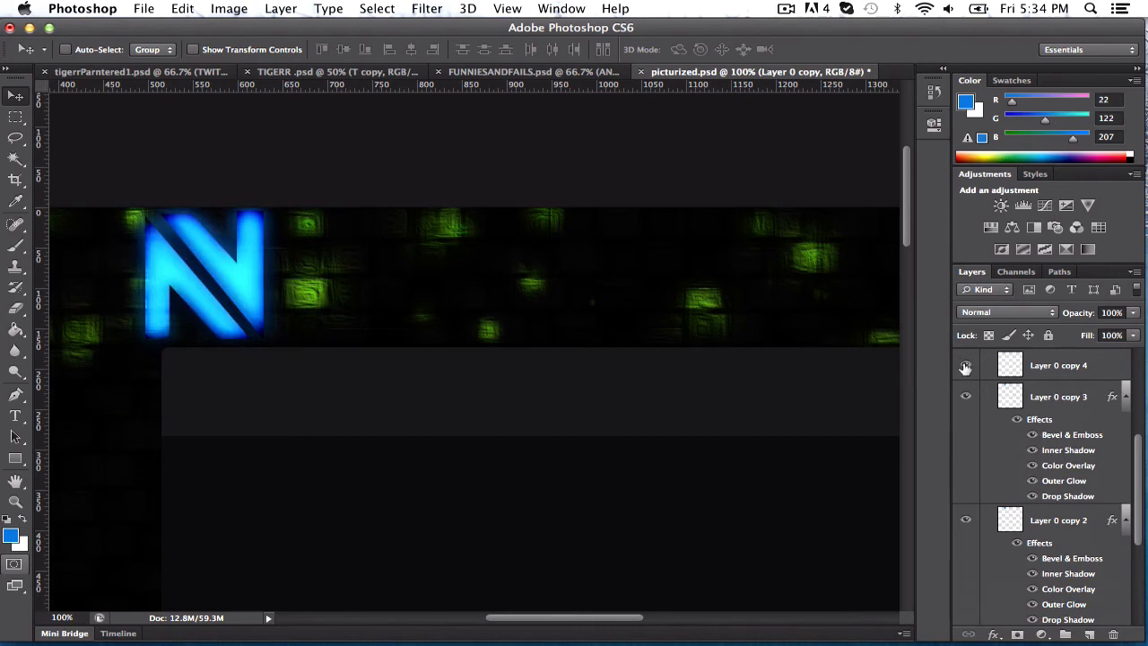
Select the new top N copy, Layer 0 copy 4, and set it to 100% opacity
left_click(1058, 366)
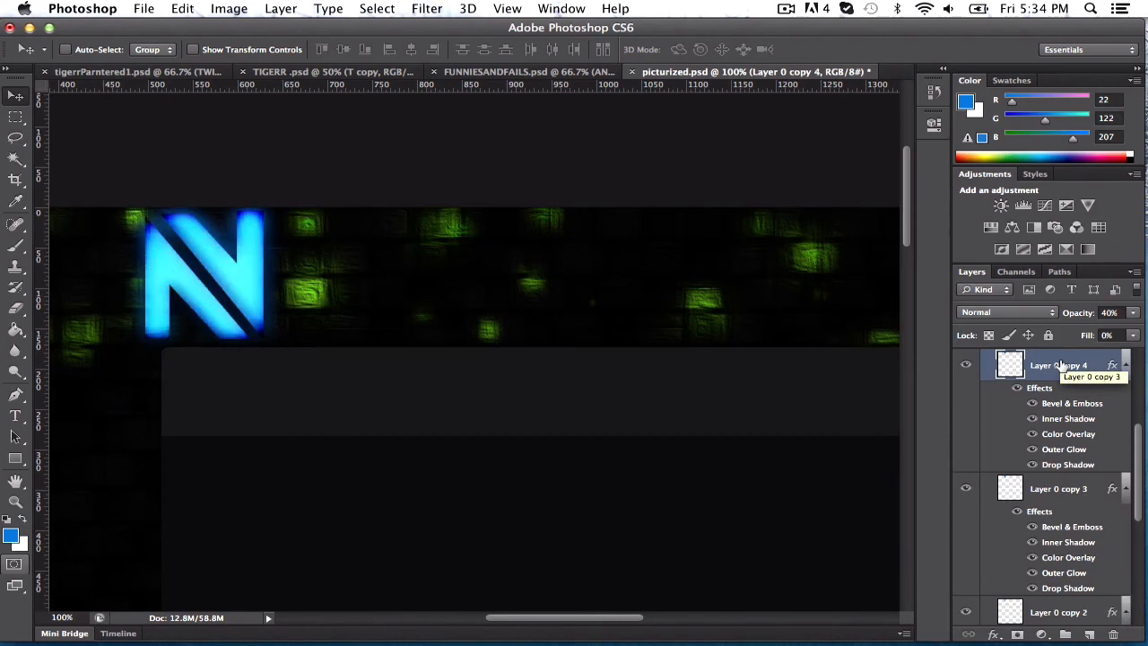
left_click(426, 7)
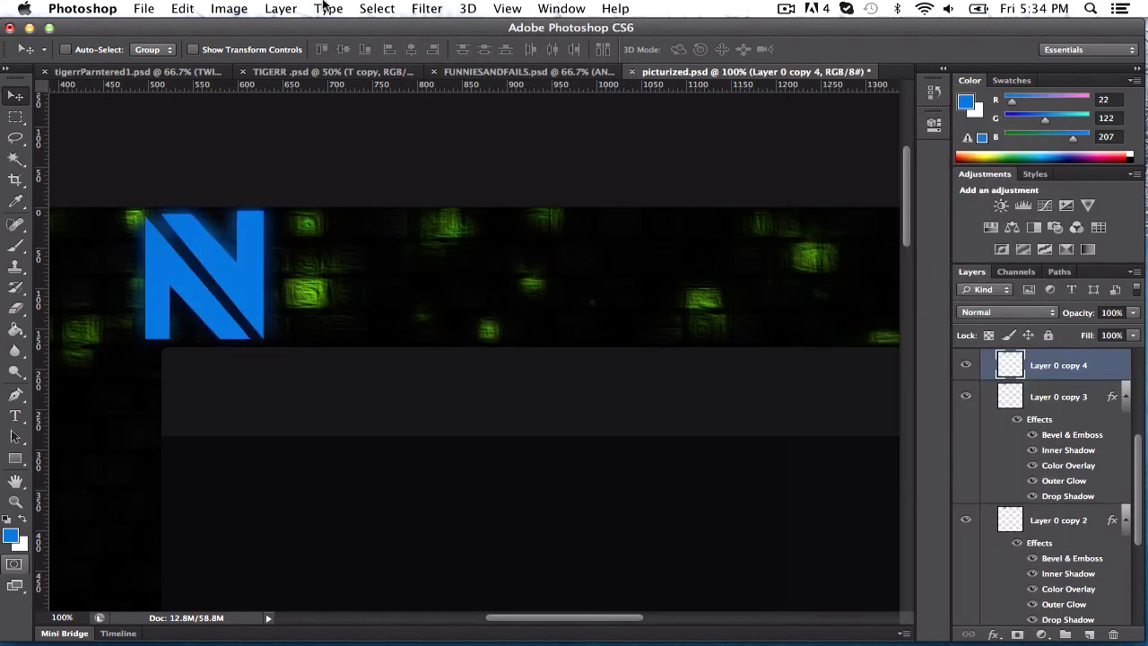
left_click(426, 7)
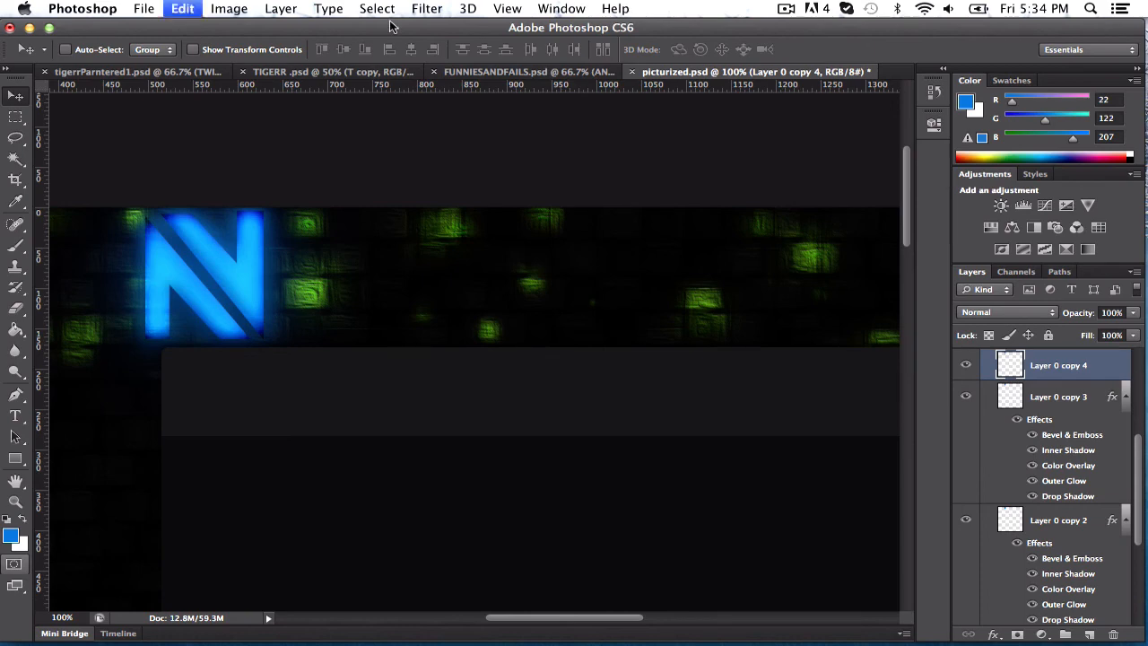
Apply a 90 px Gaussian Blur to Layer 0 copy 4 to widen the glow
left_click(427, 7)
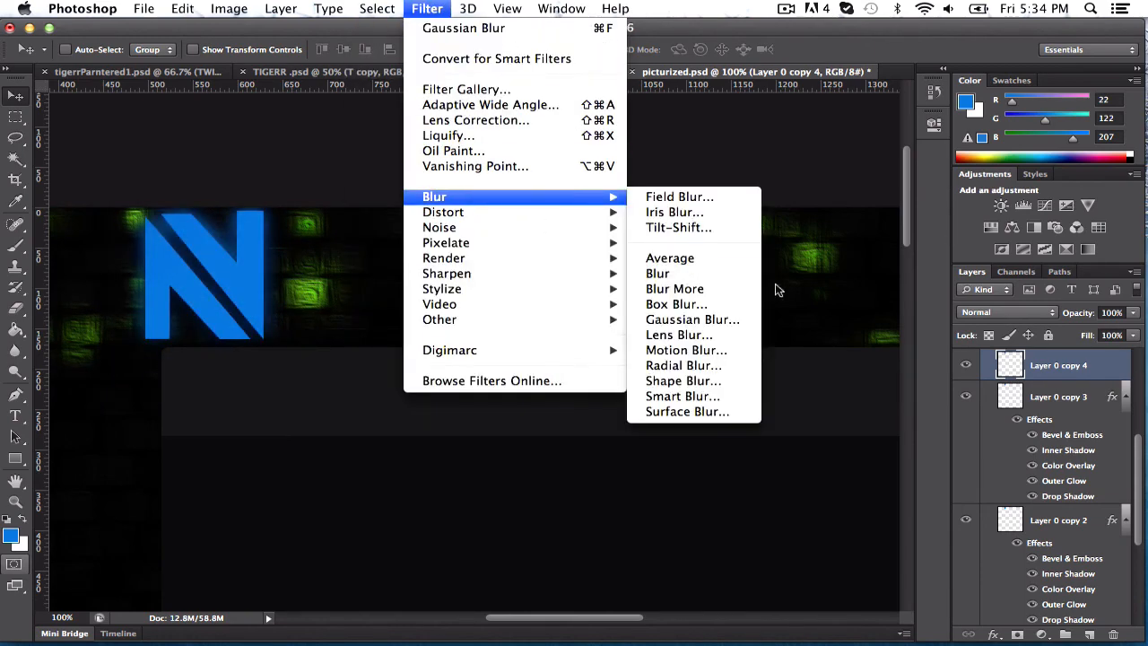
left_click(692, 319)
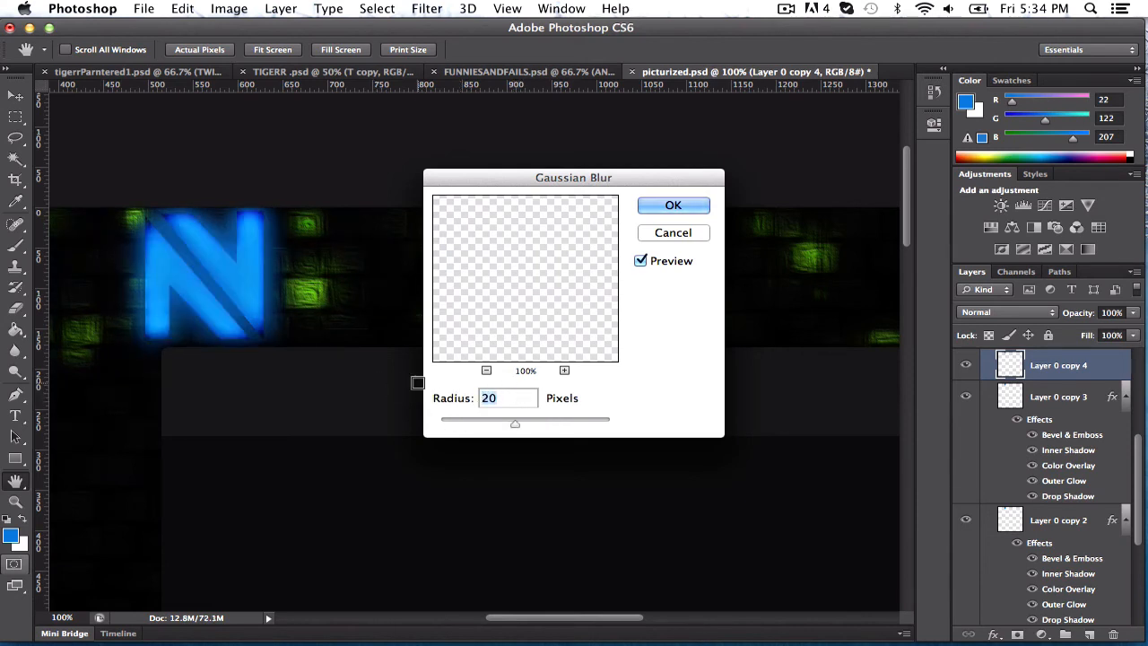
left_click_drag(514, 421, 547, 422)
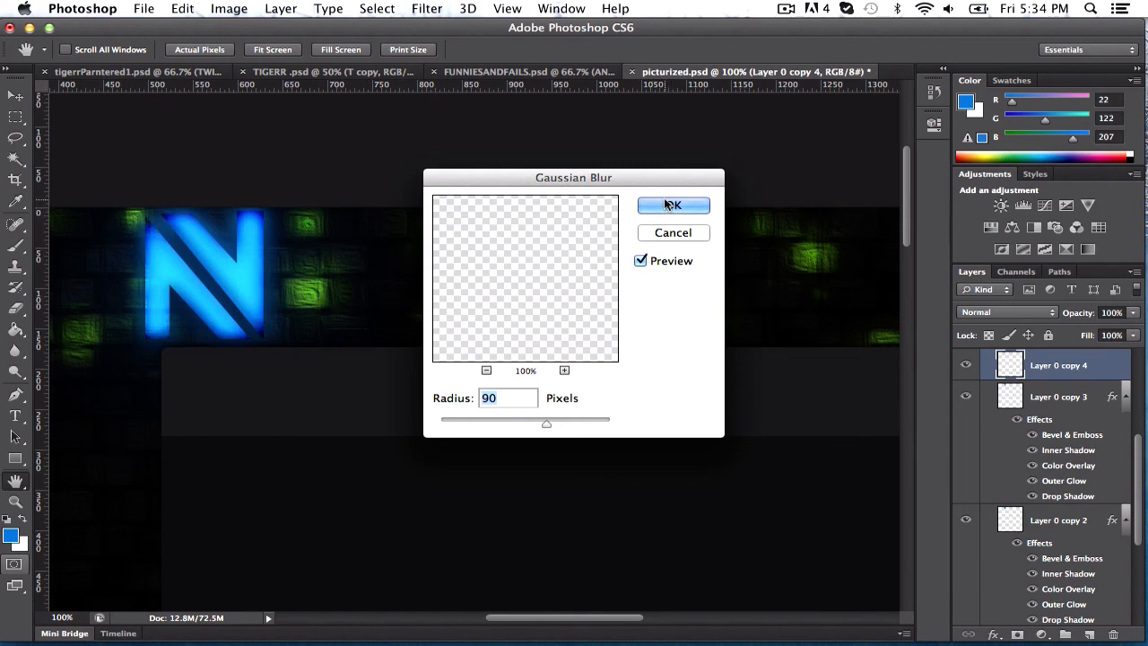
left_click(673, 204)
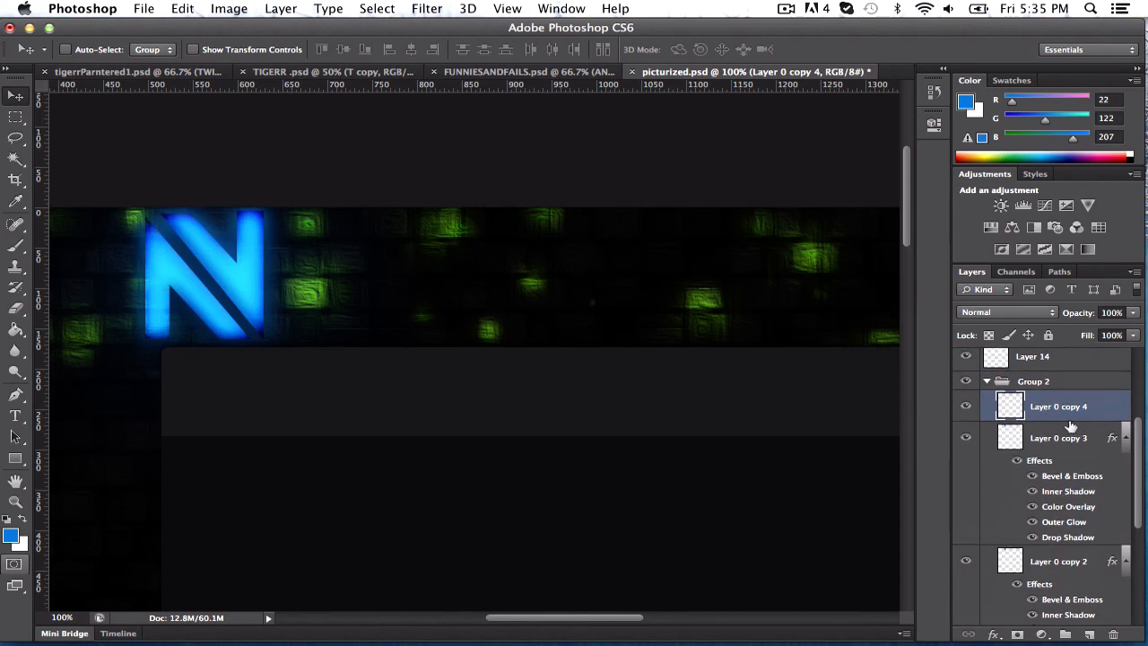
Save the banner as the new file rndm.psd, then glance at Open Recent and dismiss it
left_click(144, 7)
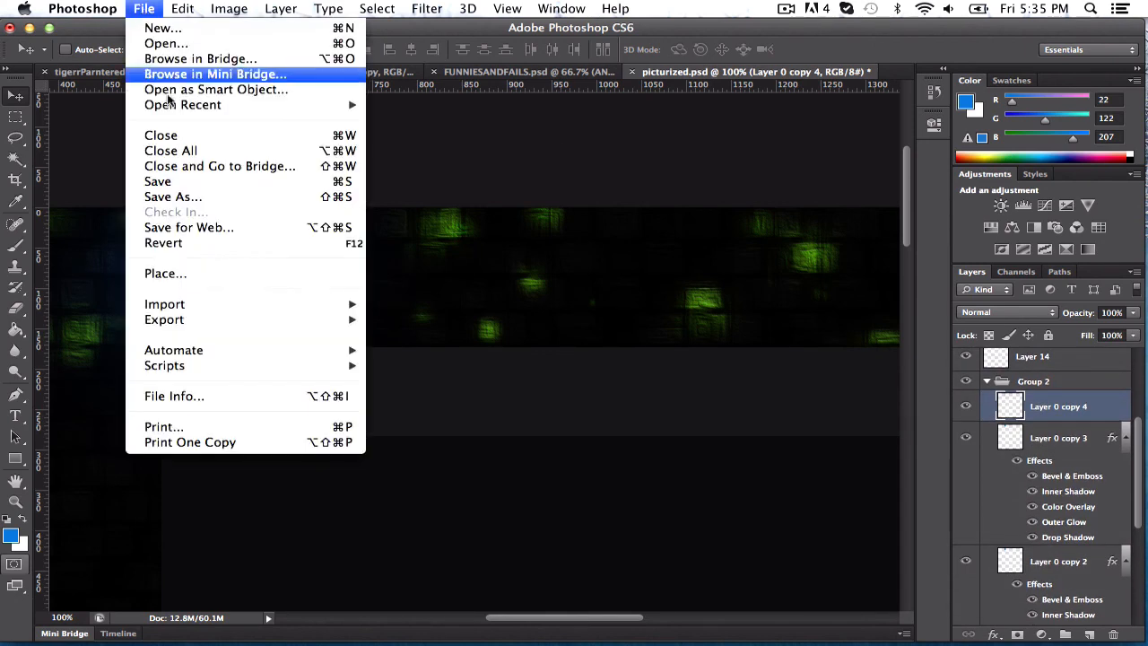
mouse_move(179, 195)
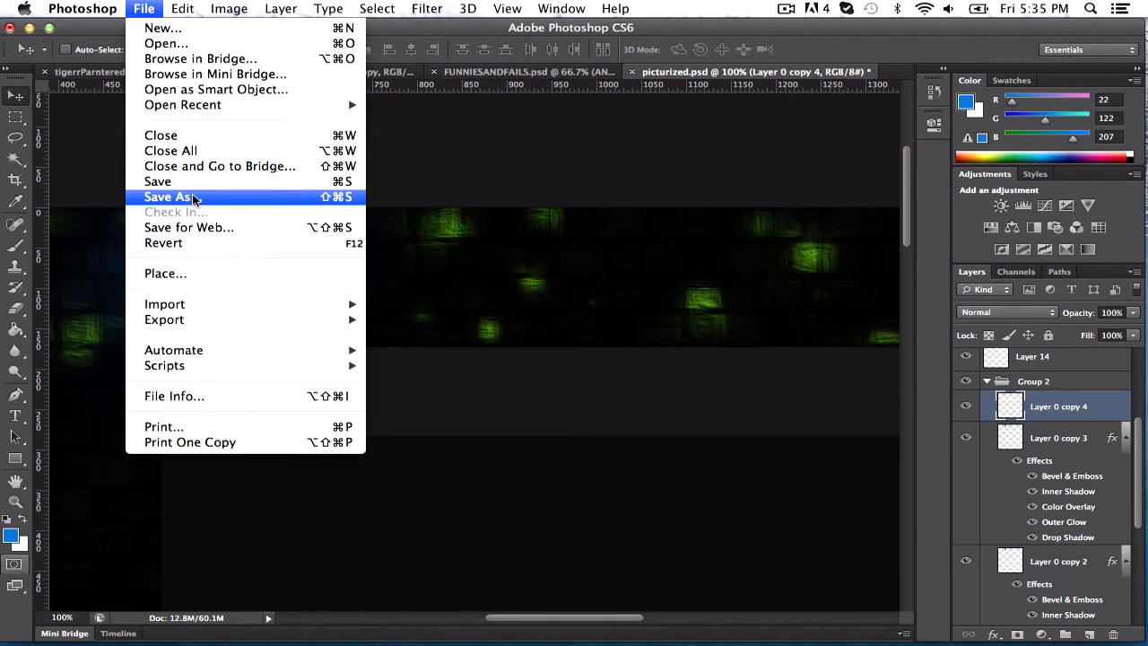
left_click(170, 196)
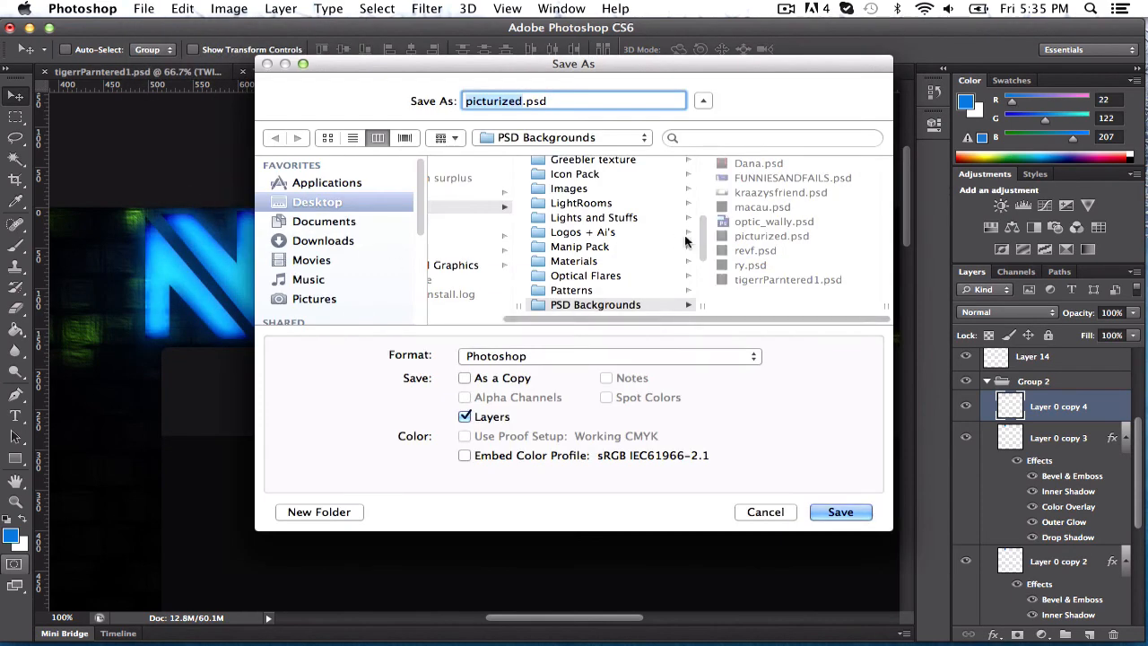
mouse_move(312, 81)
type("r")
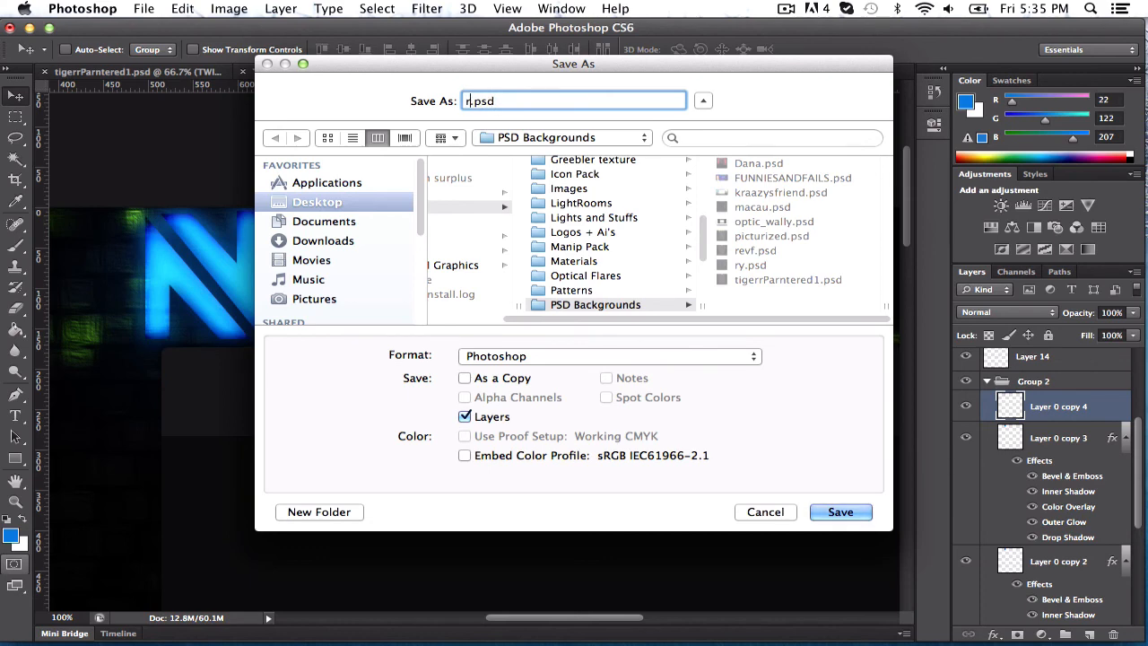
left_click(839, 511)
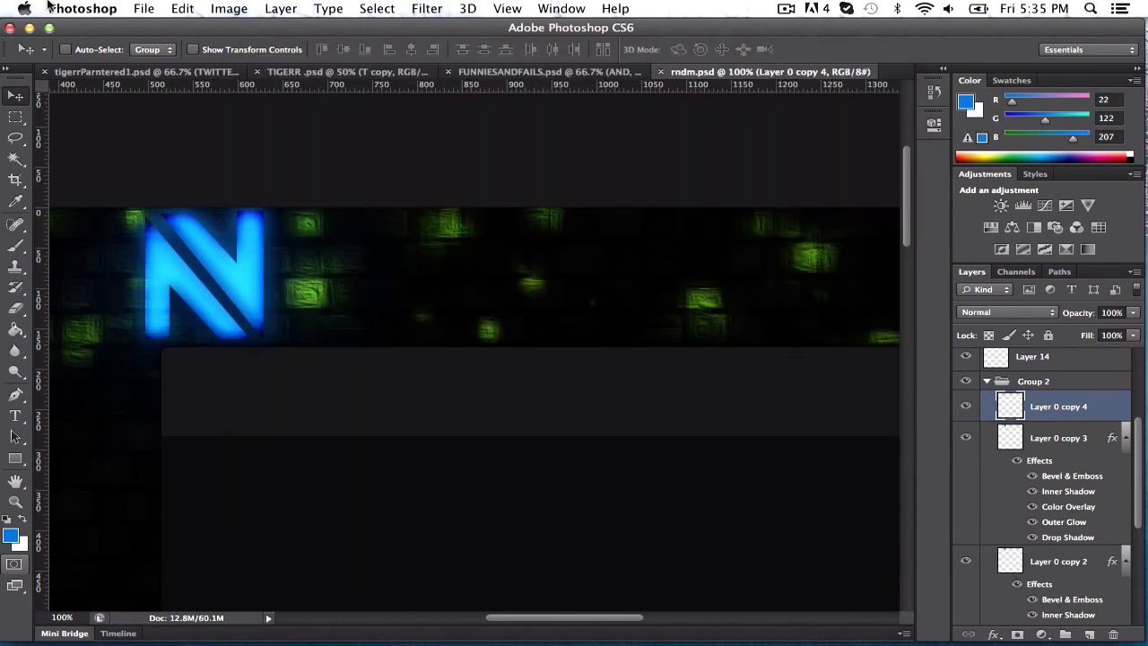
left_click(144, 7)
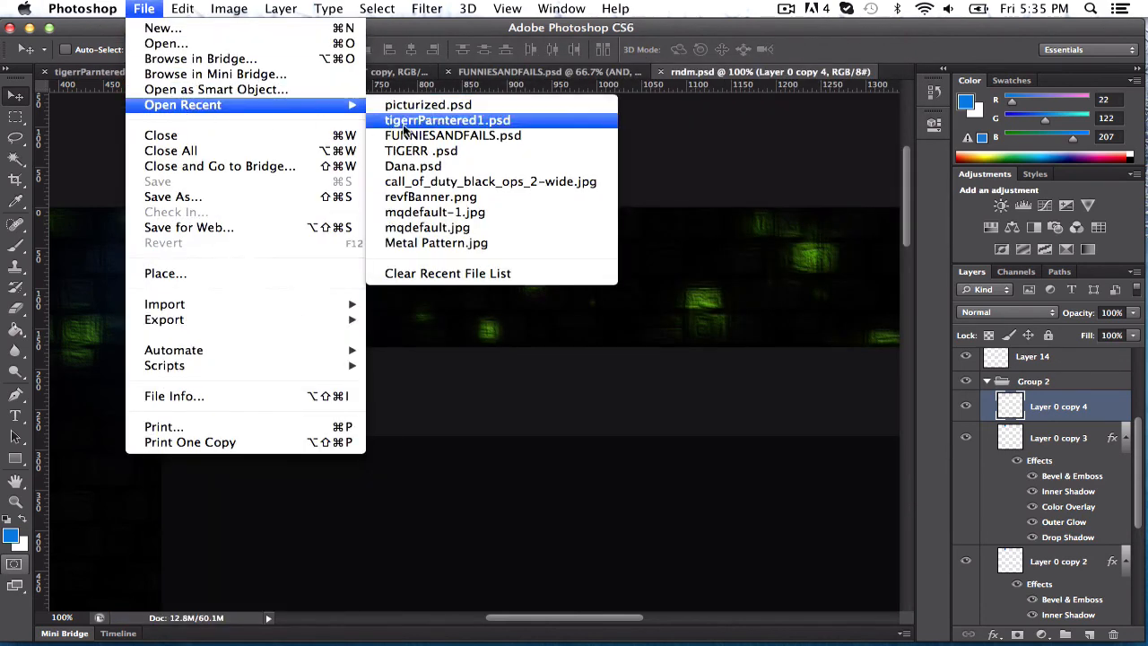
mouse_move(427, 104)
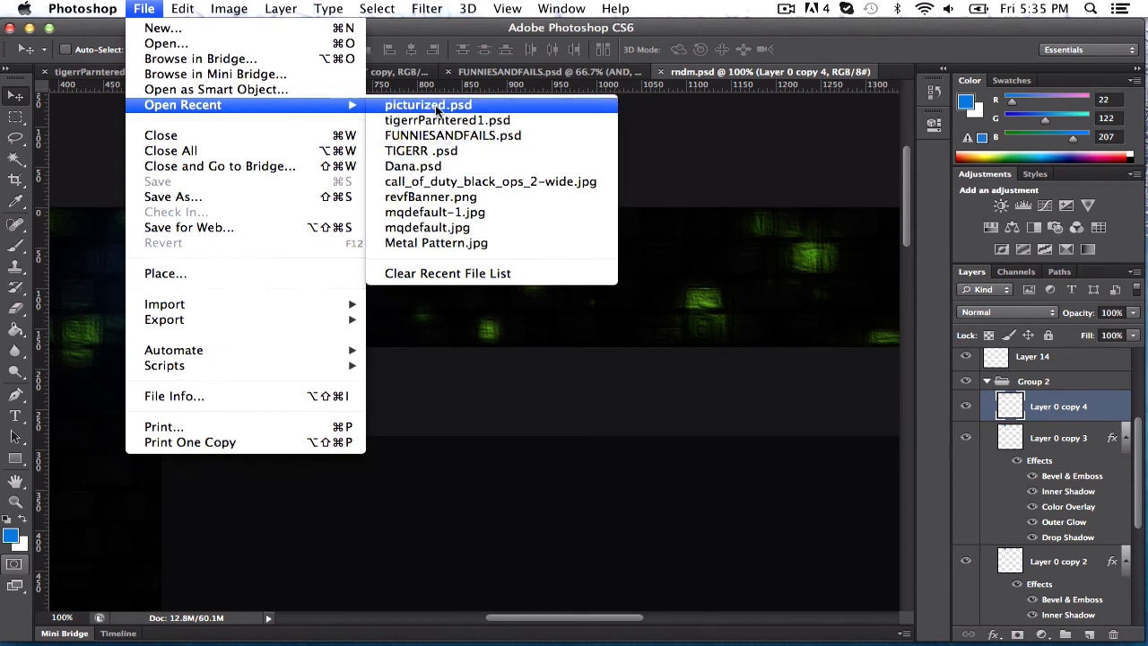
left_click(427, 104)
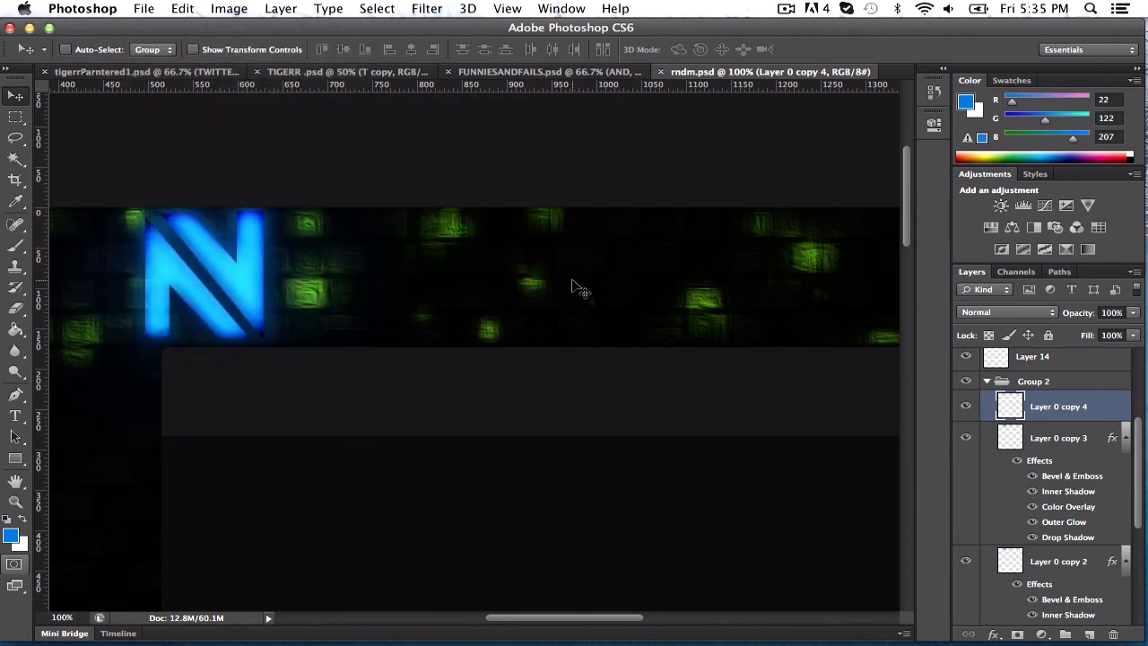
mouse_move(452, 151)
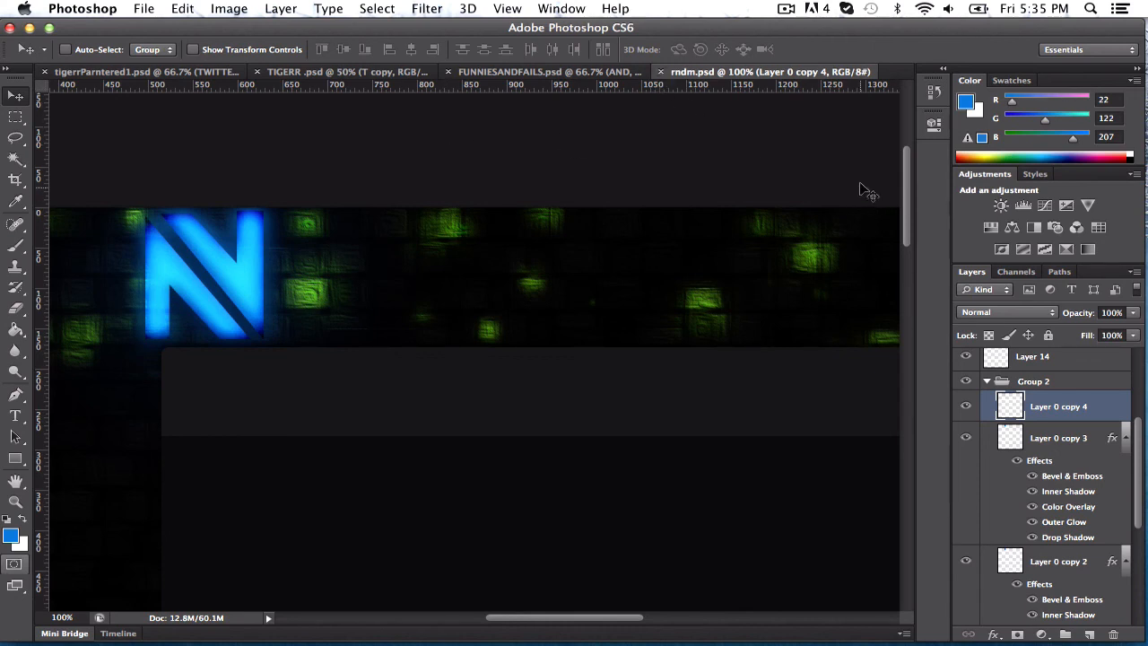
mouse_move(1029, 432)
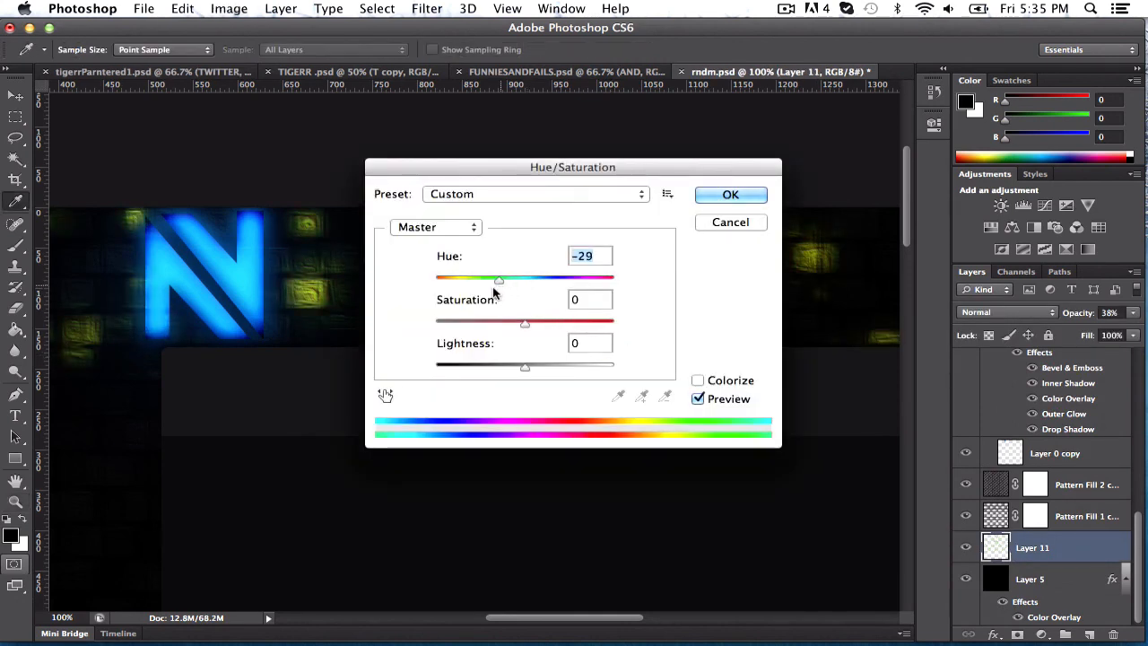
Shift Layer 11's squares to Hue +114 so they turn blue, and apply
left_click_drag(499, 279, 446, 279)
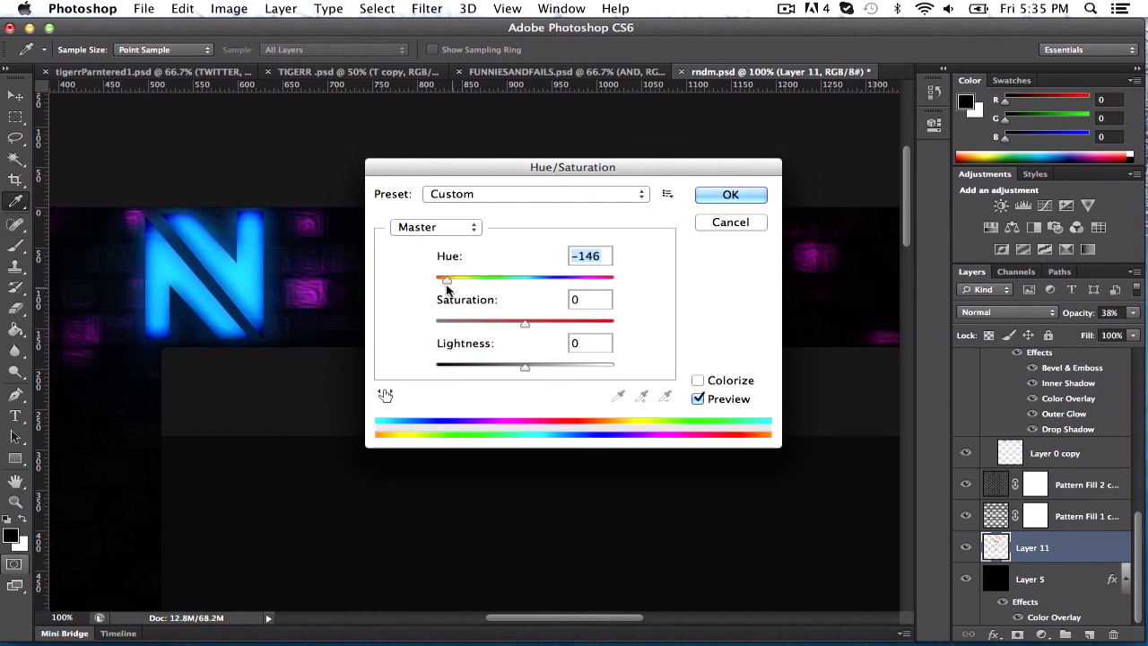
left_click_drag(447, 278, 553, 278)
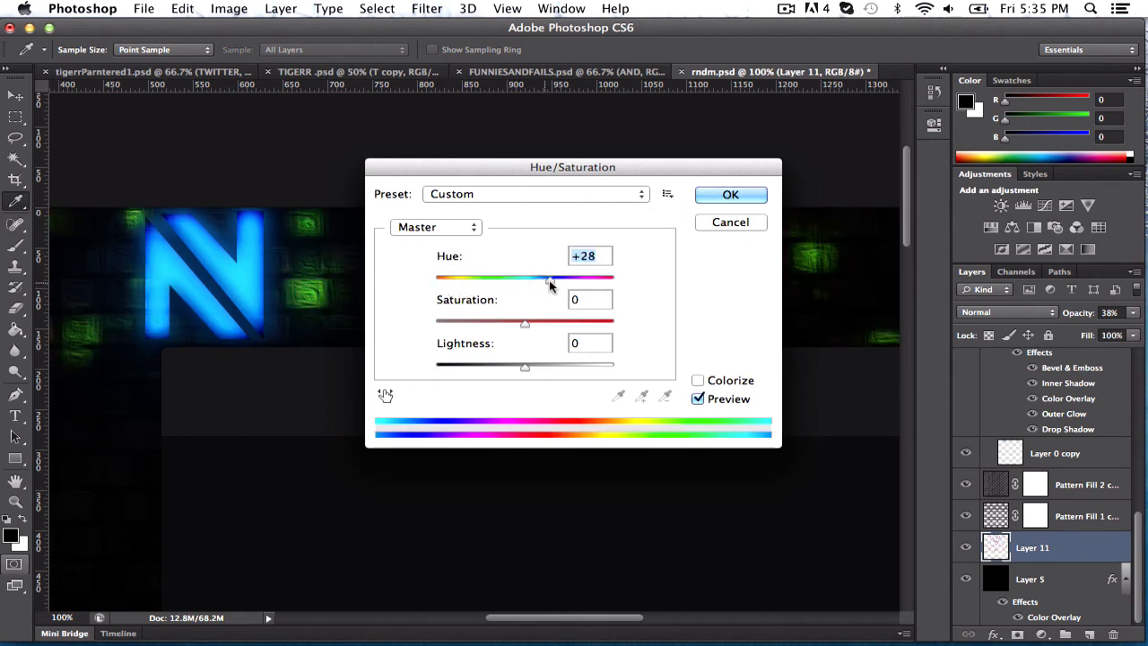
left_click_drag(549, 280, 576, 279)
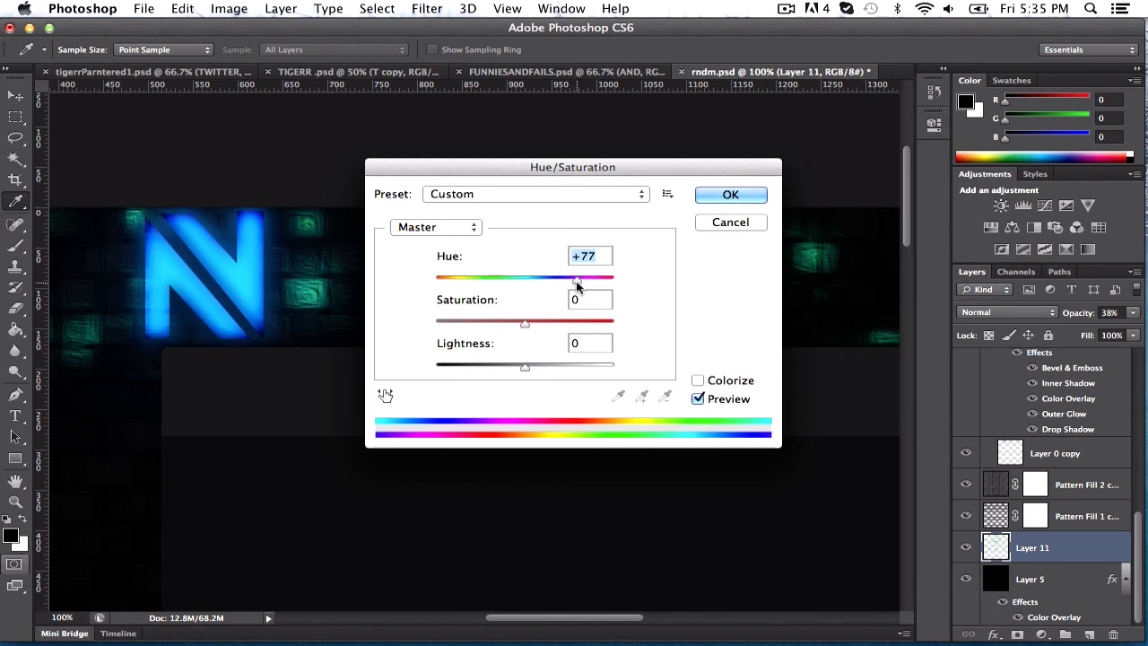
left_click_drag(574, 280, 590, 280)
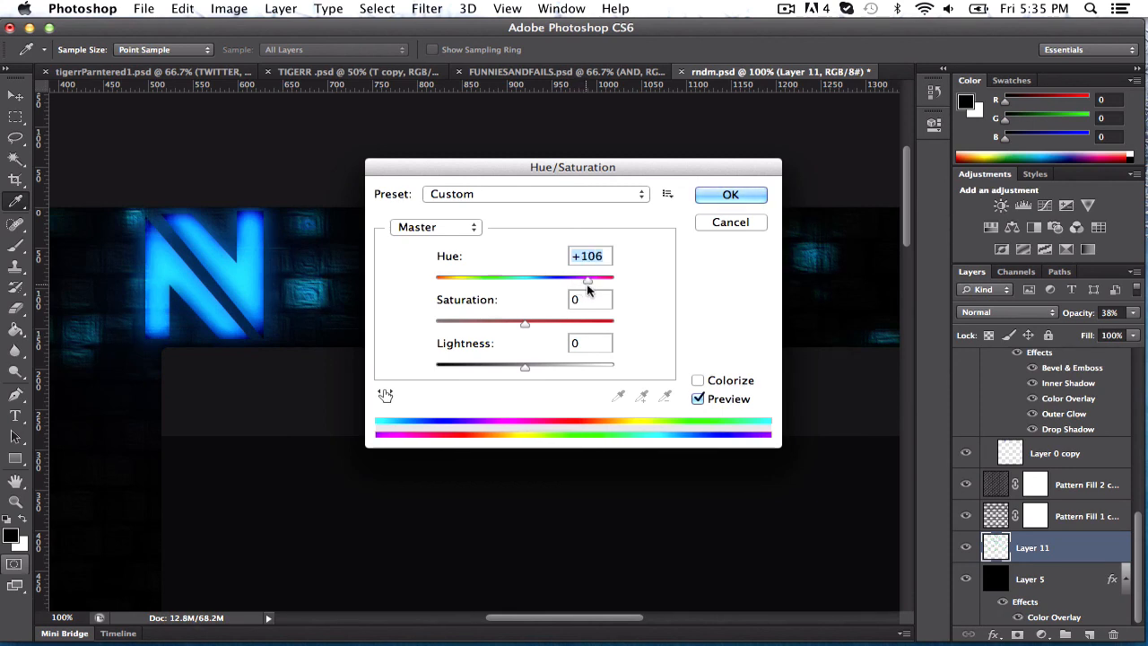
left_click_drag(589, 278, 592, 278)
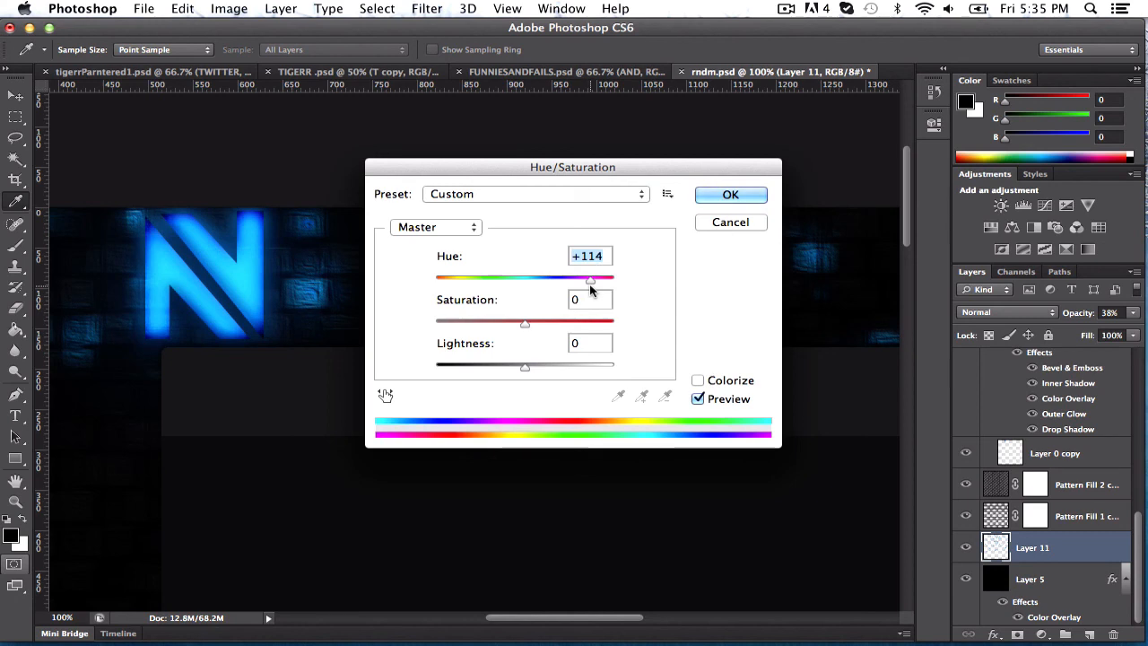
left_click(730, 194)
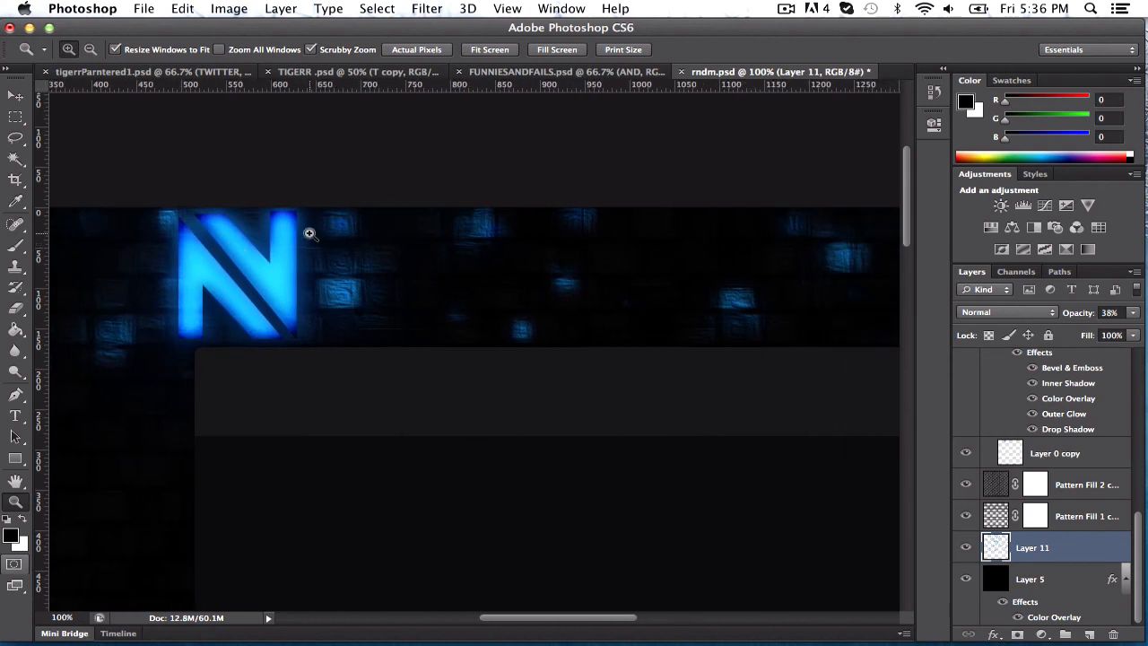
mouse_move(273, 265)
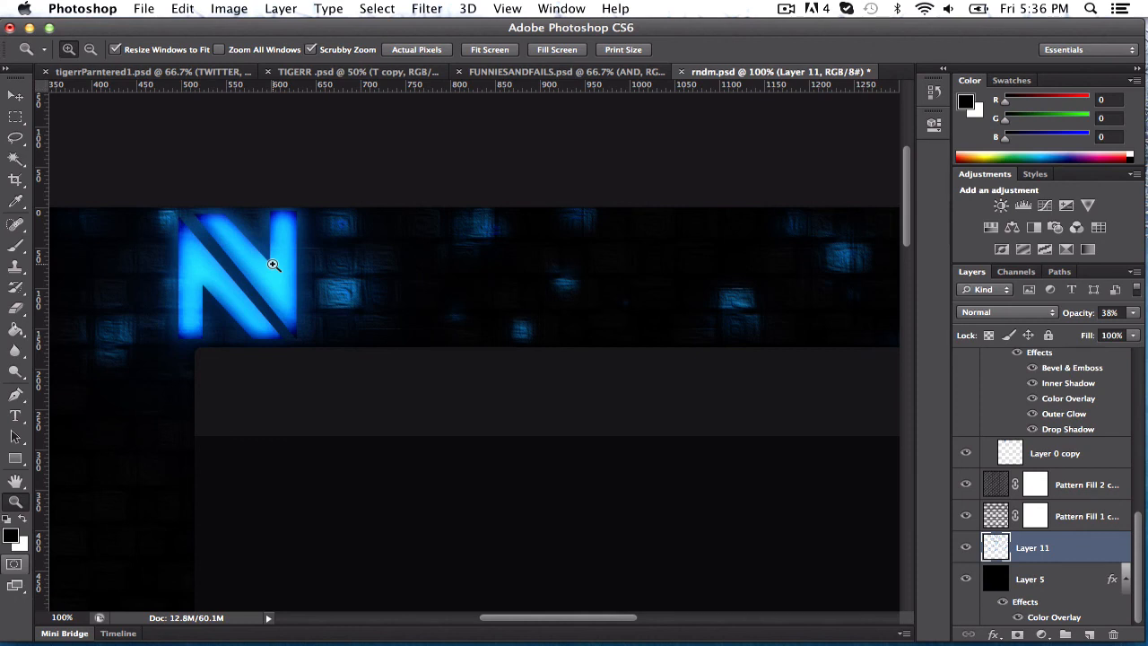
left_click(785, 8)
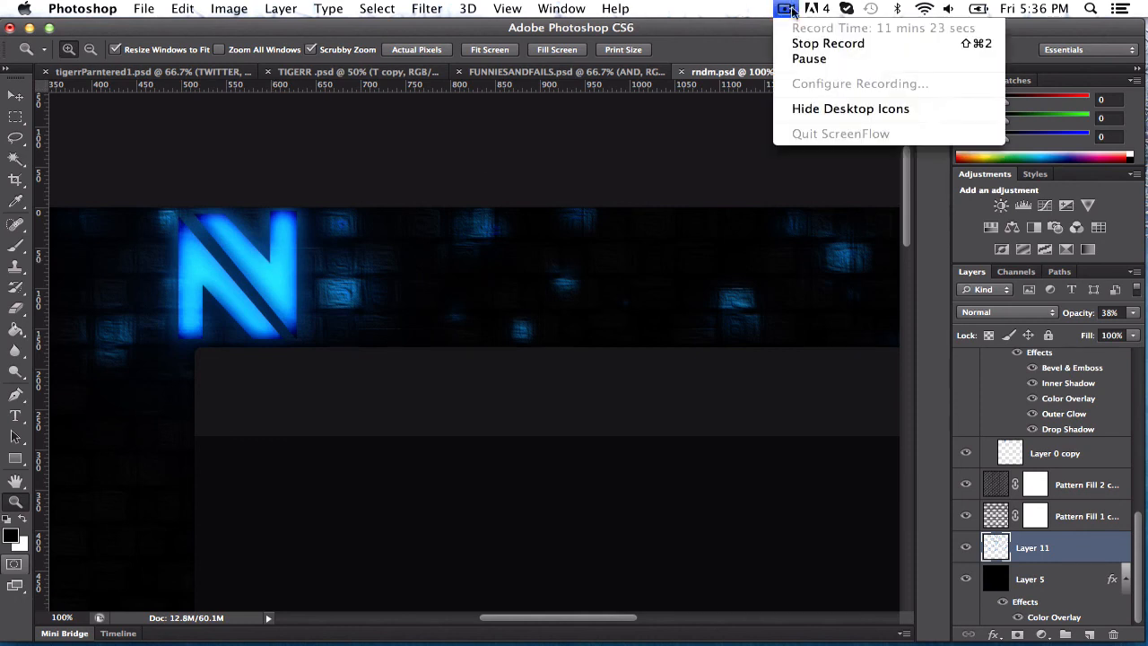